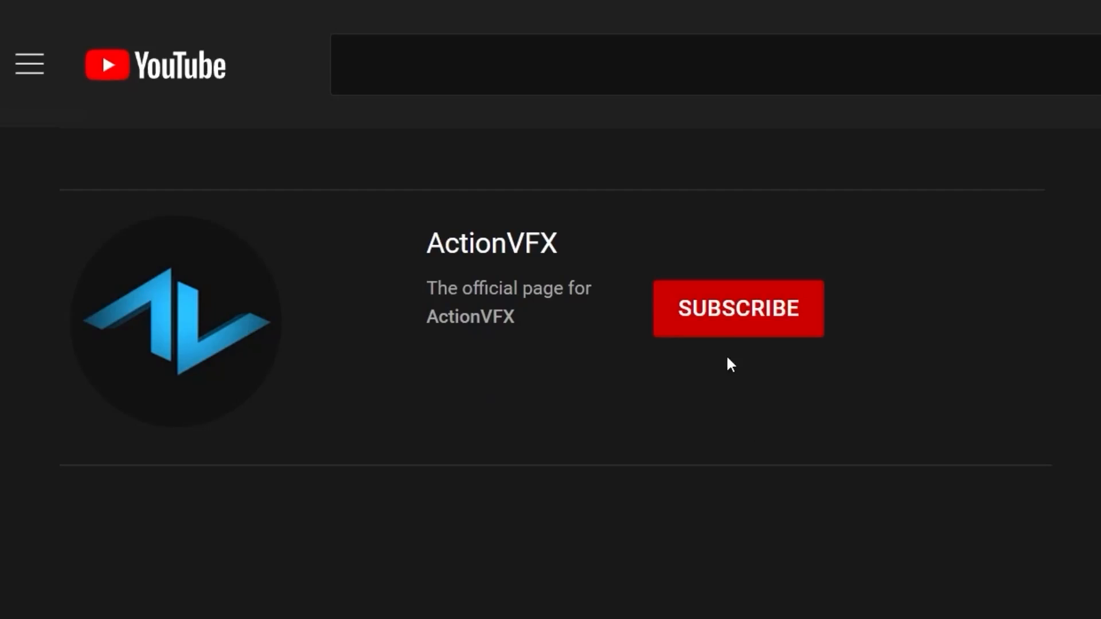
Step: Switch from the YouTube browser window to NukeX with RotoNukeTut.nk loaded
left_click(737, 308)
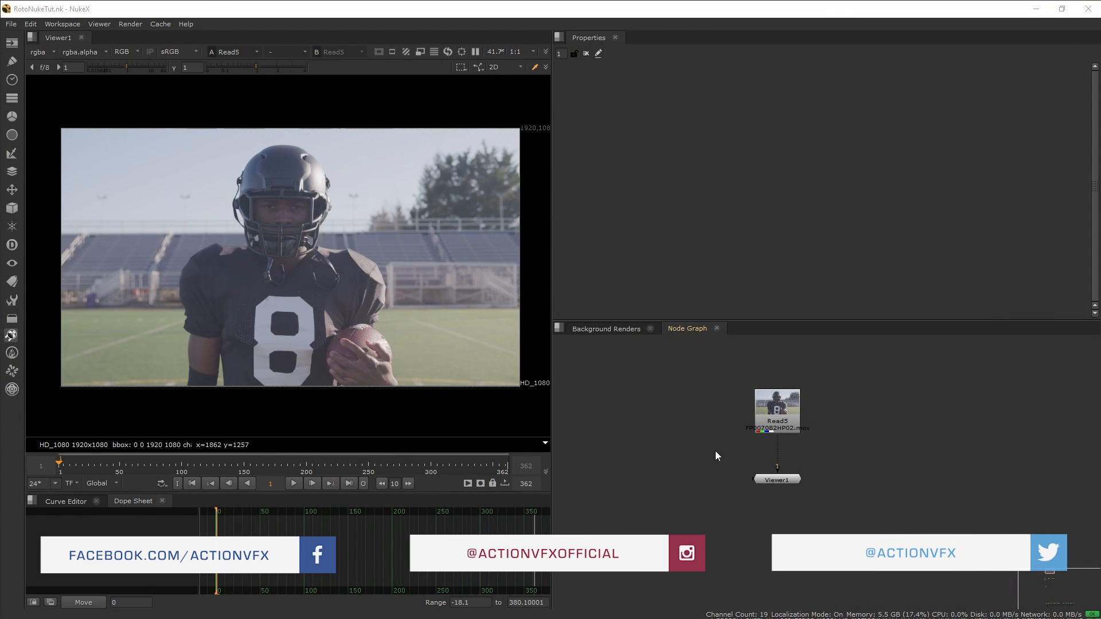
Step: Create a new Roto node in an empty spot of the node graph and view it
left_click(776, 410)
type("r")
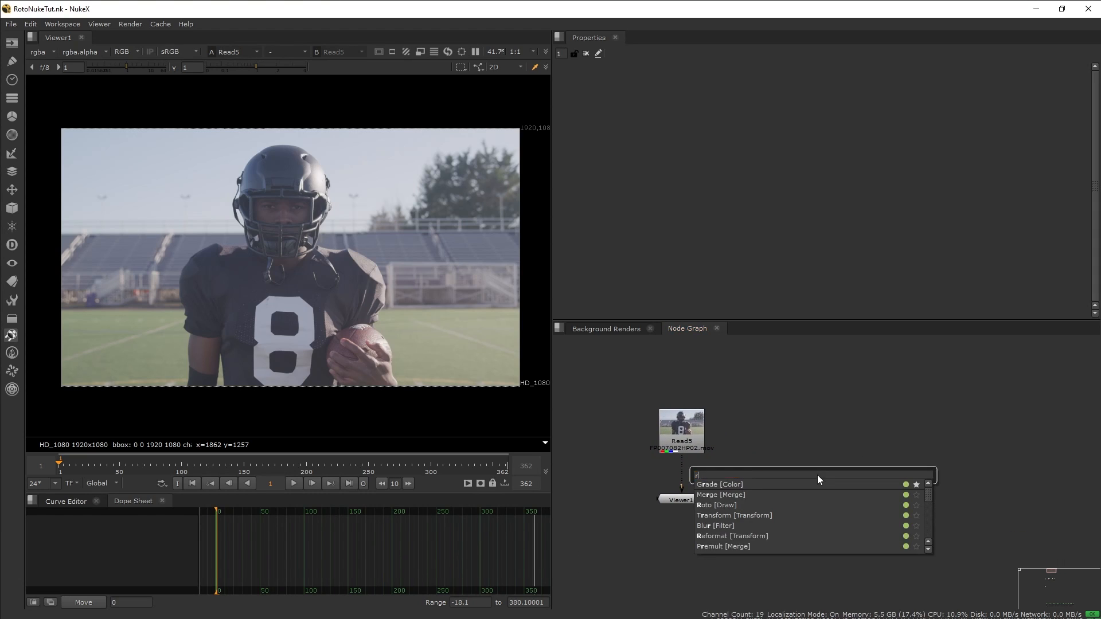
left_click(715, 504)
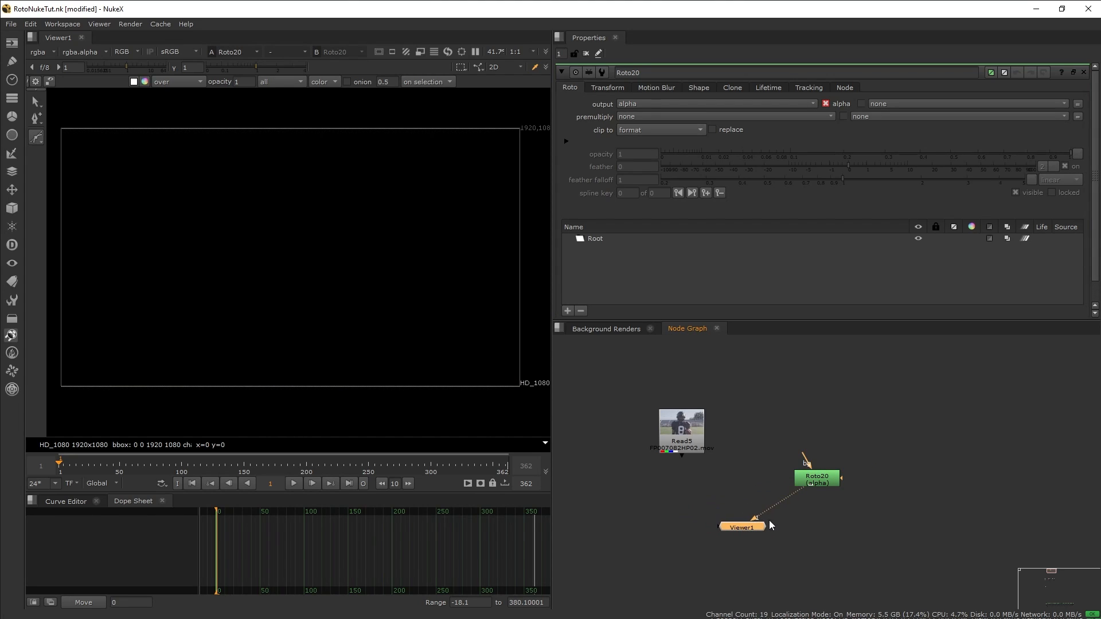
mouse_move(61, 153)
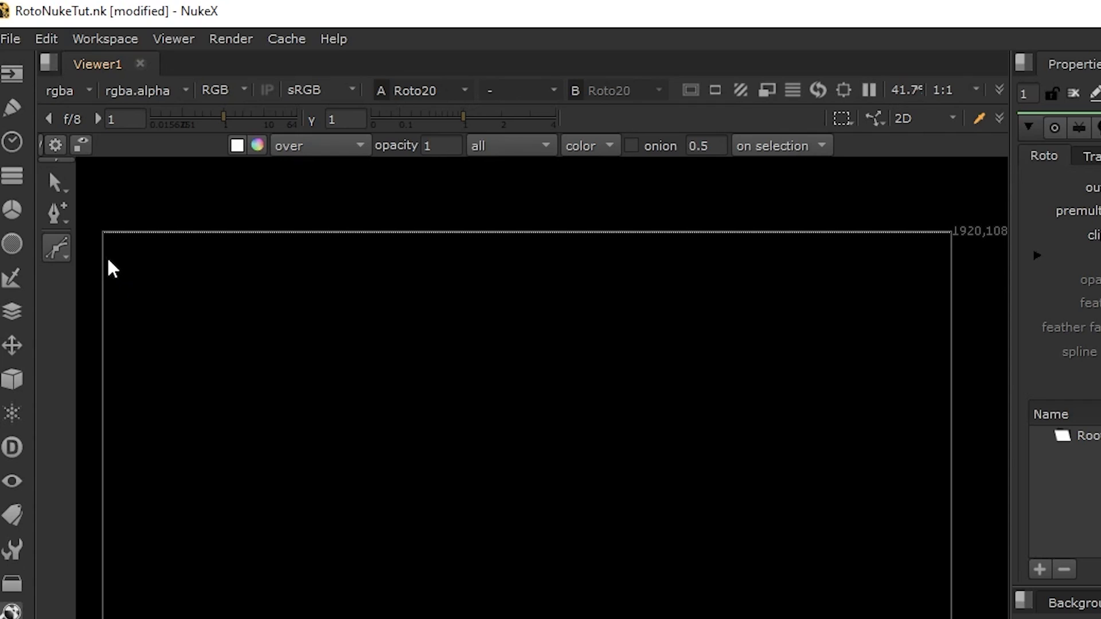
mouse_move(79, 250)
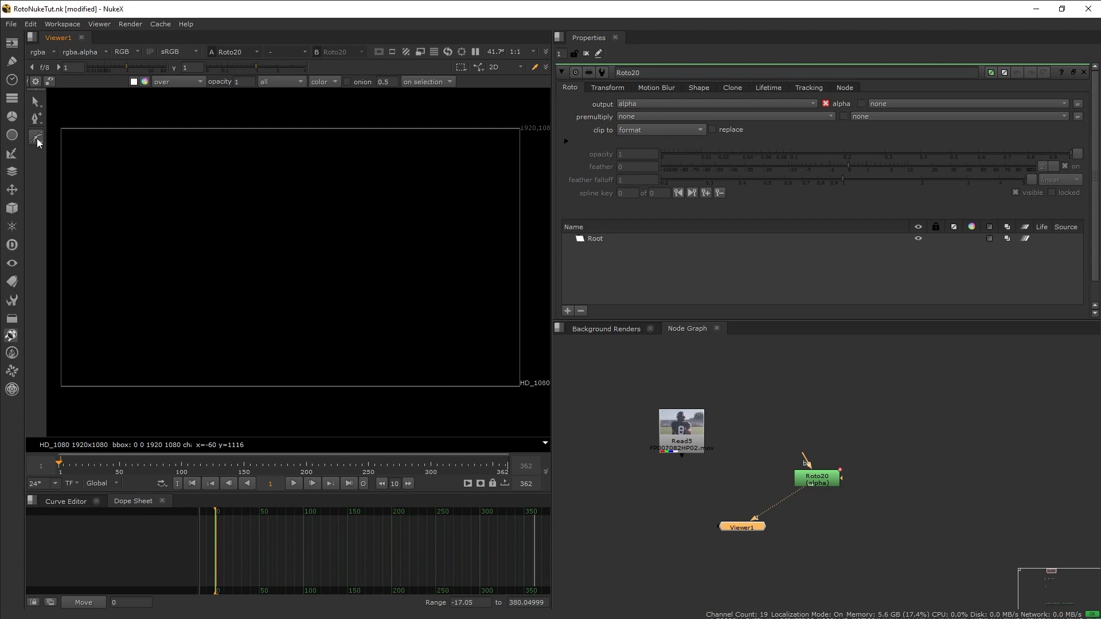
Step: Draw a closed Bezier shape in the upper-left of the frame
left_click(35, 136)
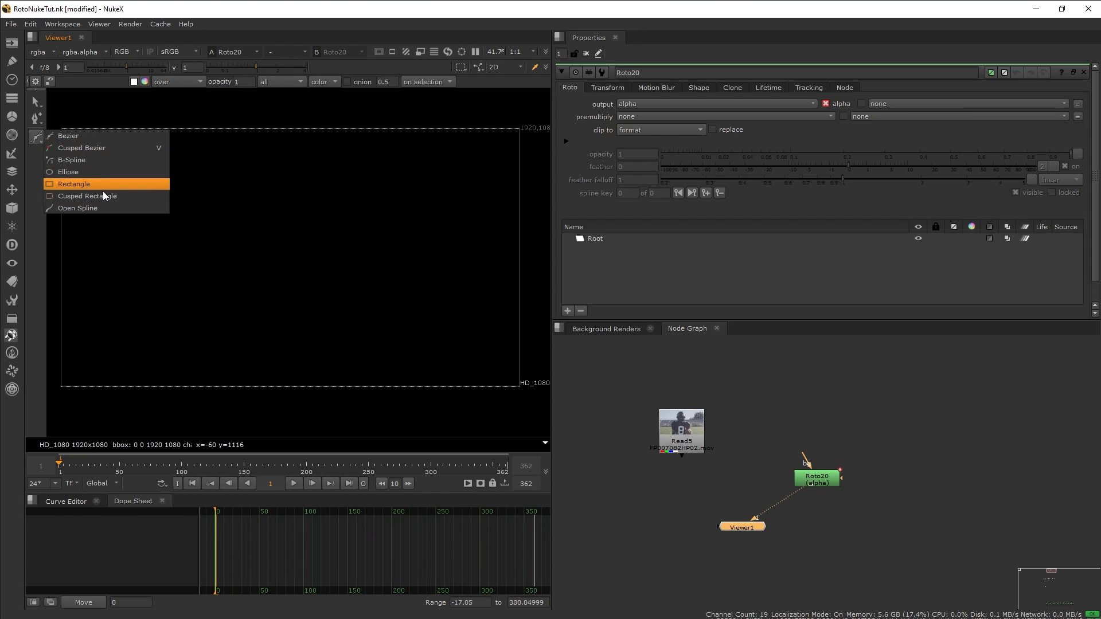
mouse_move(117, 172)
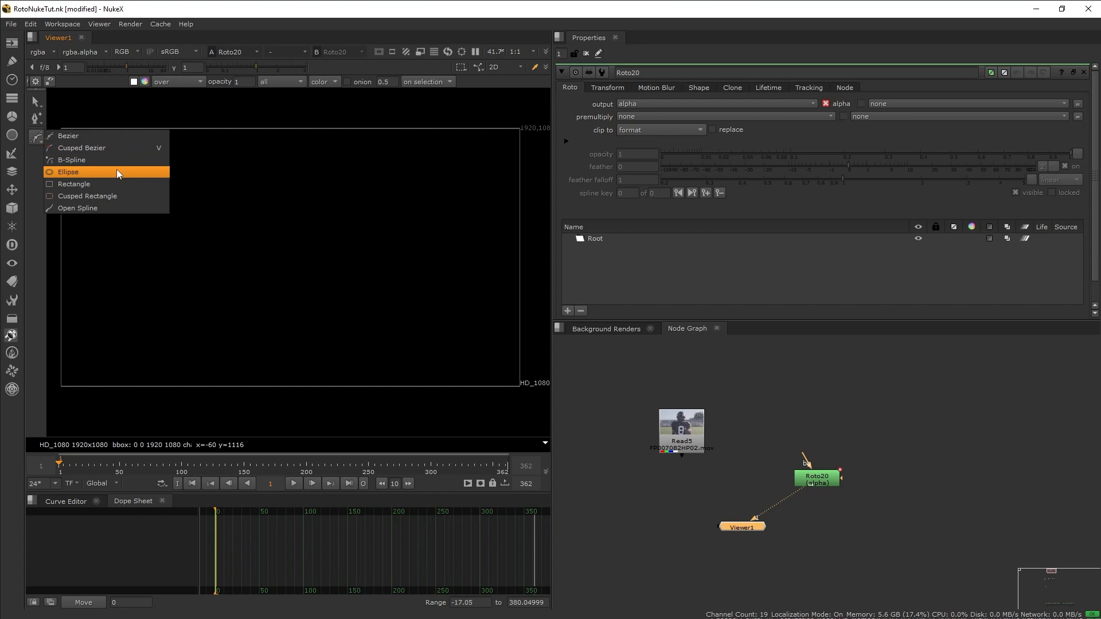
mouse_move(117, 148)
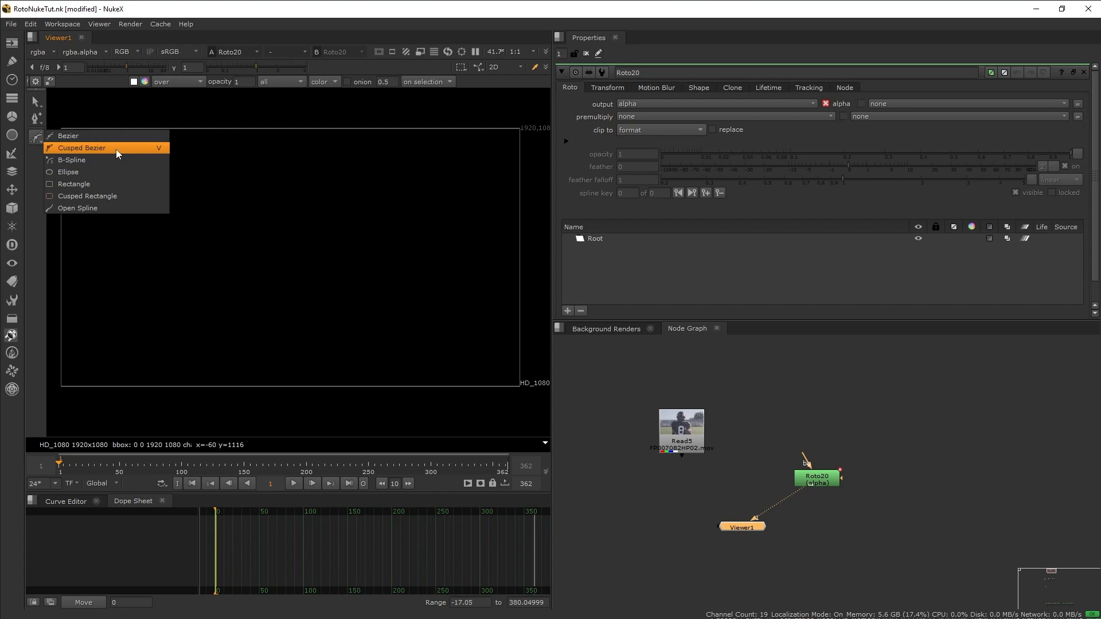
mouse_move(105, 148)
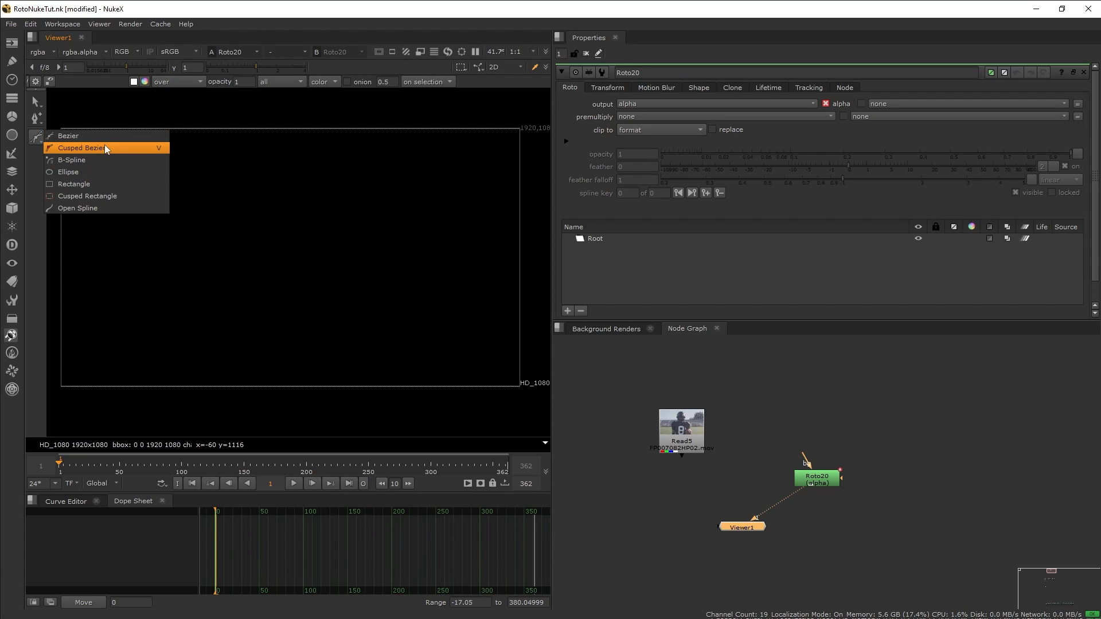
mouse_move(89, 135)
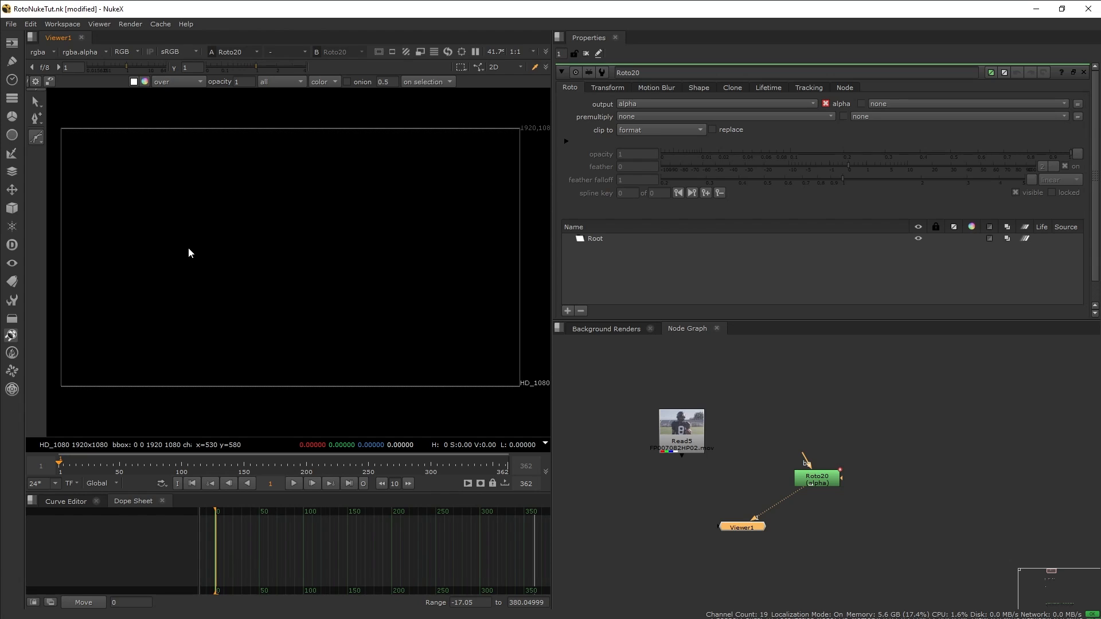
left_click(137, 177)
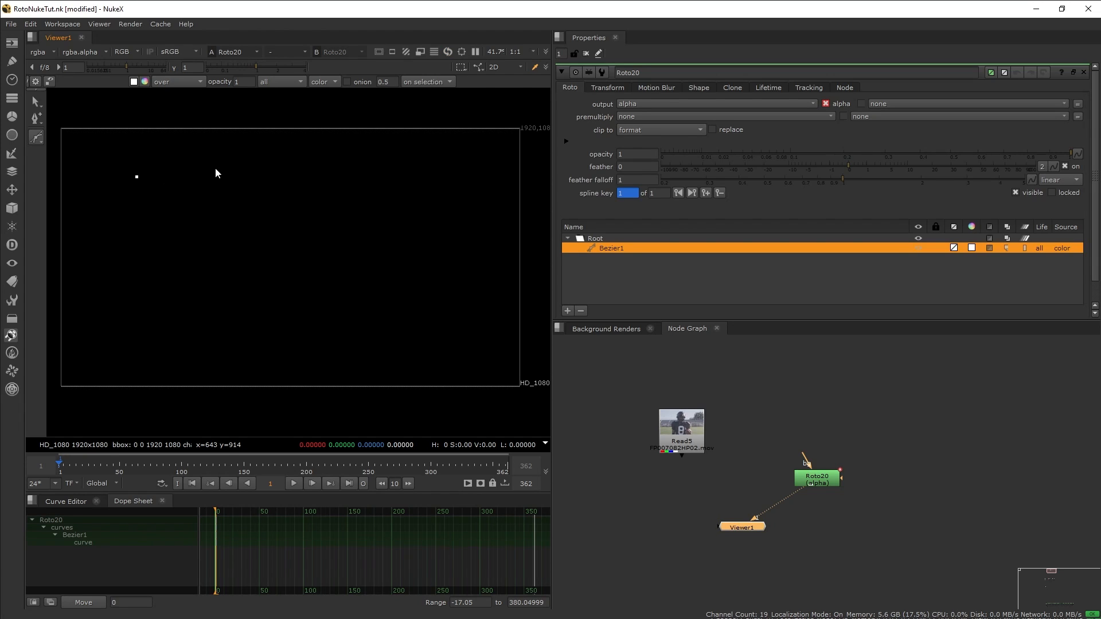
left_click(242, 218)
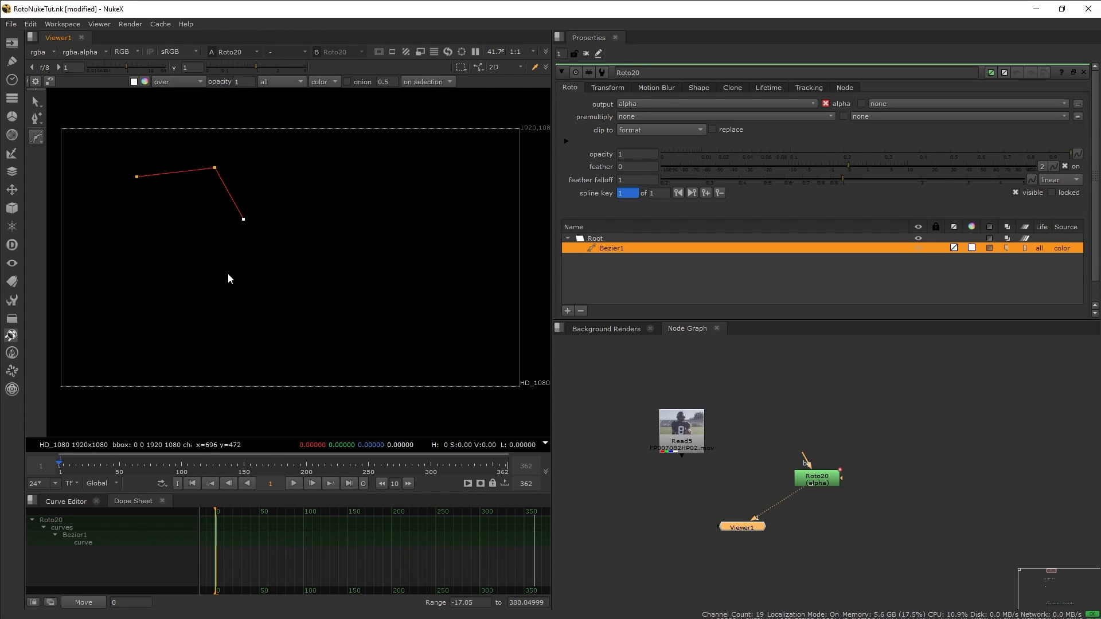
mouse_move(261, 278)
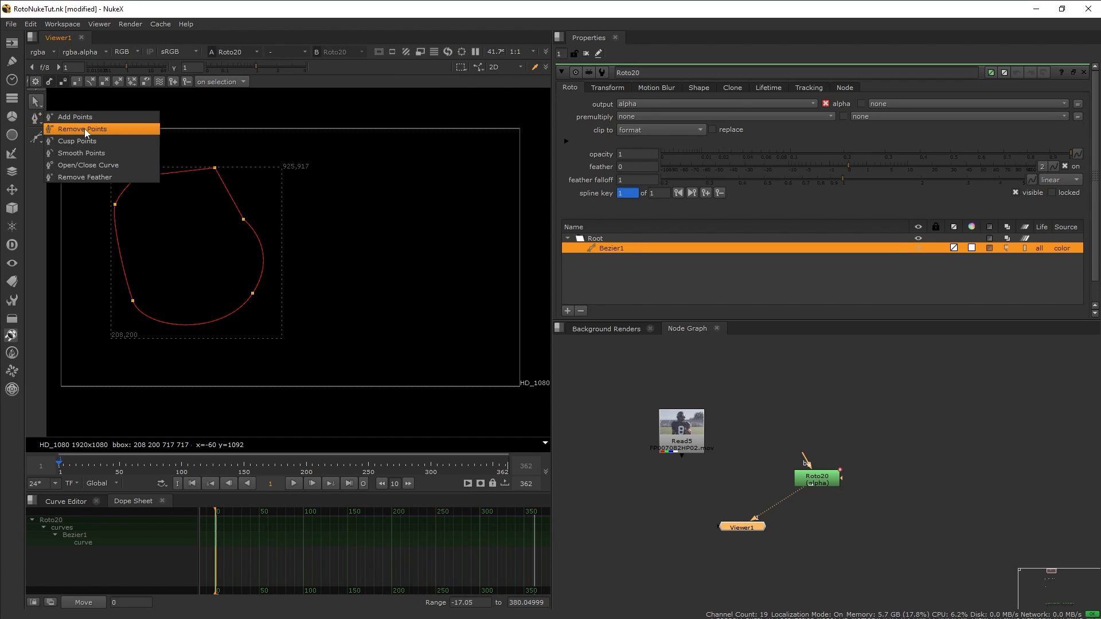
mouse_move(75, 117)
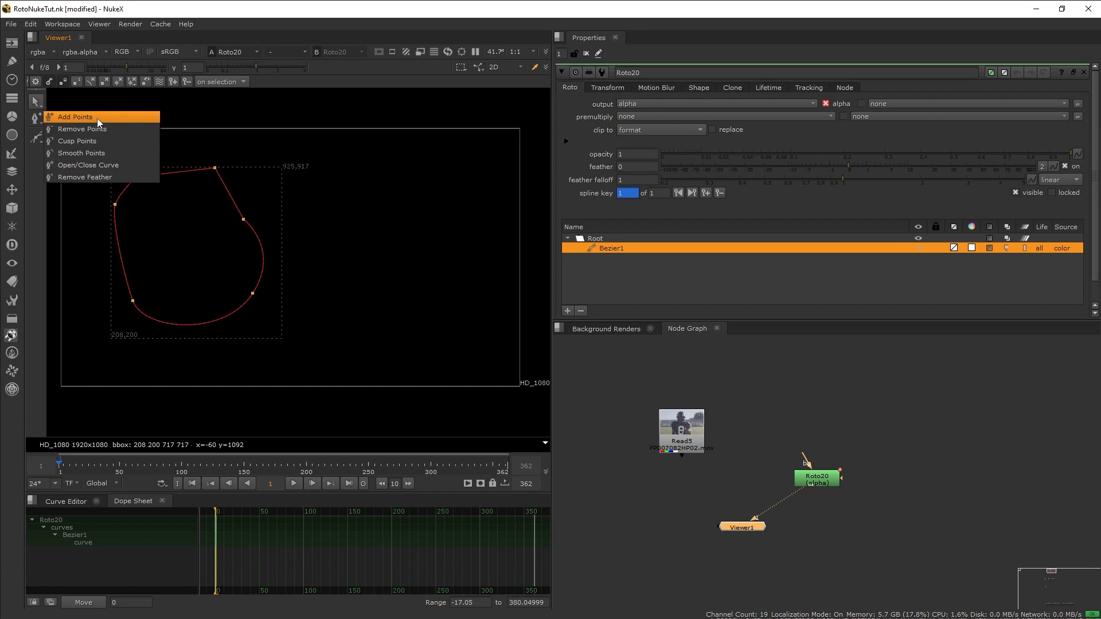
Step: Add extra points along the shape's right edge and smooth them
left_click(76, 117)
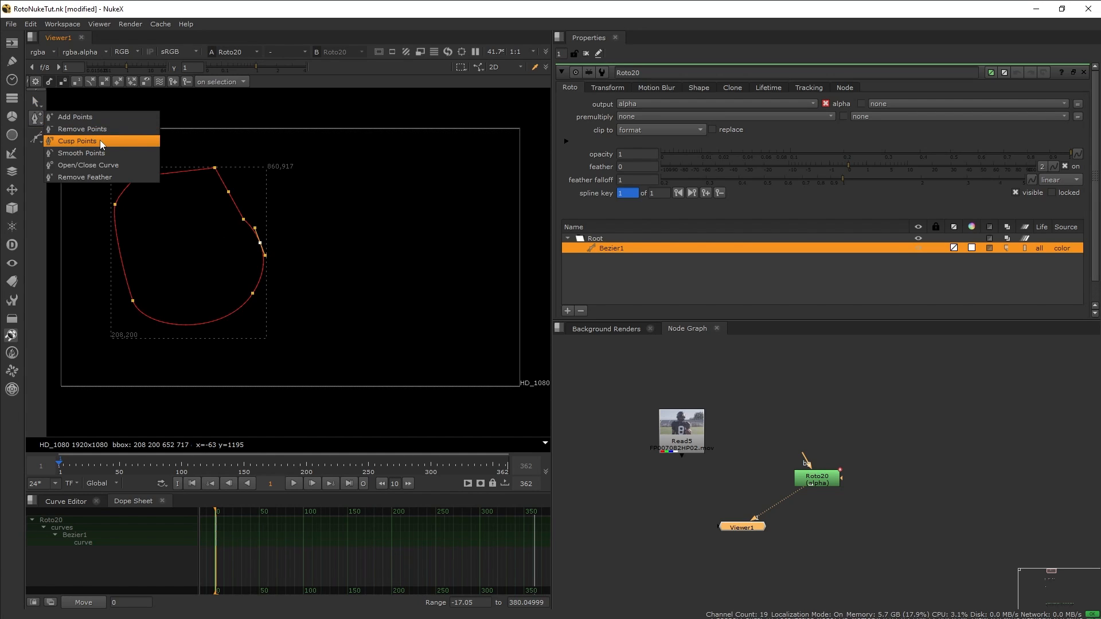
mouse_move(117, 154)
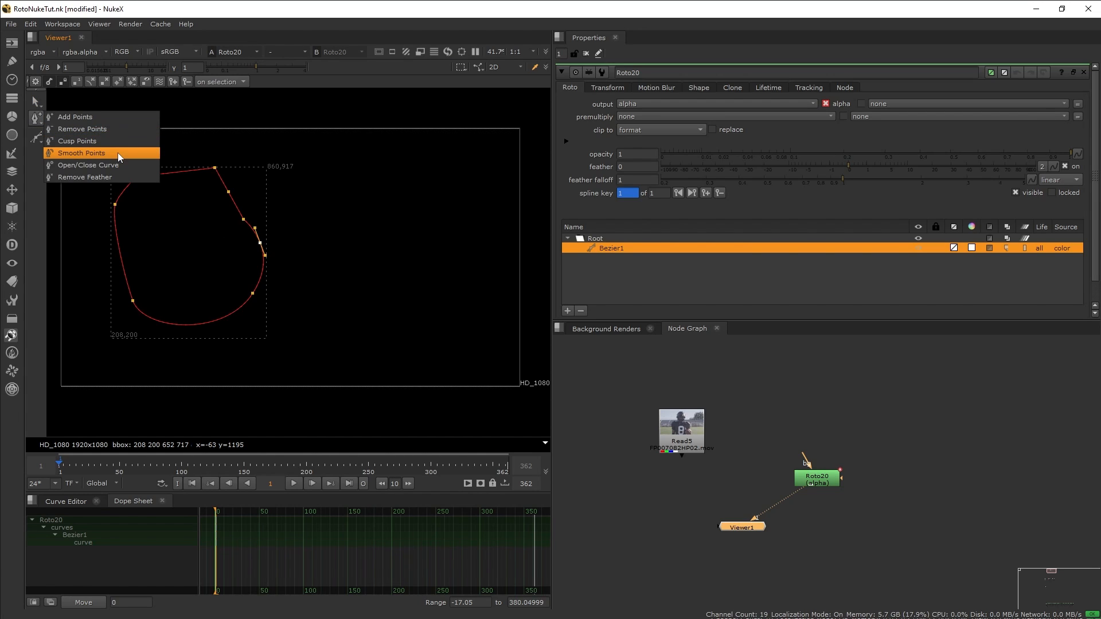
left_click(81, 152)
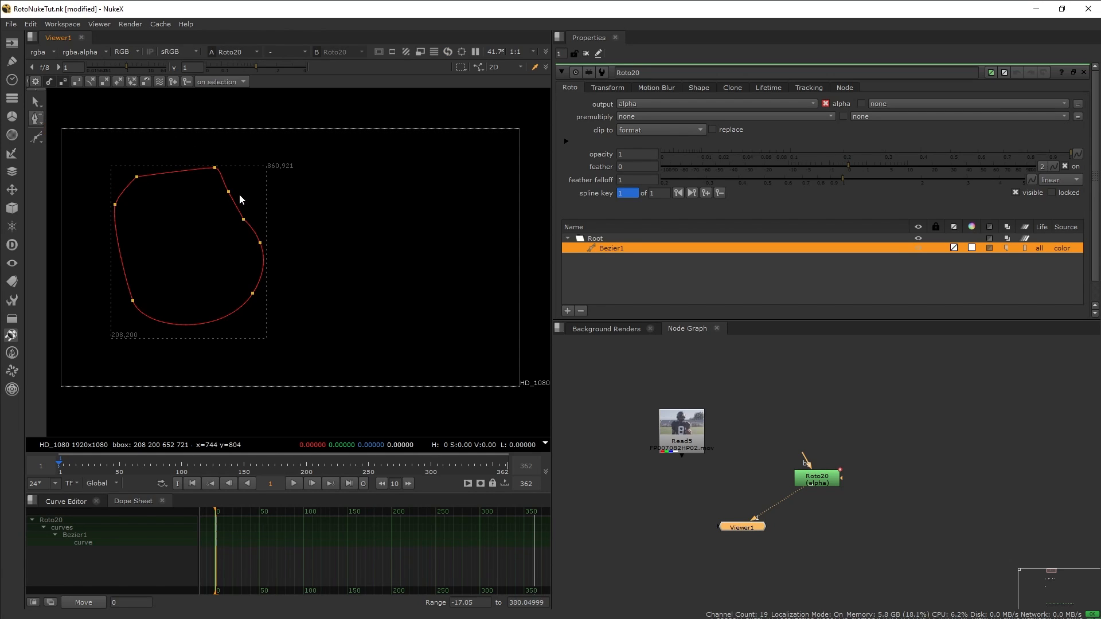
mouse_move(44, 118)
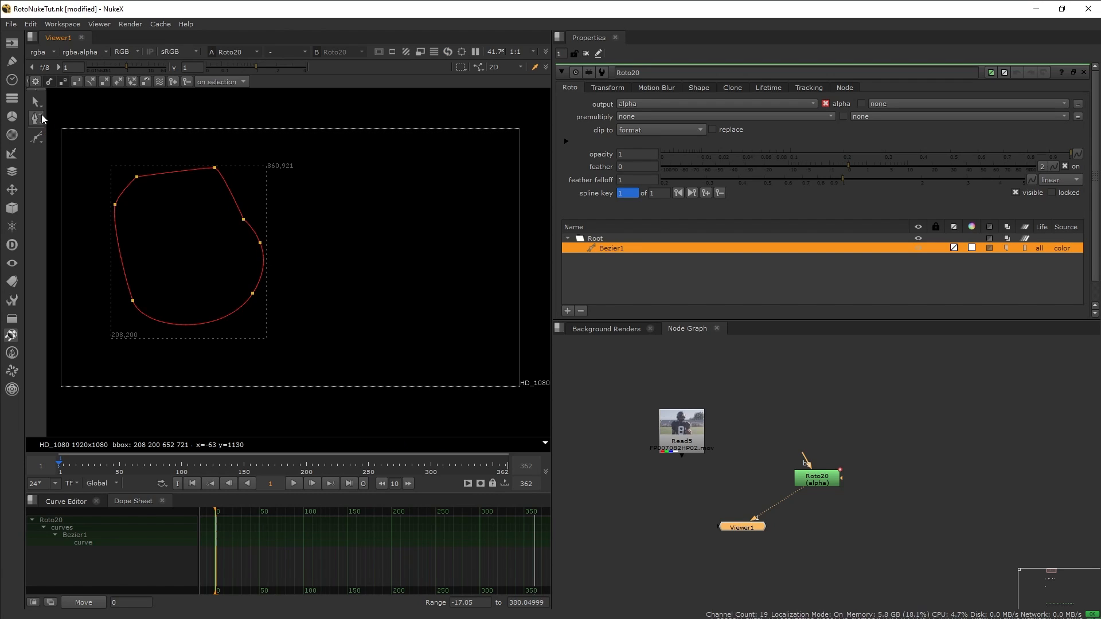
left_click(35, 102)
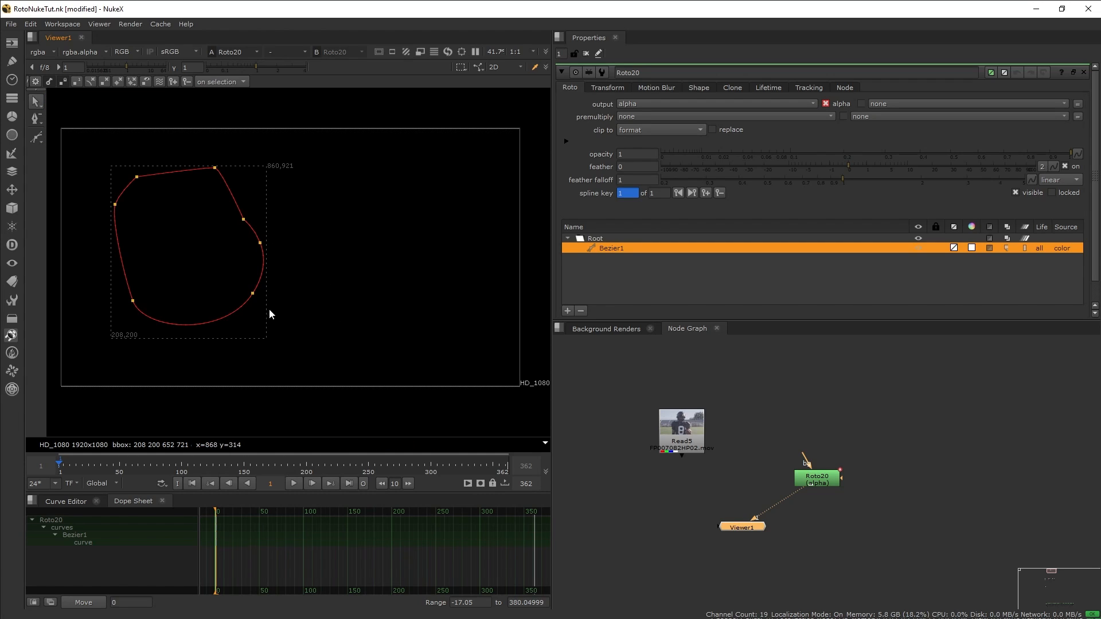
mouse_move(341, 292)
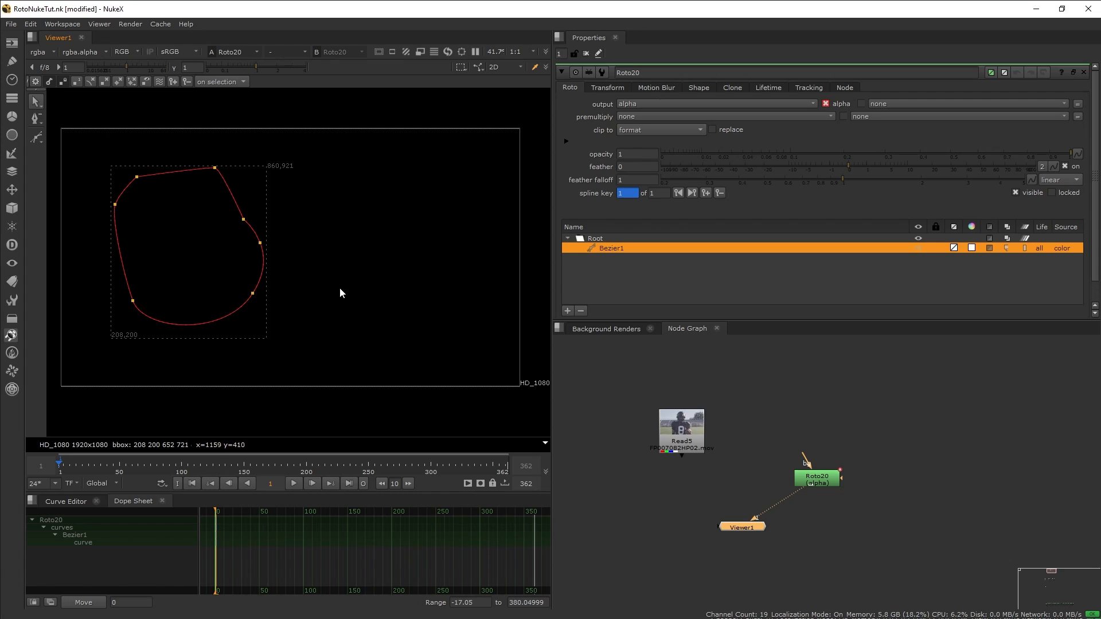
mouse_move(565, 228)
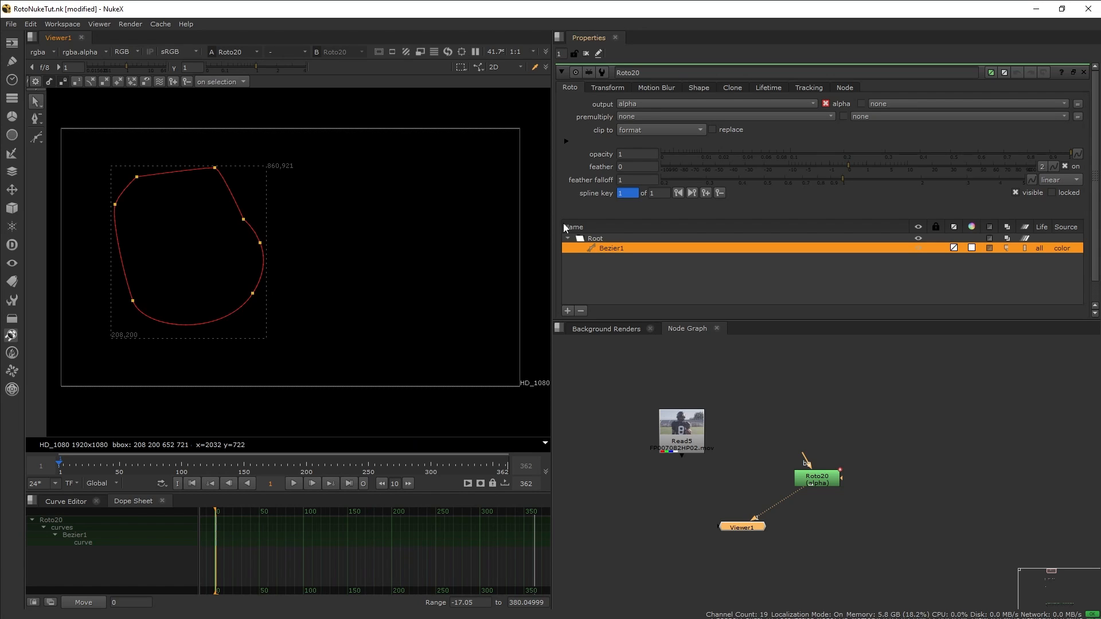
mouse_move(618, 124)
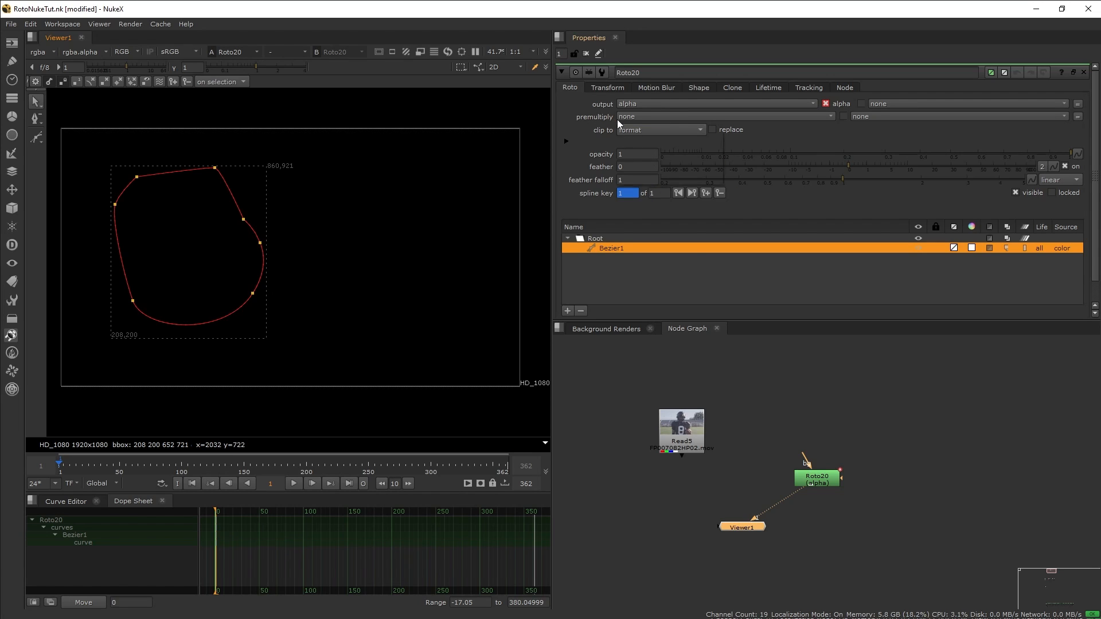
mouse_move(627, 105)
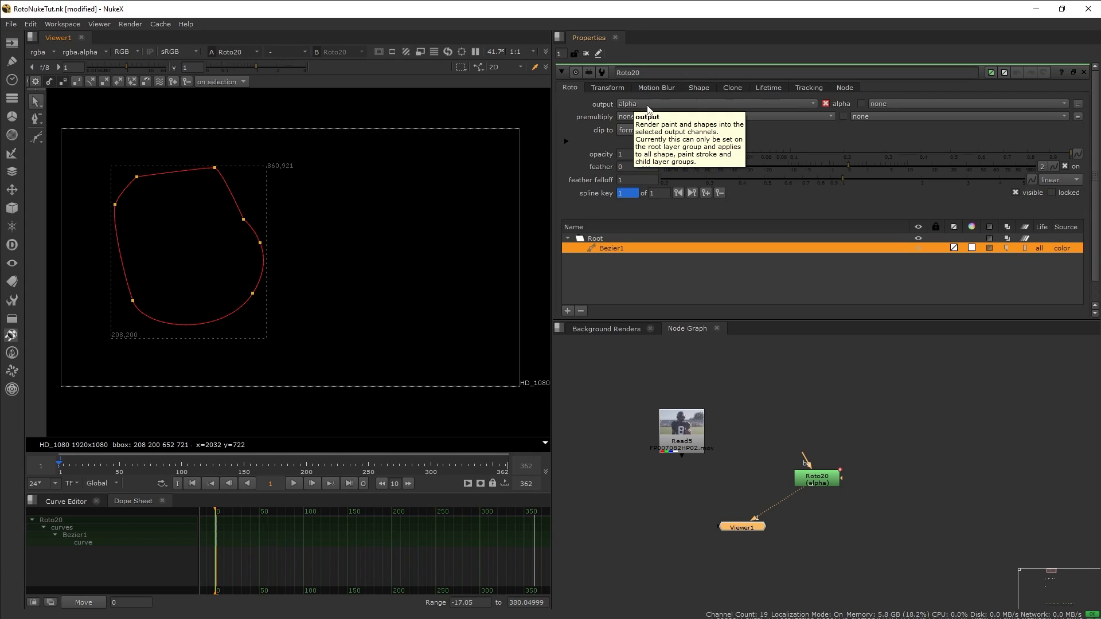
mouse_move(311, 188)
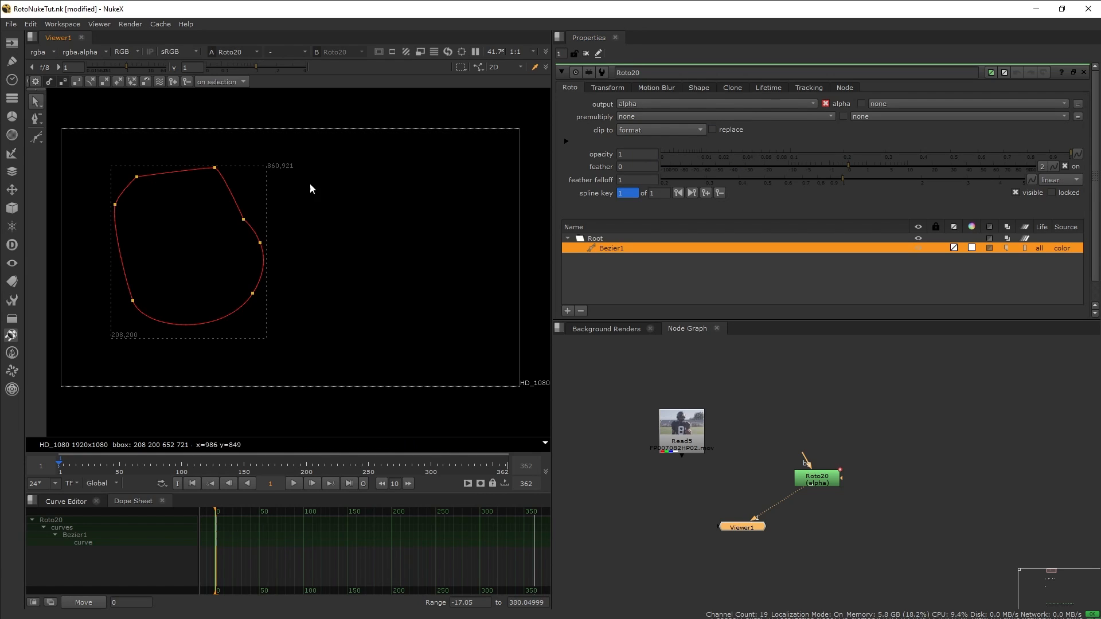
mouse_move(313, 233)
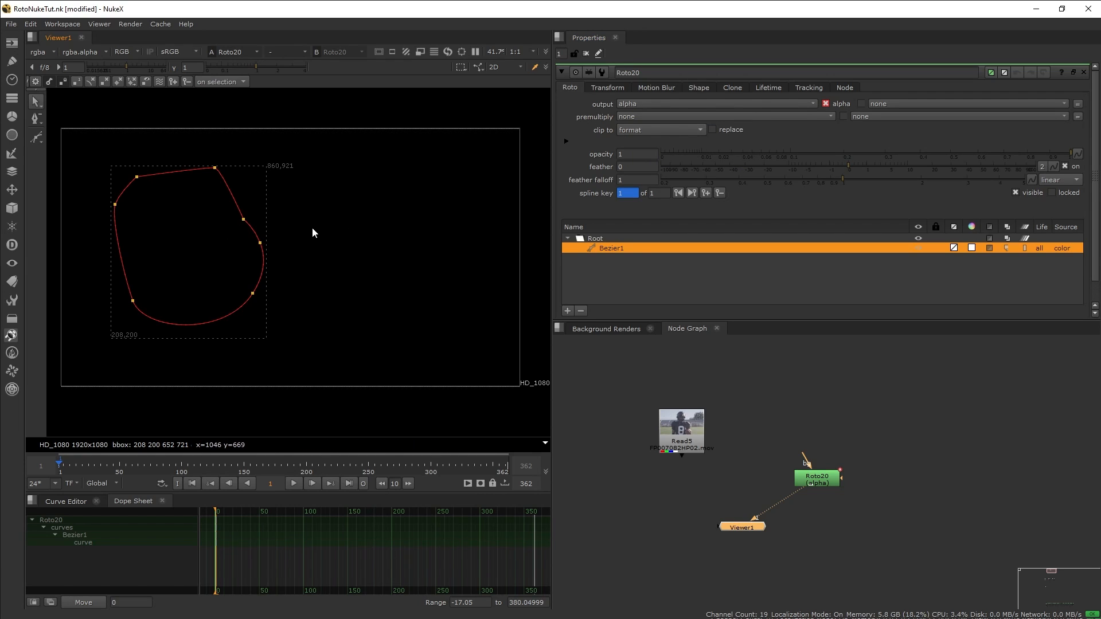
mouse_move(164, 114)
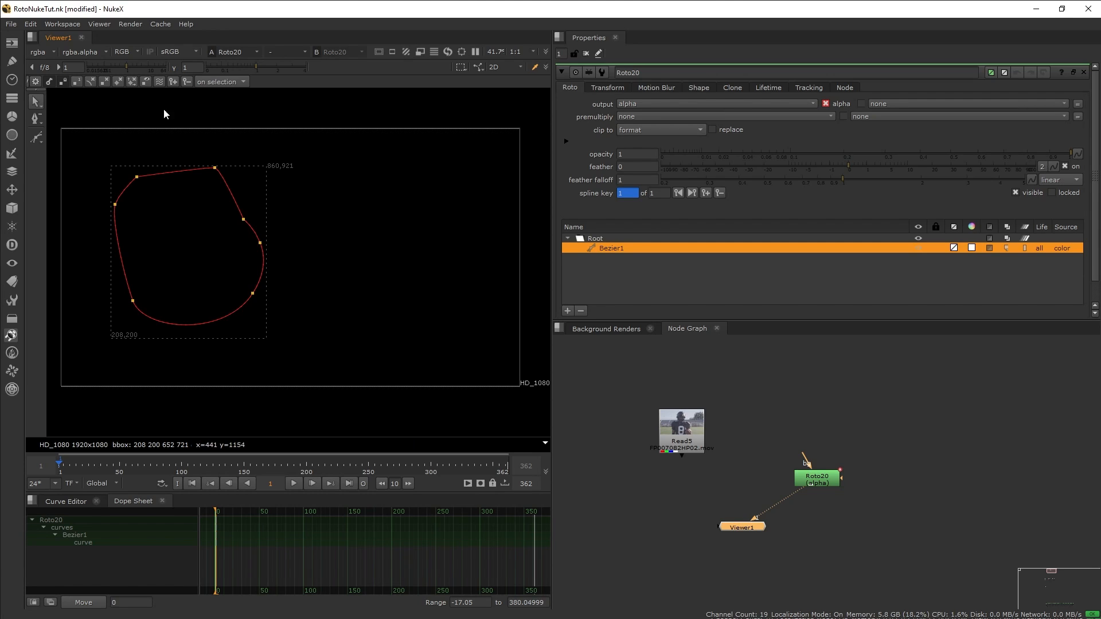
left_click(126, 51)
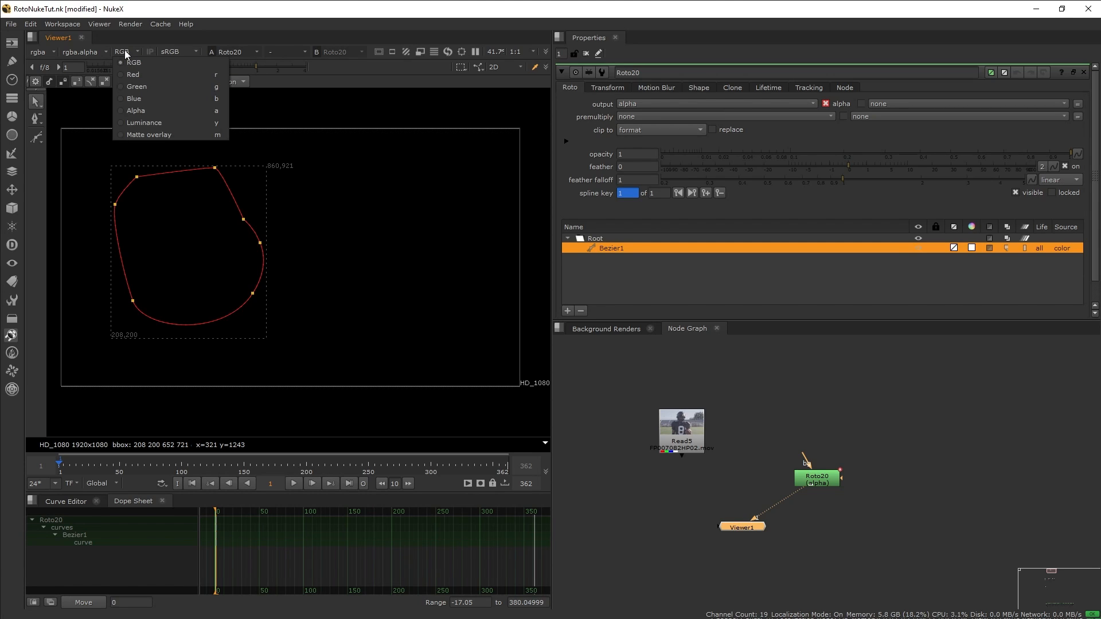
mouse_move(135, 110)
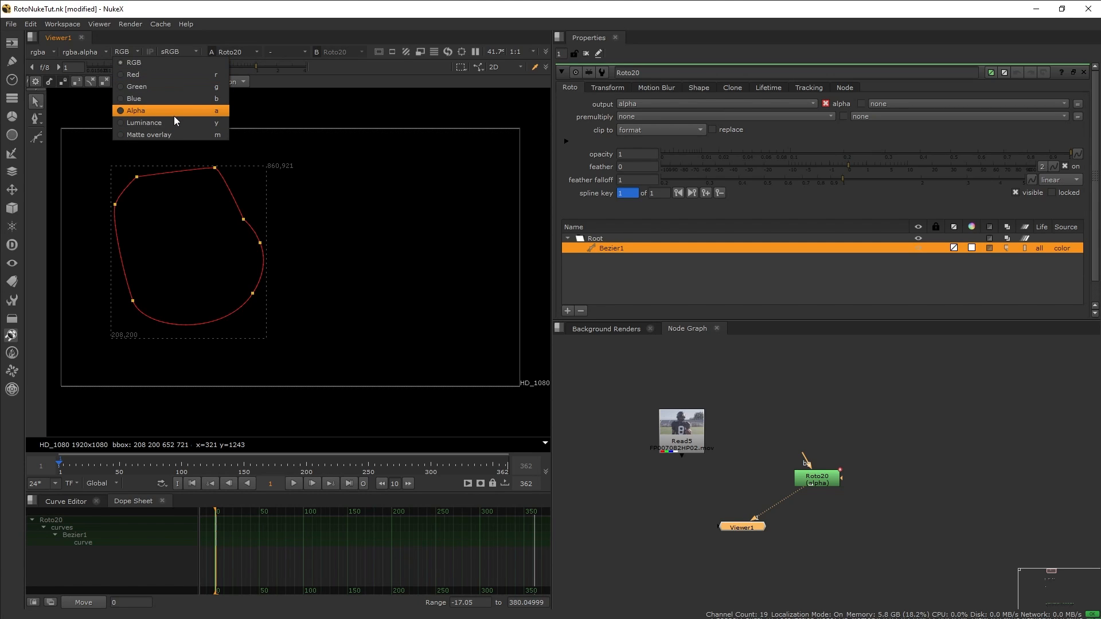
left_click(135, 110)
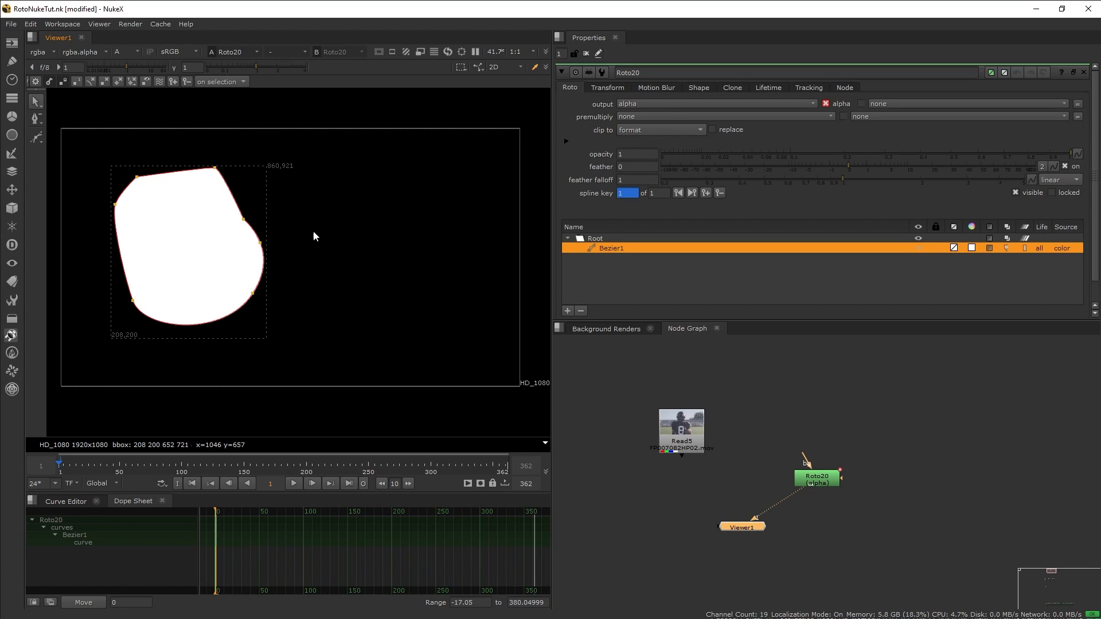
left_click(125, 52)
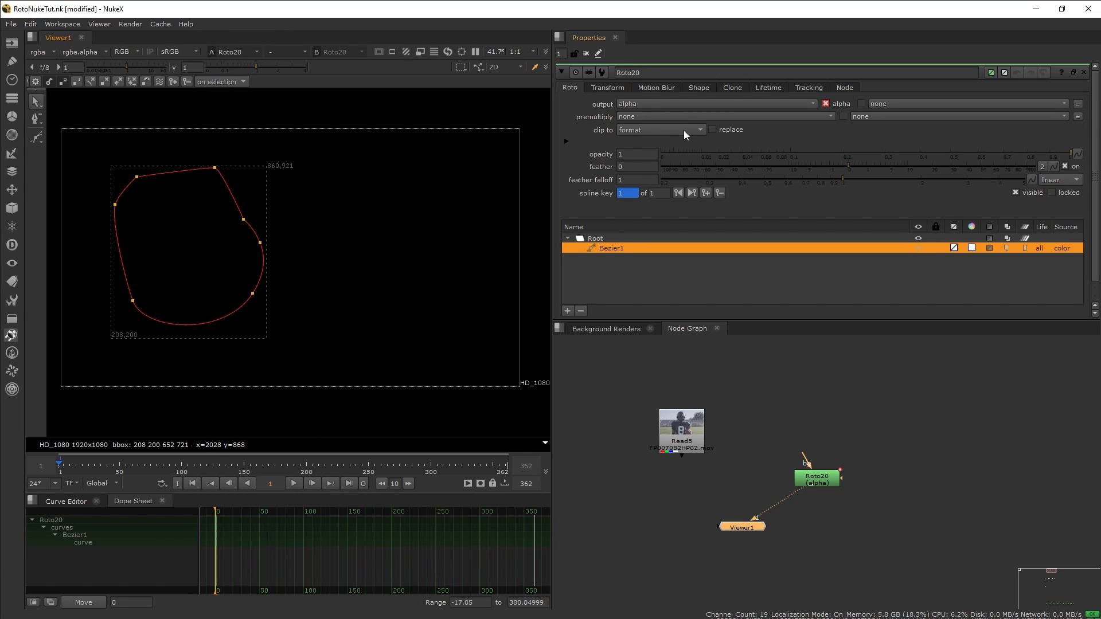
mouse_move(628, 117)
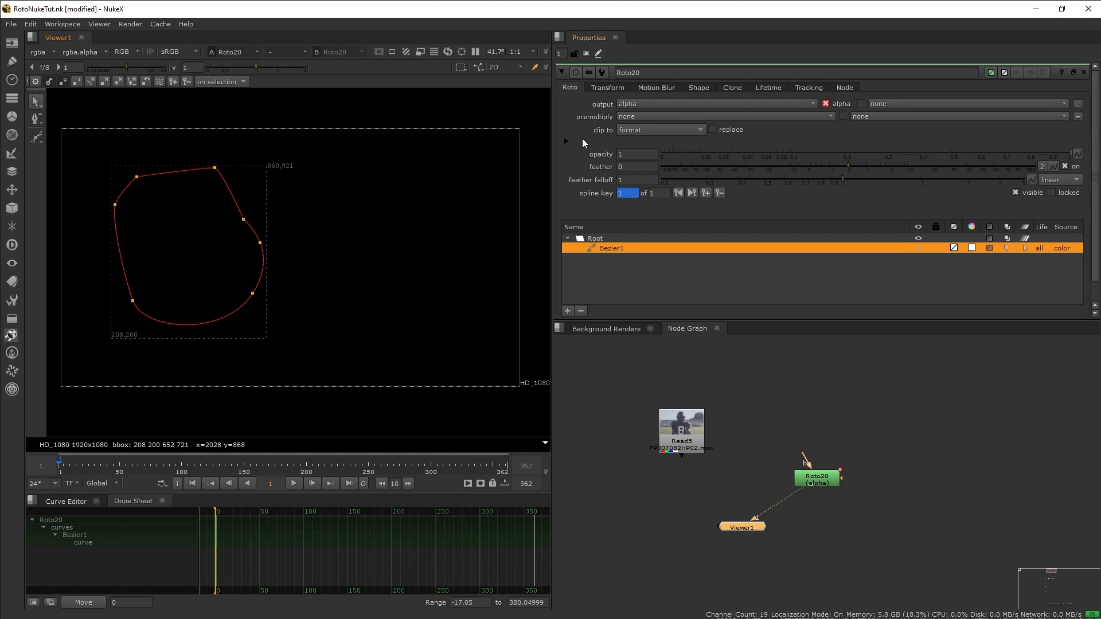
mouse_move(646, 135)
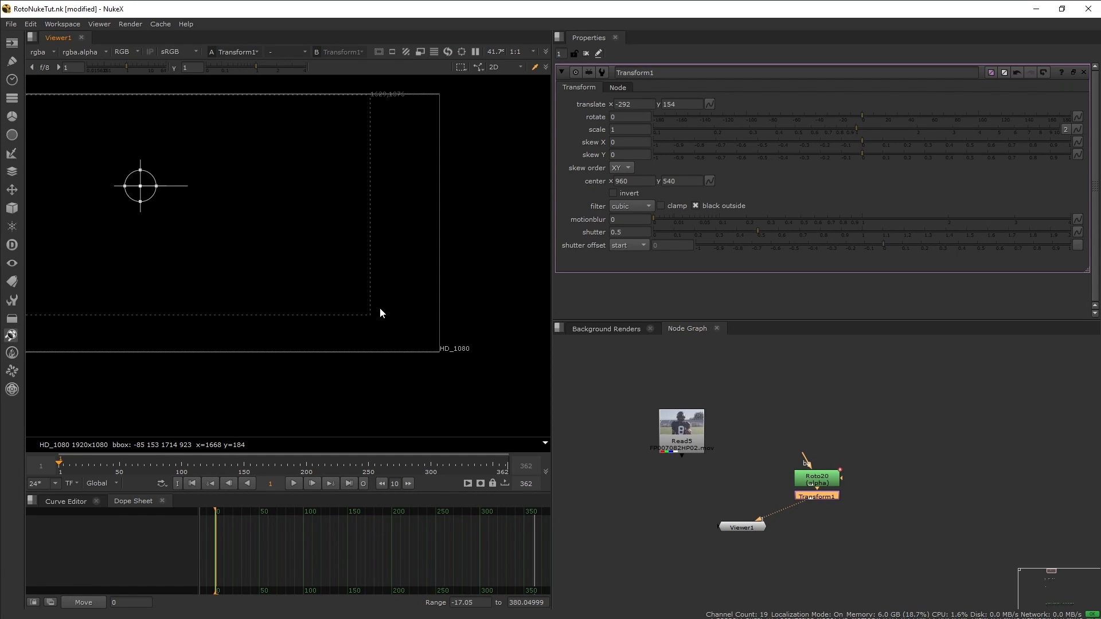
Step: View the alpha channel and set the Roto clip to no clip so edge shapes render in full
left_click(121, 52)
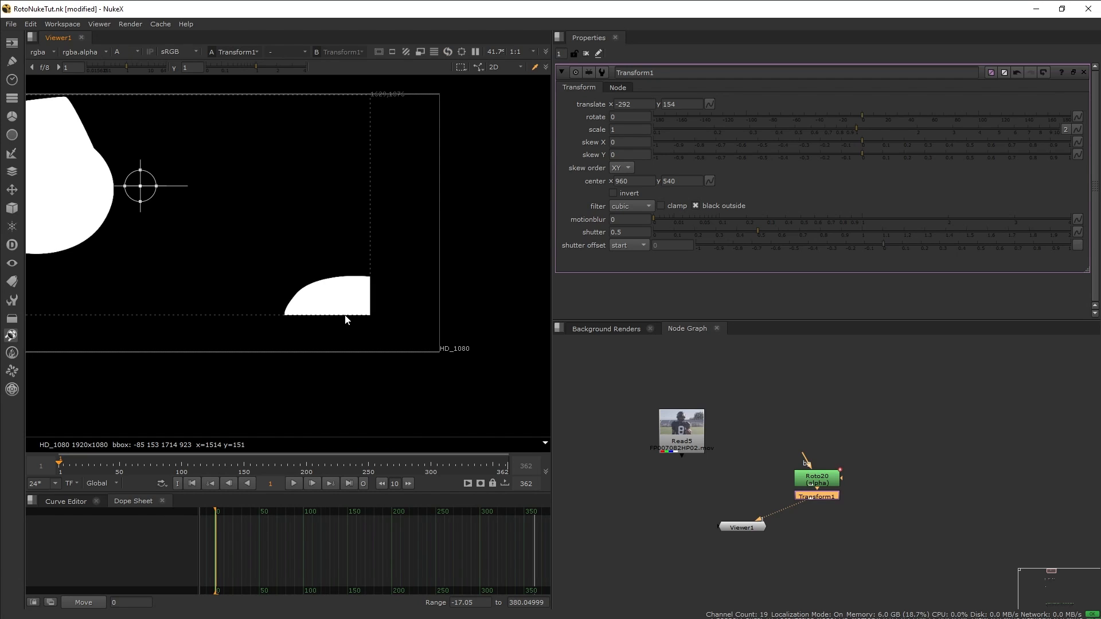
mouse_move(303, 301)
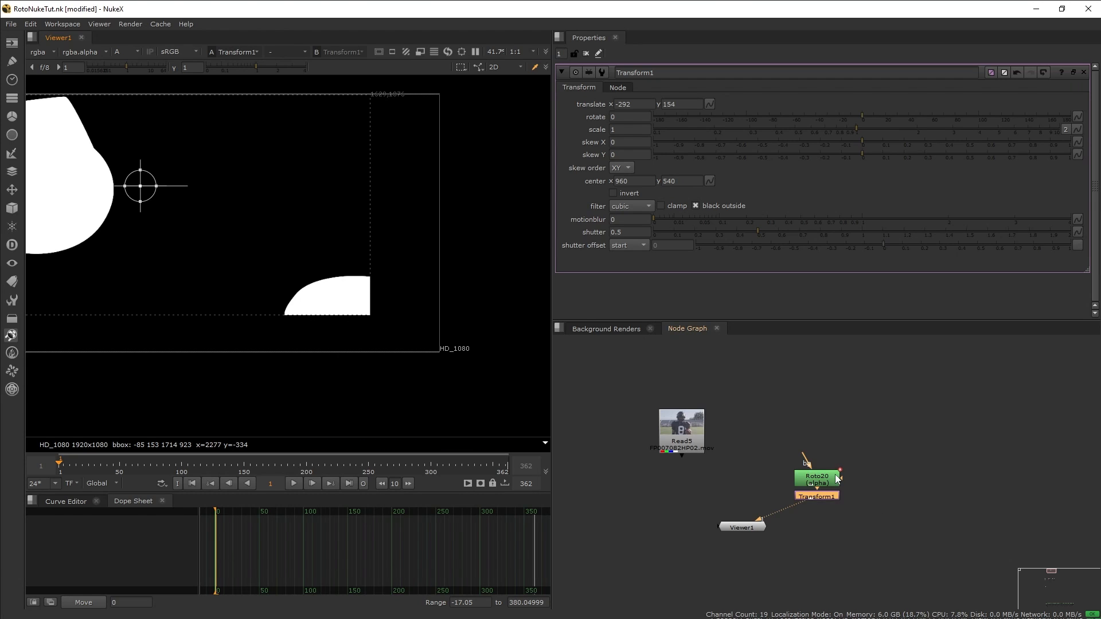
left_click(815, 477)
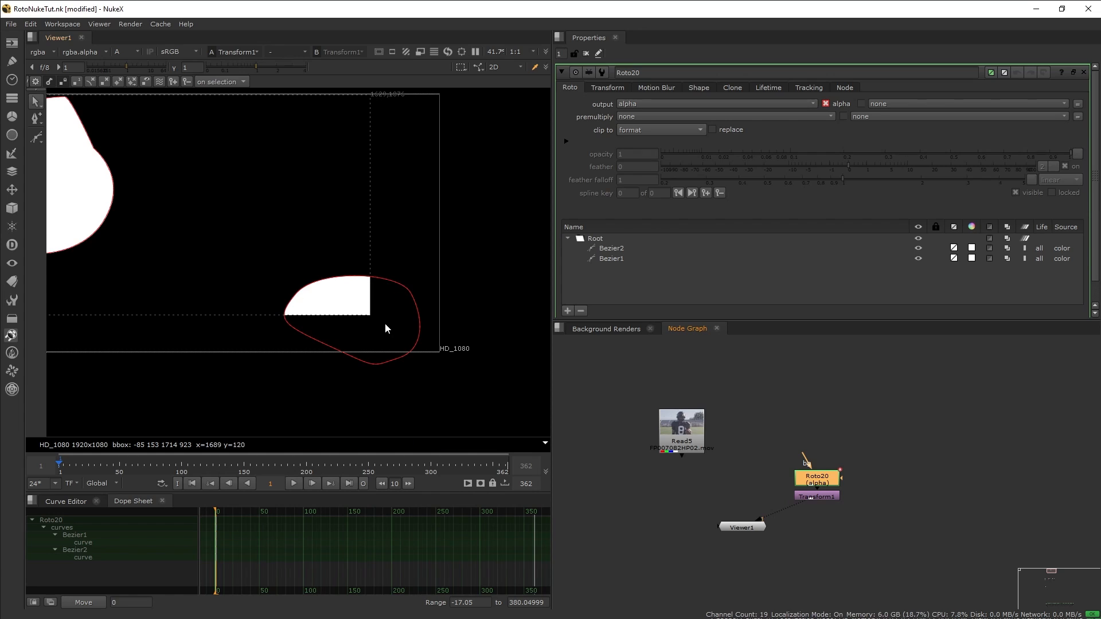
left_click(658, 129)
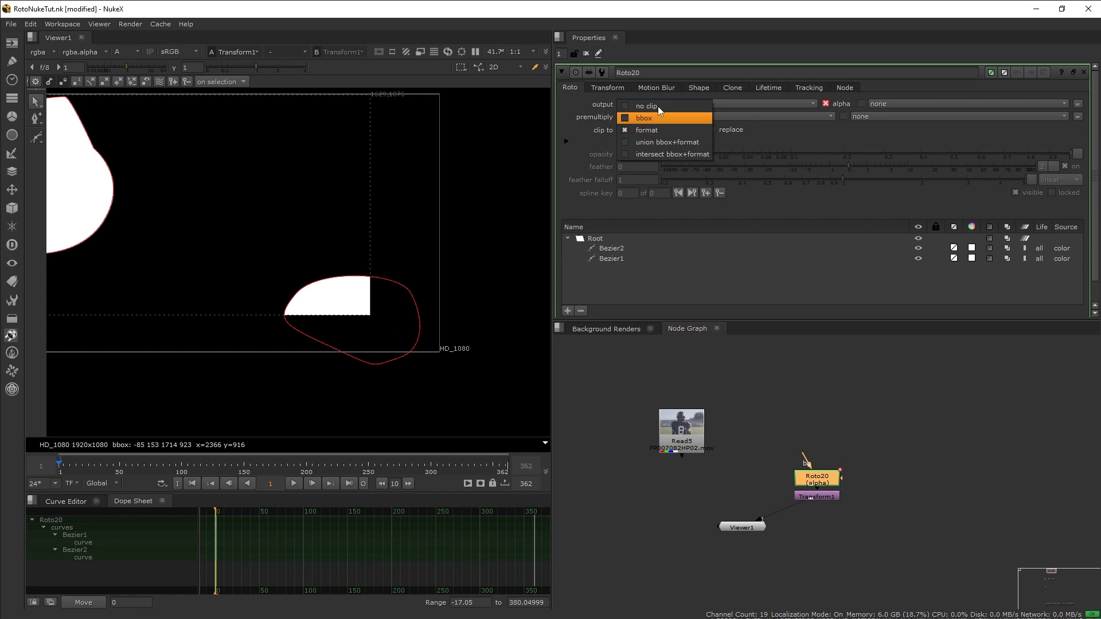
left_click(643, 105)
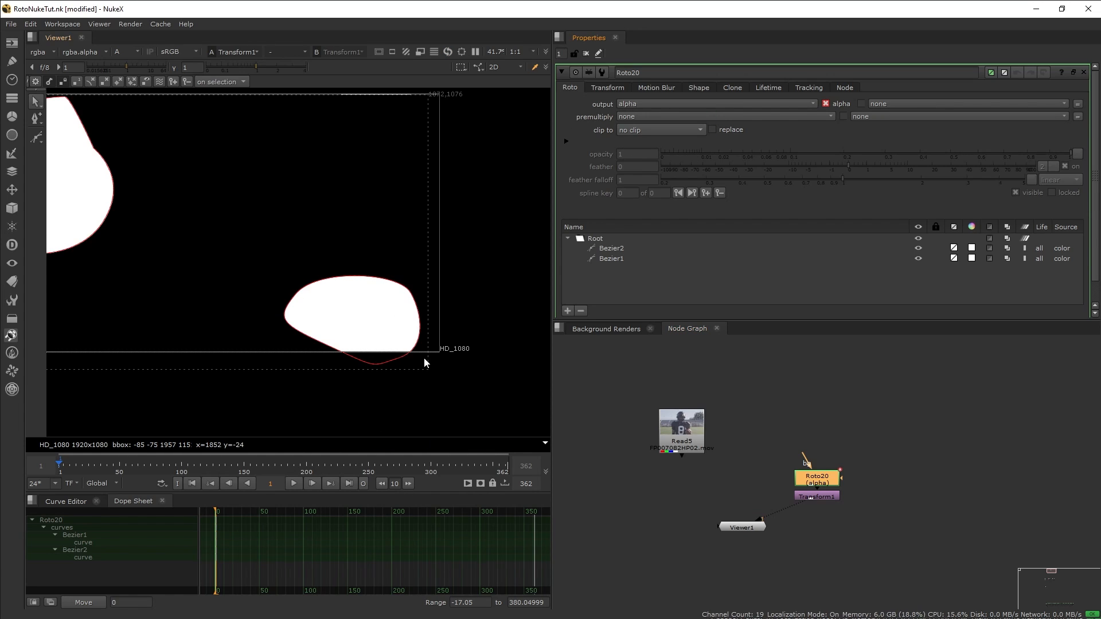
scroll("down", 3)
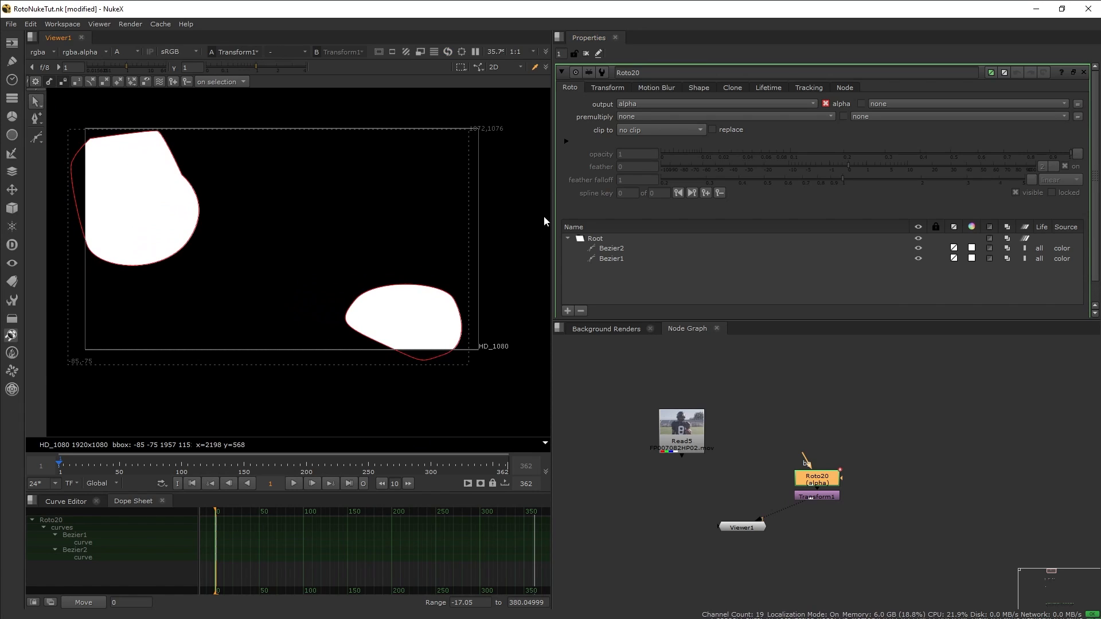
mouse_move(436, 321)
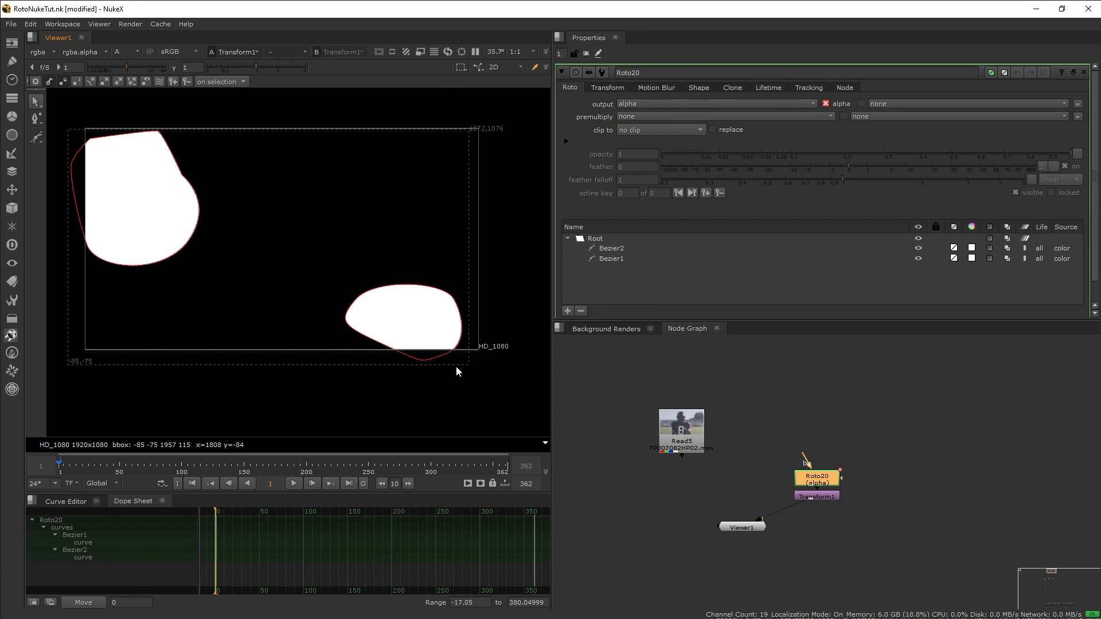
Step: Feather Bezier2 with 100 and falloff 5, then pull a one-sided feather out of Bezier1
left_click(611, 247)
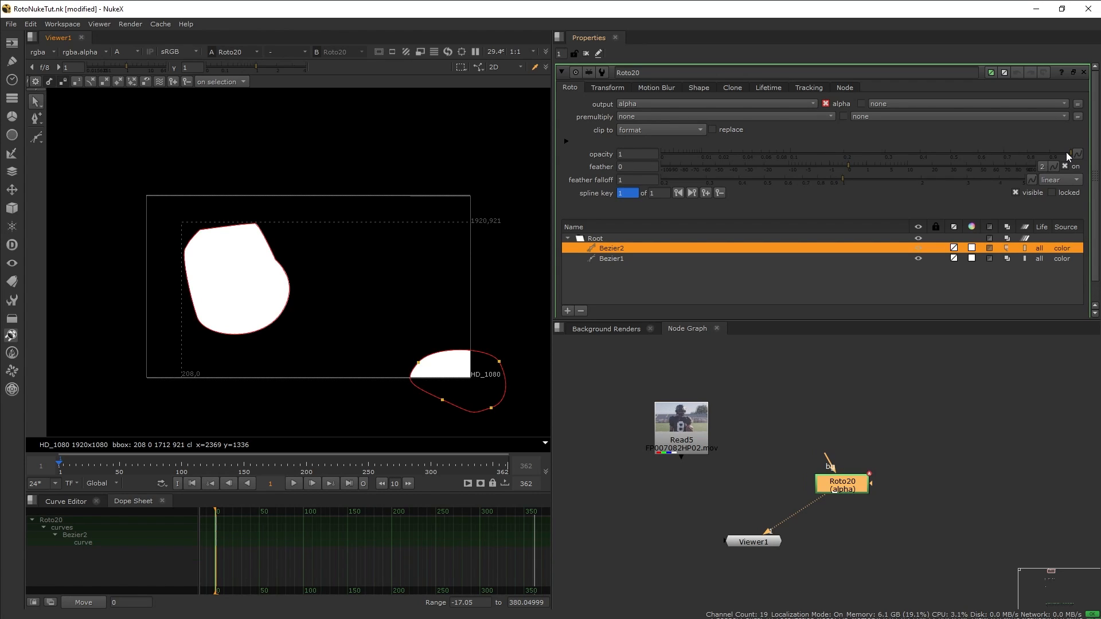
mouse_move(850, 168)
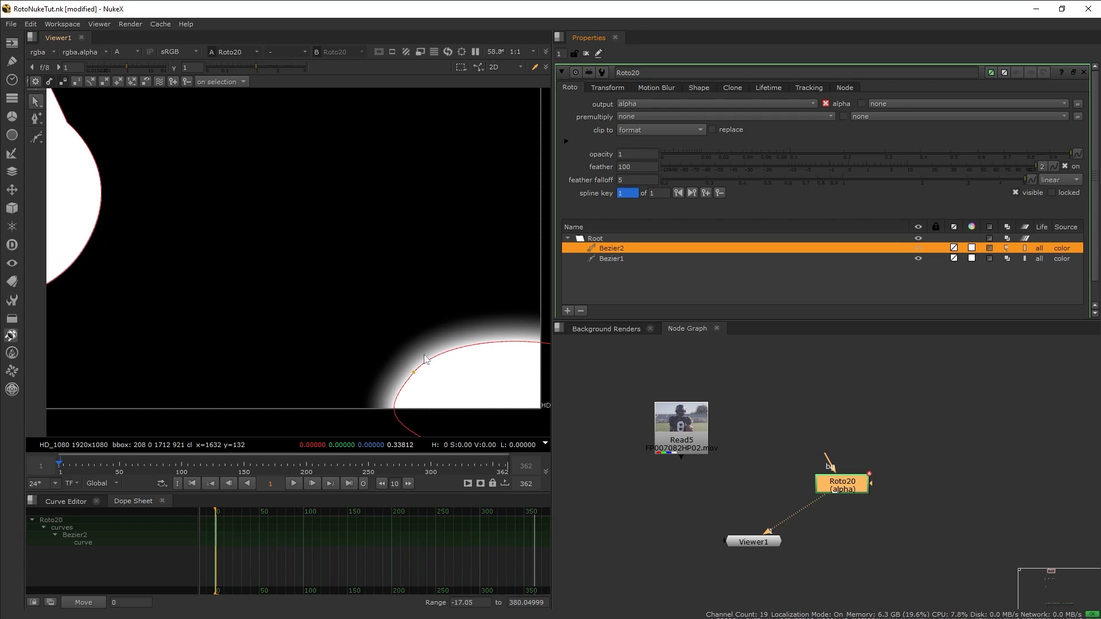
left_click(611, 257)
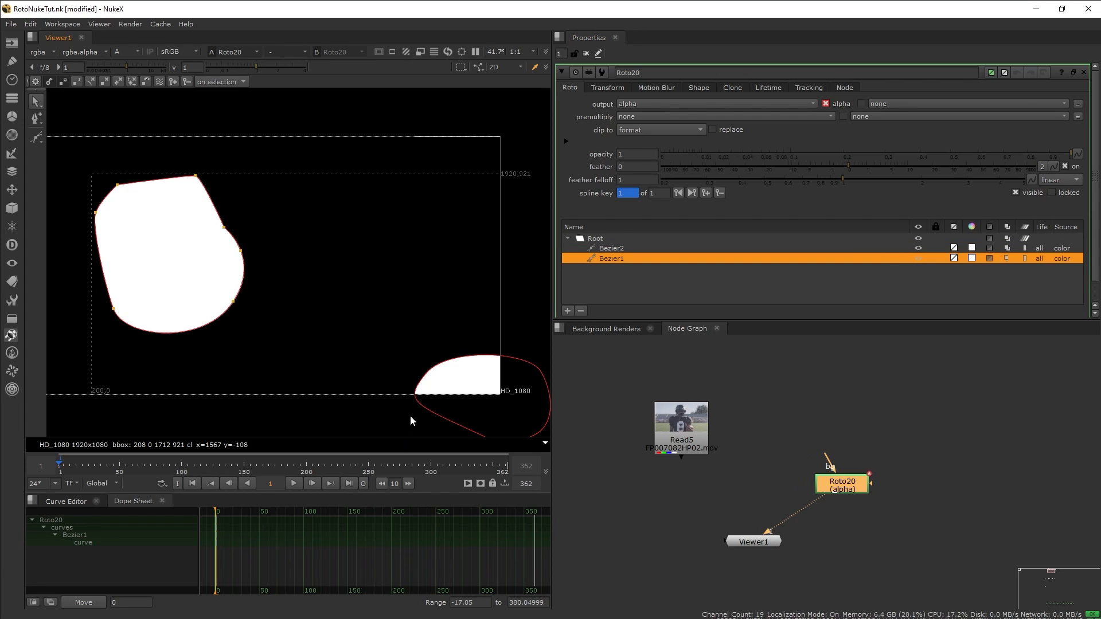
mouse_move(226, 311)
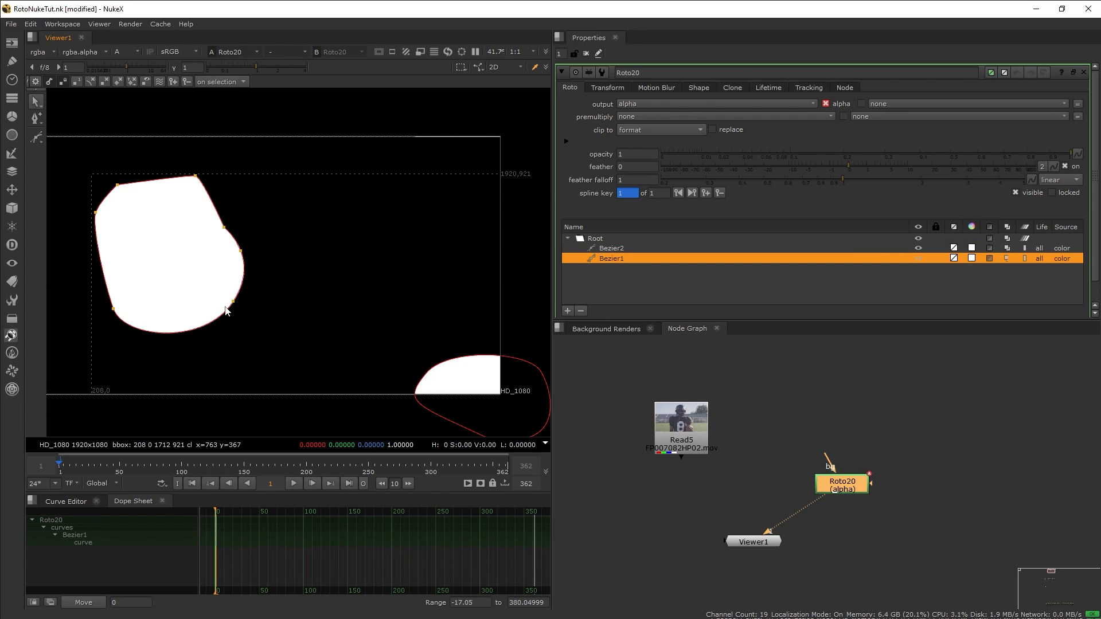
scroll("up", 3)
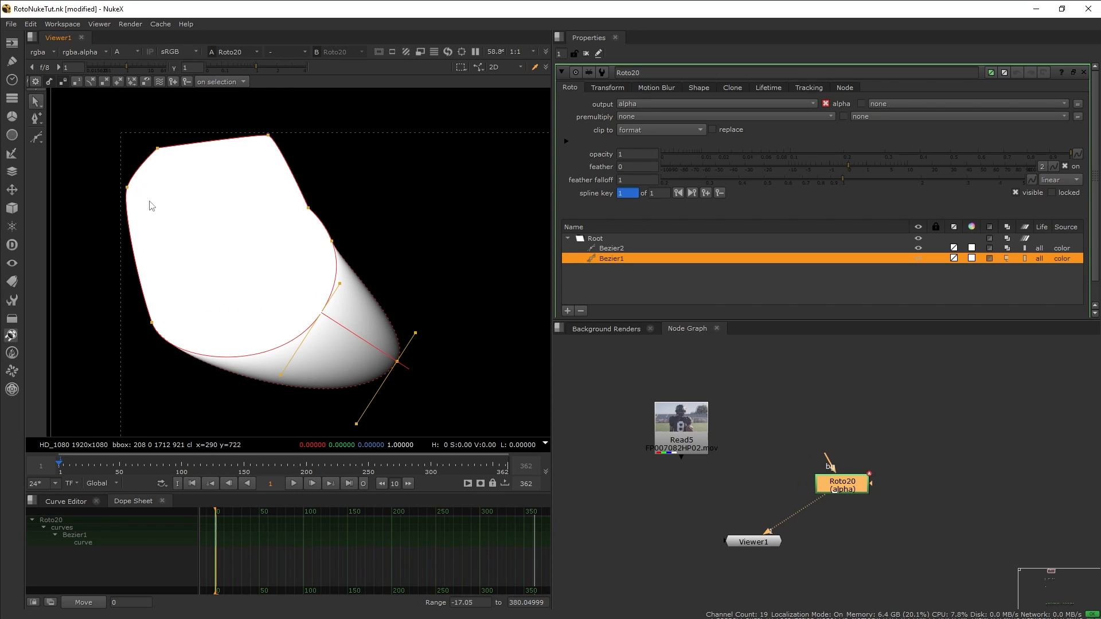
mouse_move(288, 281)
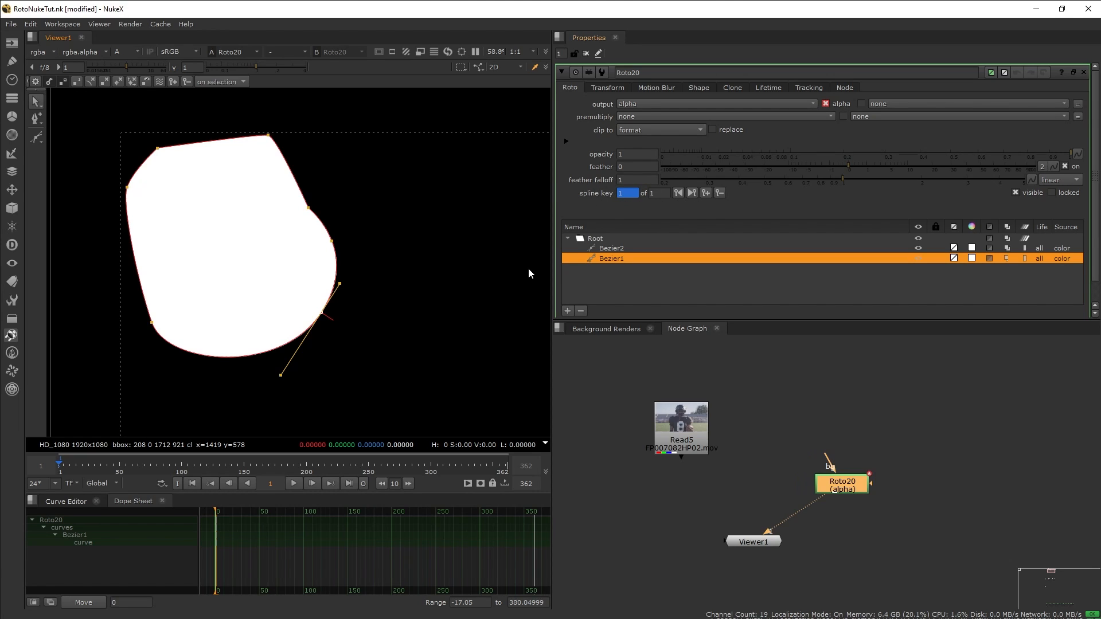
Step: Key the shapes at frame 194 and draw a third overlapping Bezier adjusted at frames 45 and 194
left_click(692, 193)
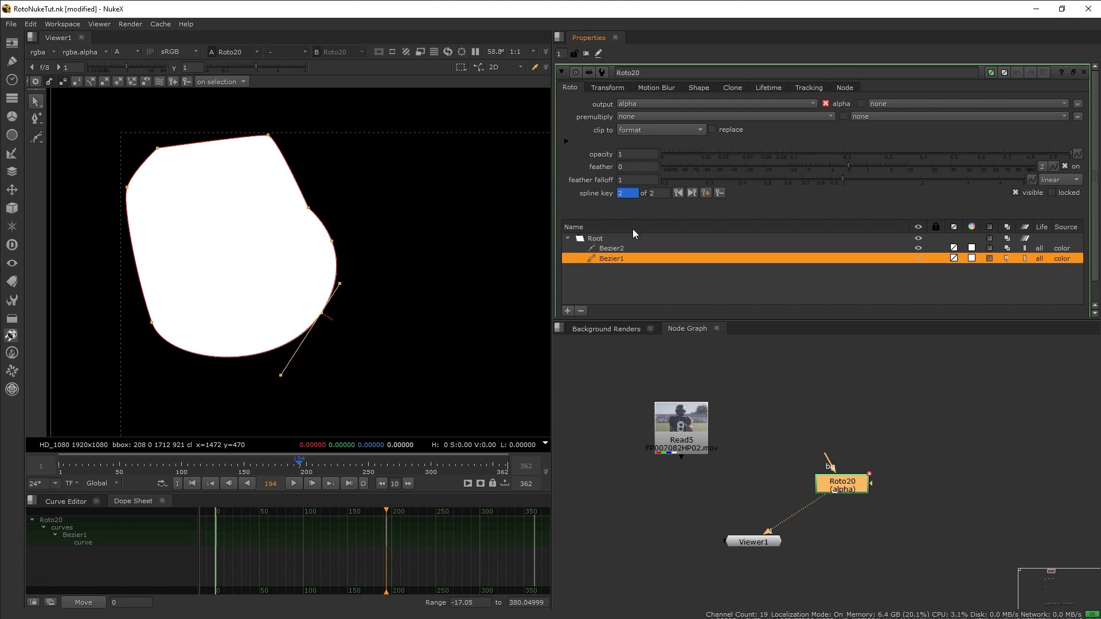
mouse_move(723, 199)
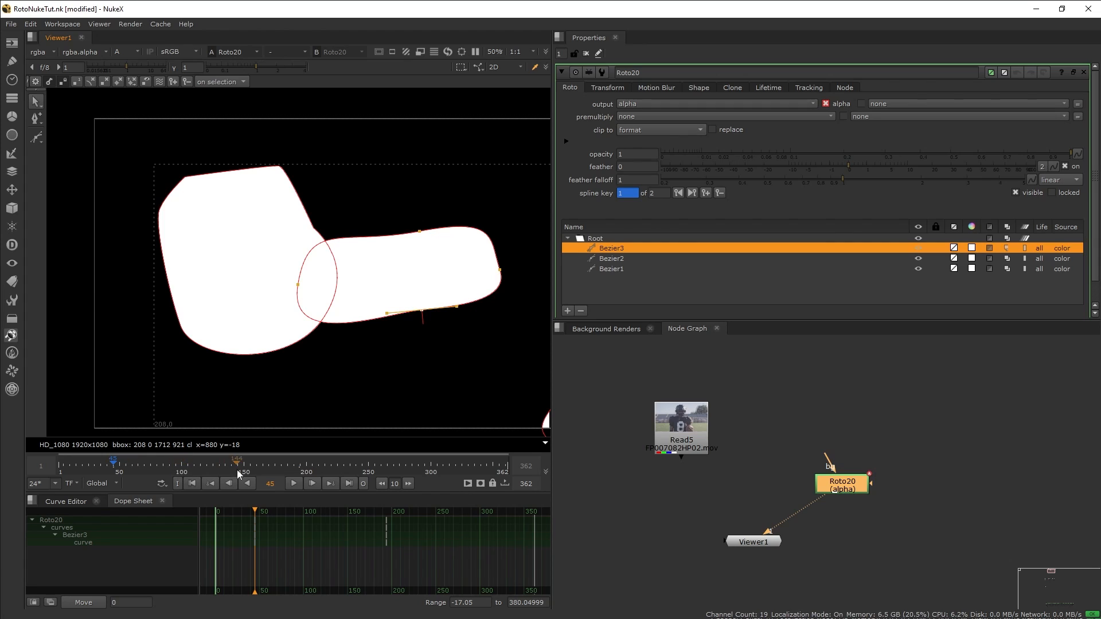
left_click(125, 462)
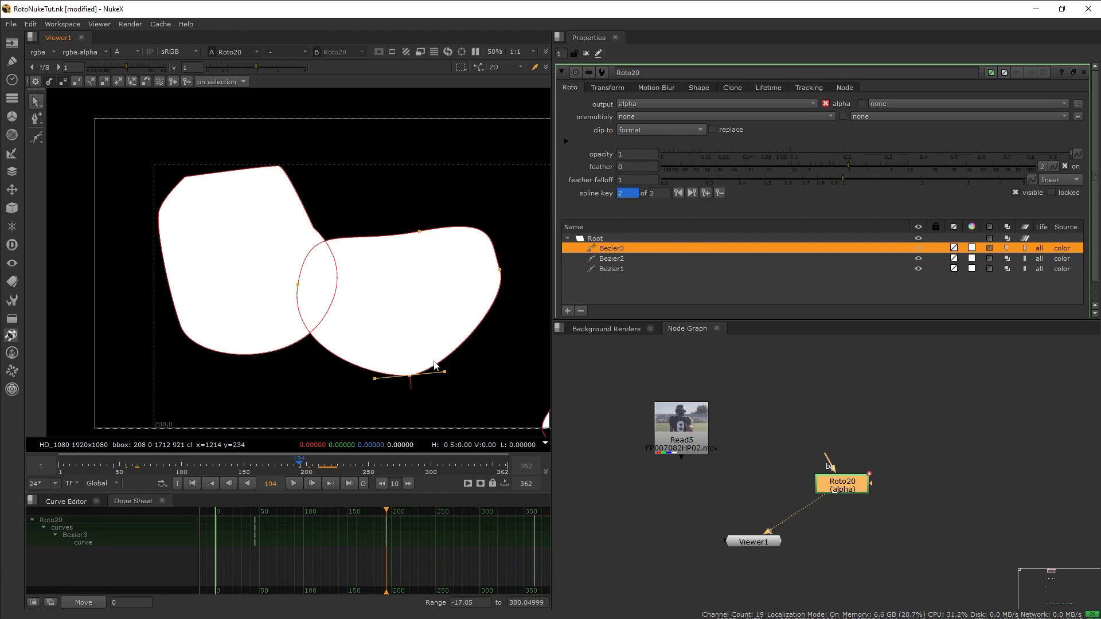
mouse_move(244, 446)
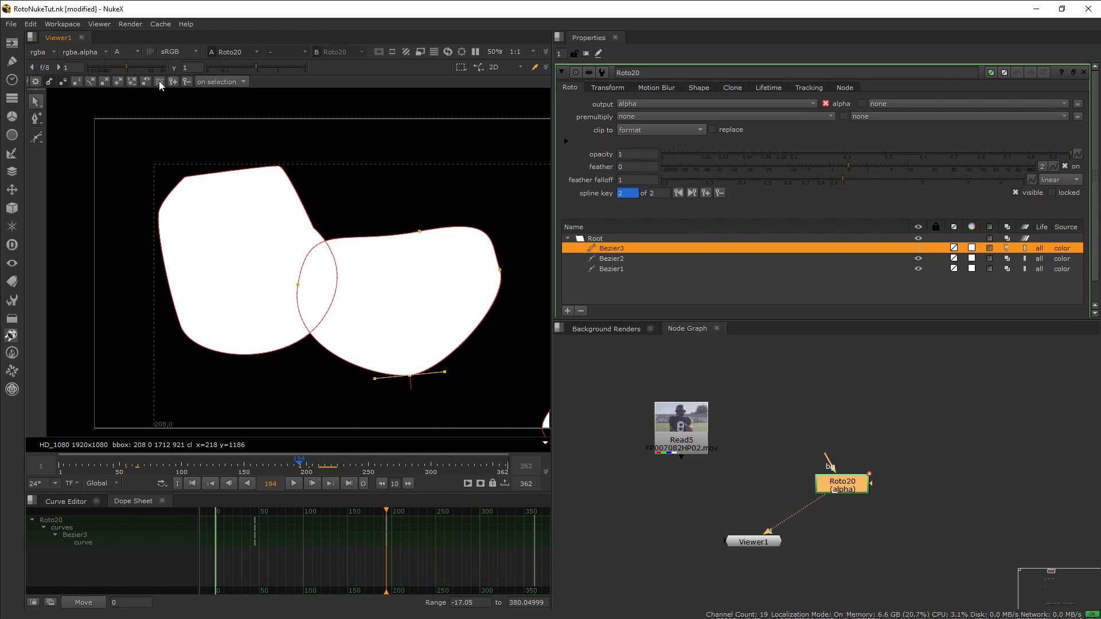
left_click(160, 81)
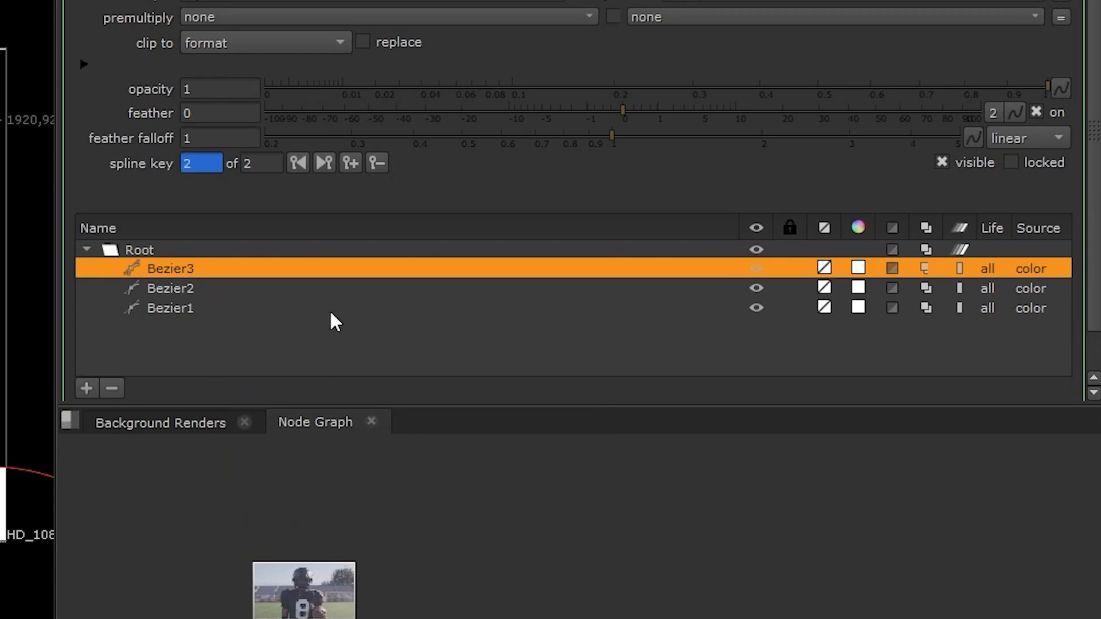
mouse_move(344, 334)
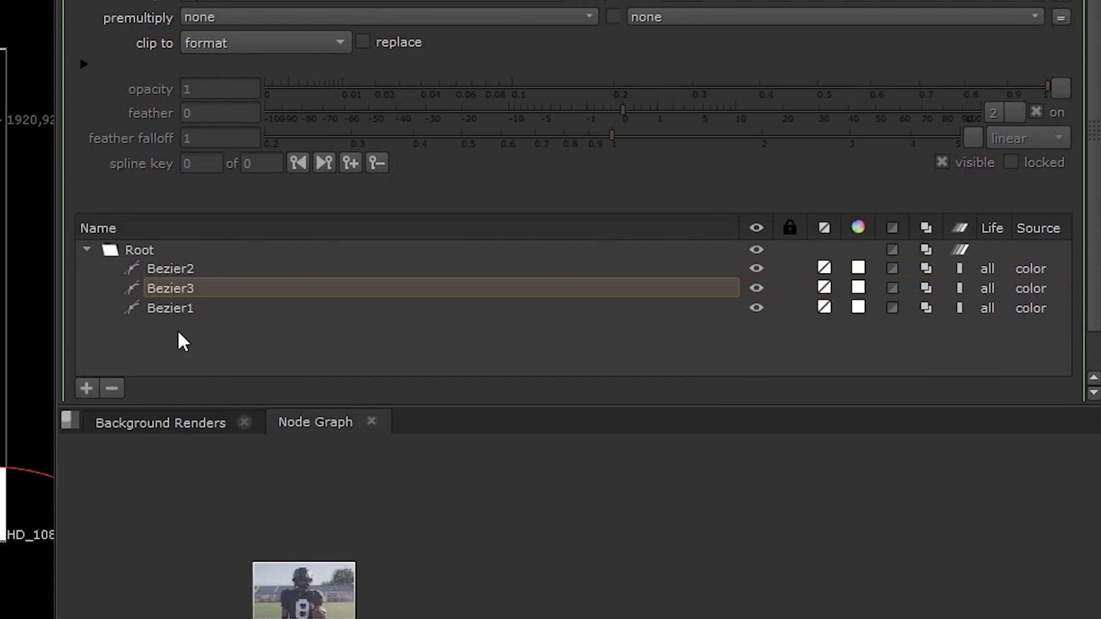
Step: Reorder Bezier3 in the shape list, lock one shape, and give Bezier3 a red colour swatch
left_click(139, 249)
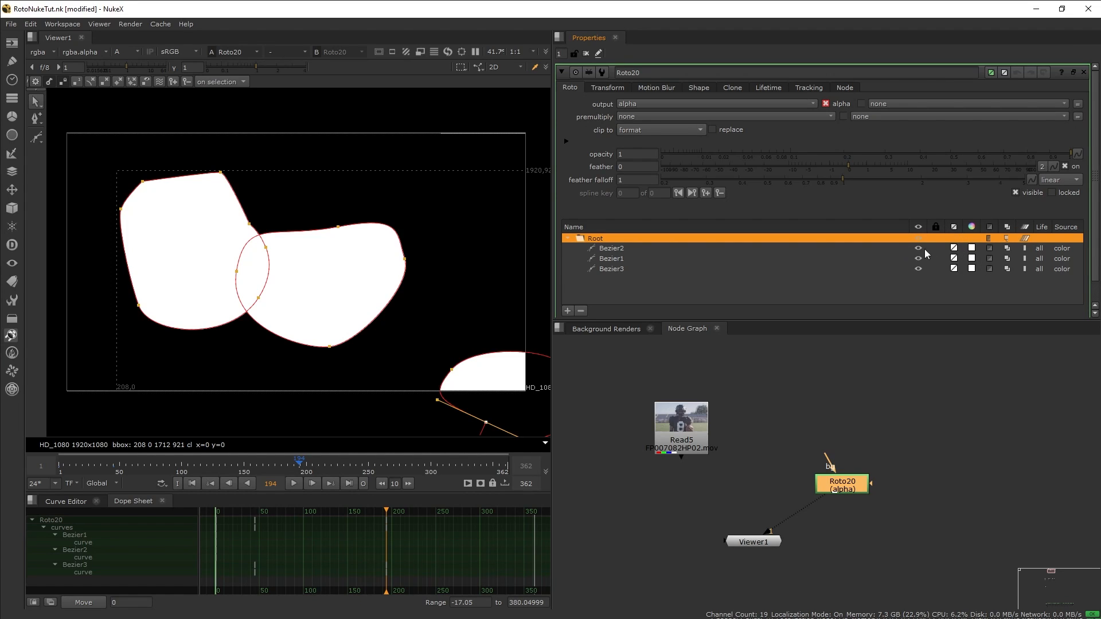
left_click(611, 247)
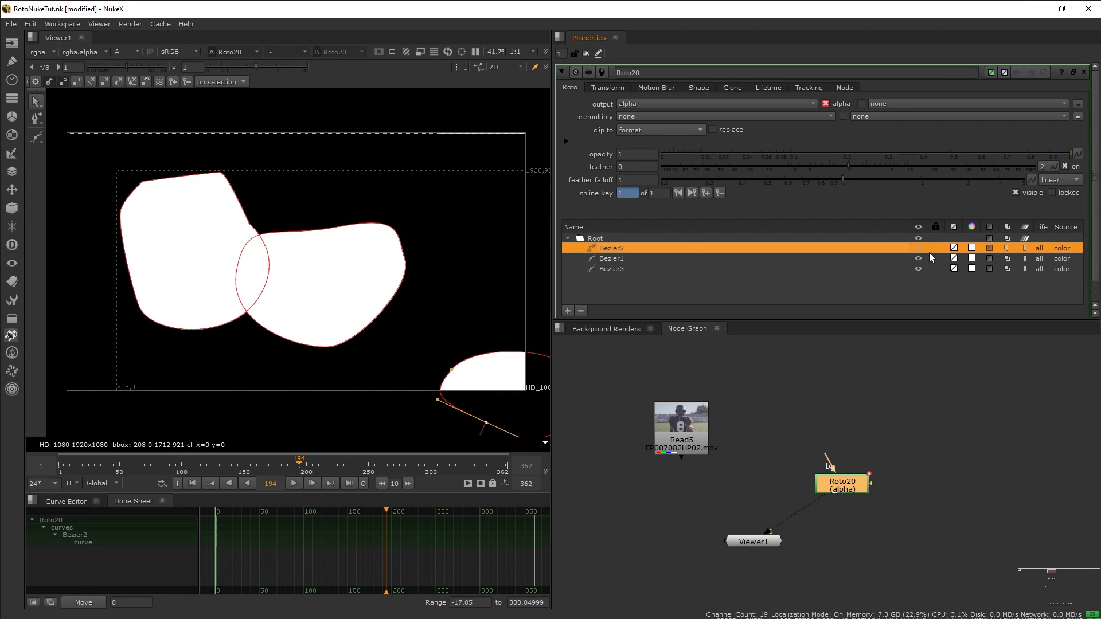
left_click(611, 269)
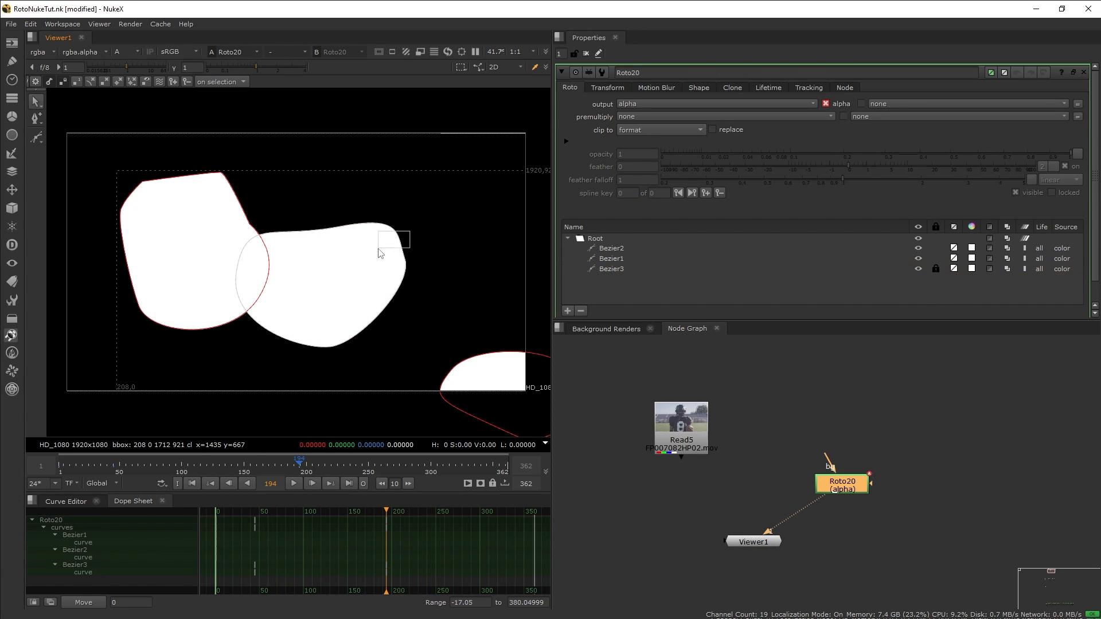
left_click(611, 268)
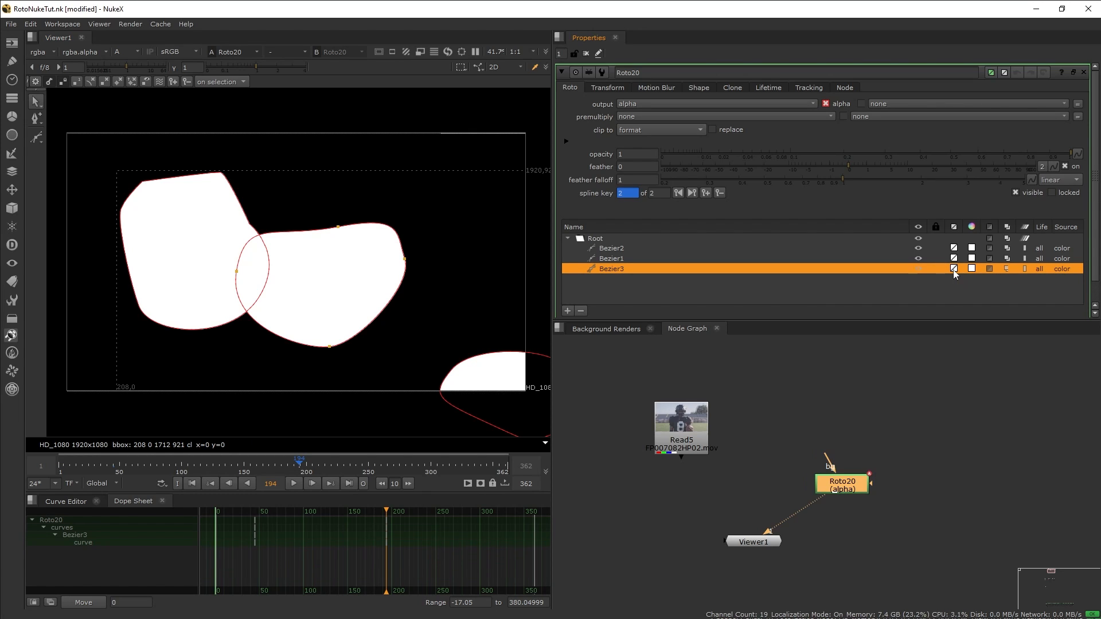
left_click(971, 269)
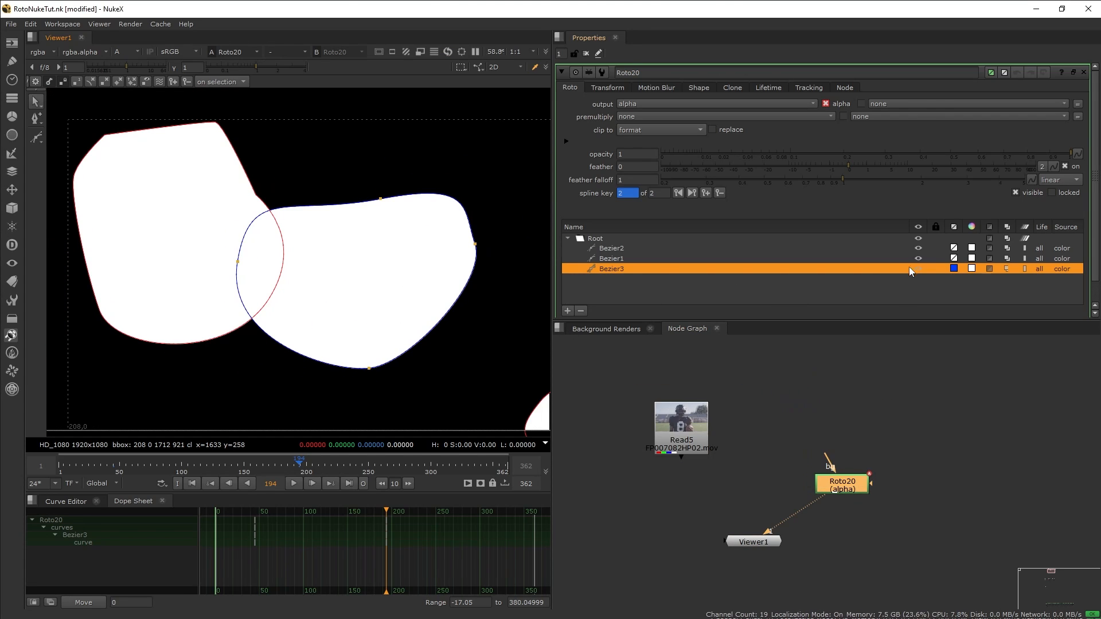
left_click(971, 268)
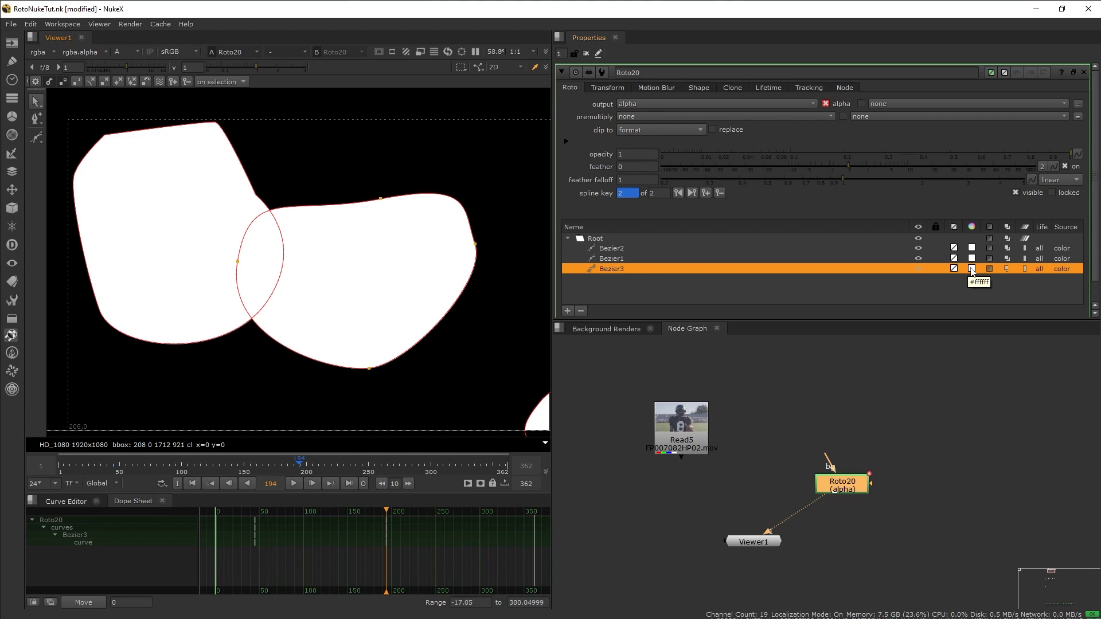
left_click(971, 268)
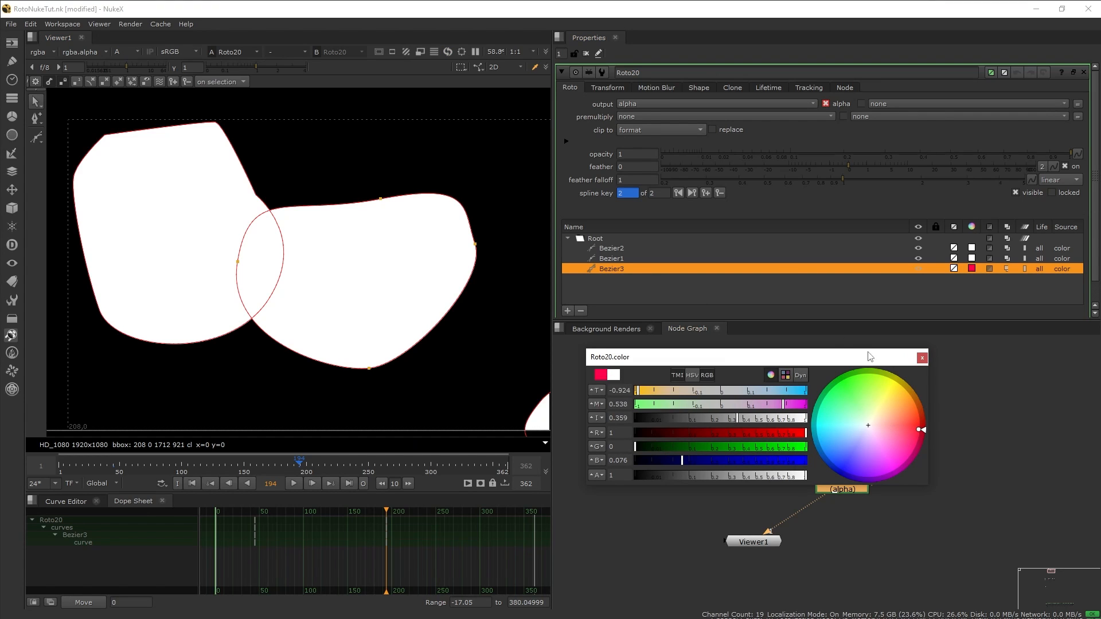
Step: Show the matte as a red overlay in the viewer and keep the Roto output set to alpha
left_click(126, 52)
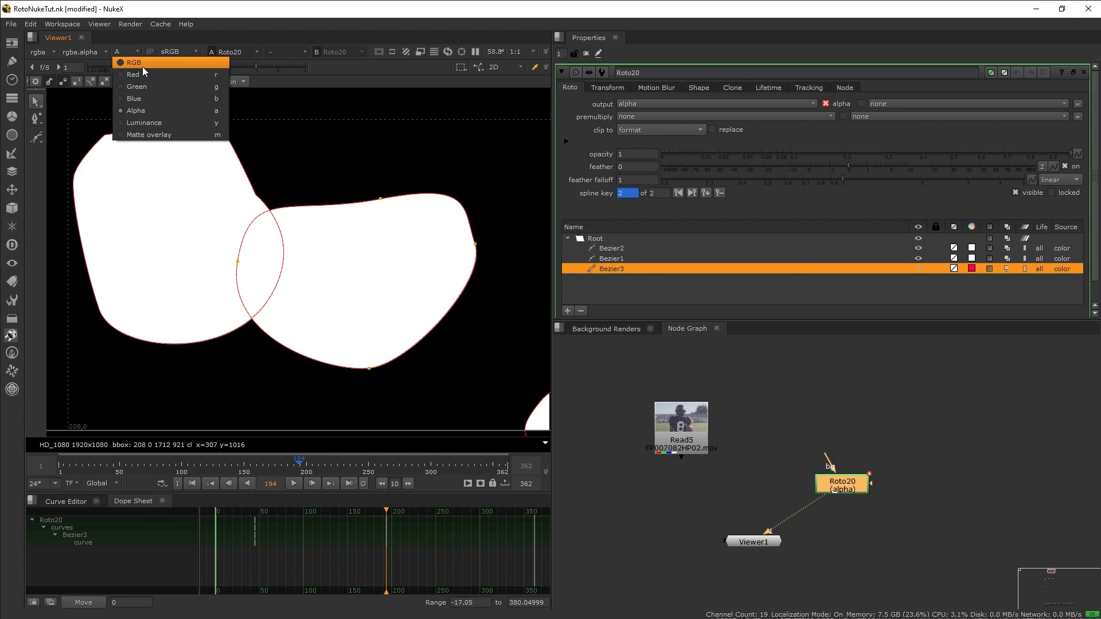
left_click(133, 62)
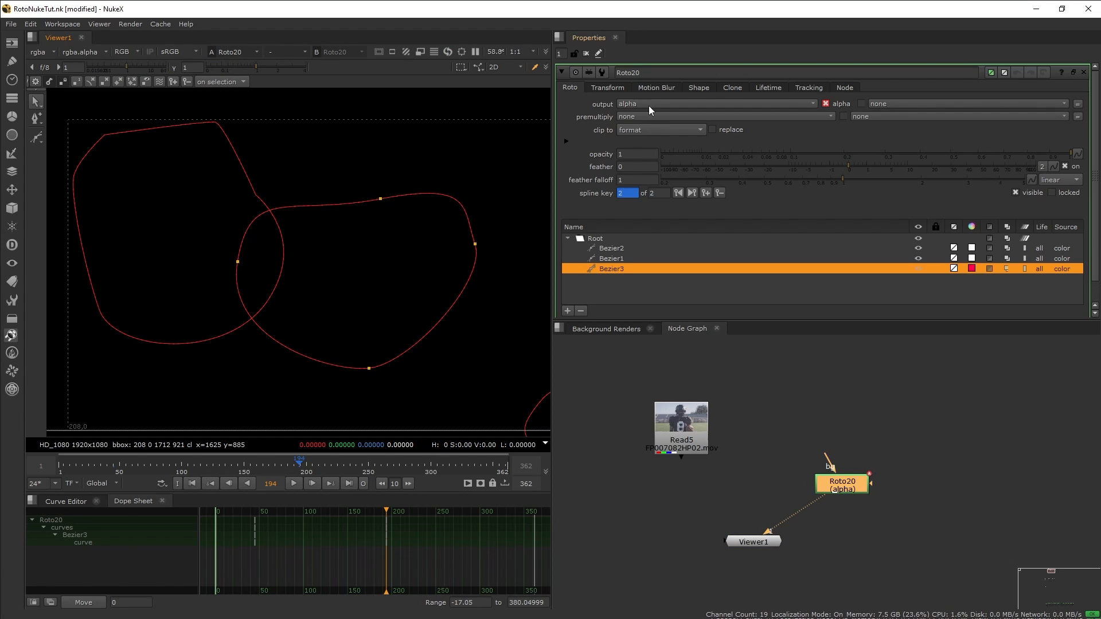
left_click(714, 103)
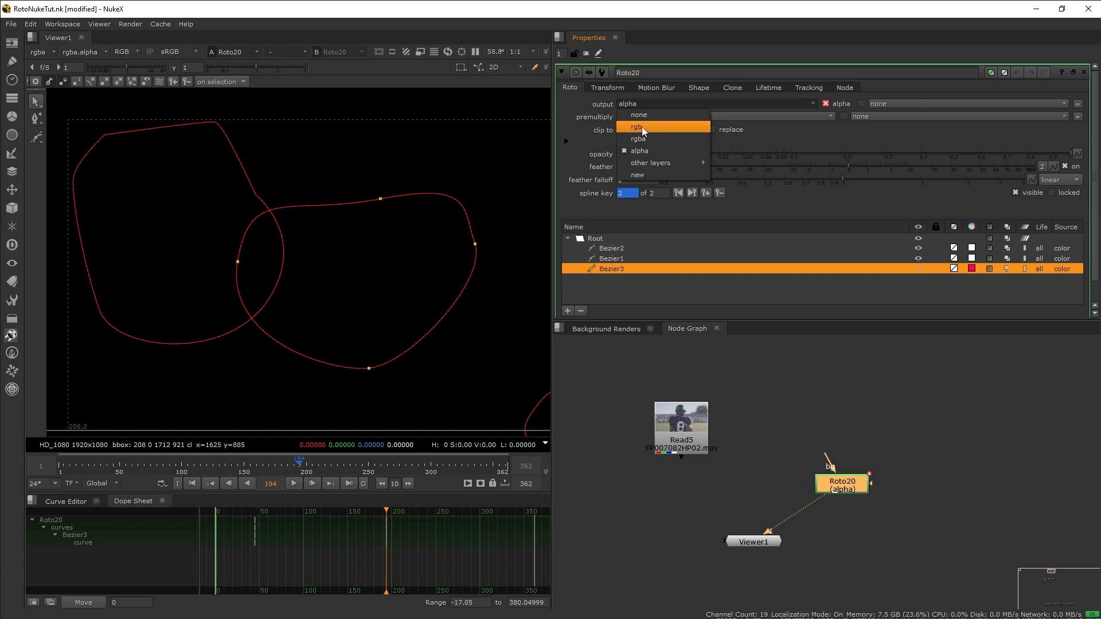
left_click(636, 127)
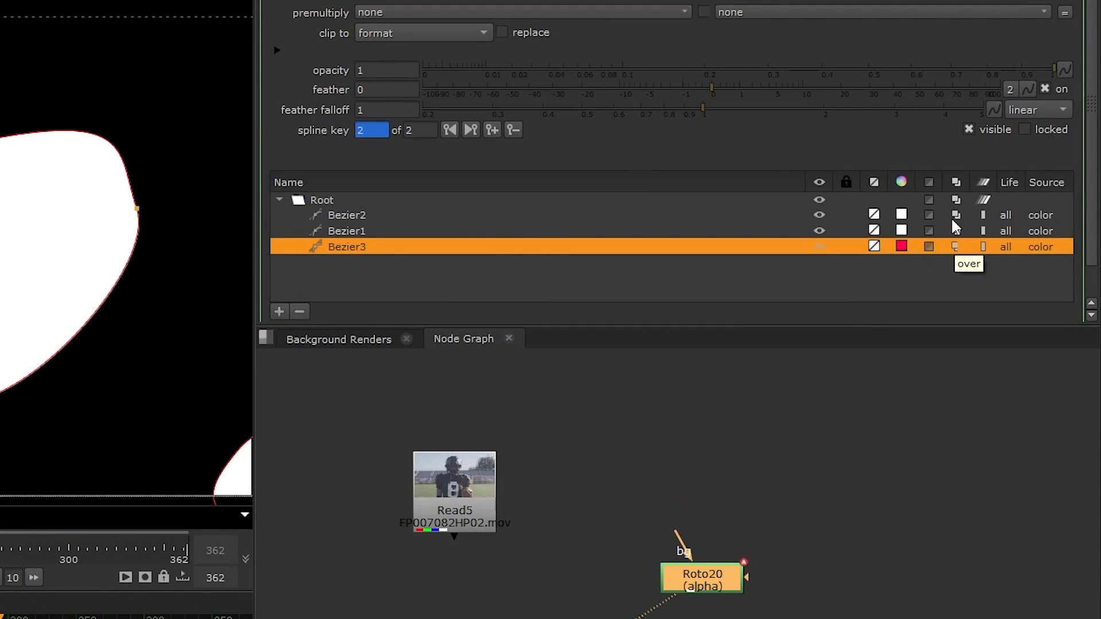
mouse_move(967, 253)
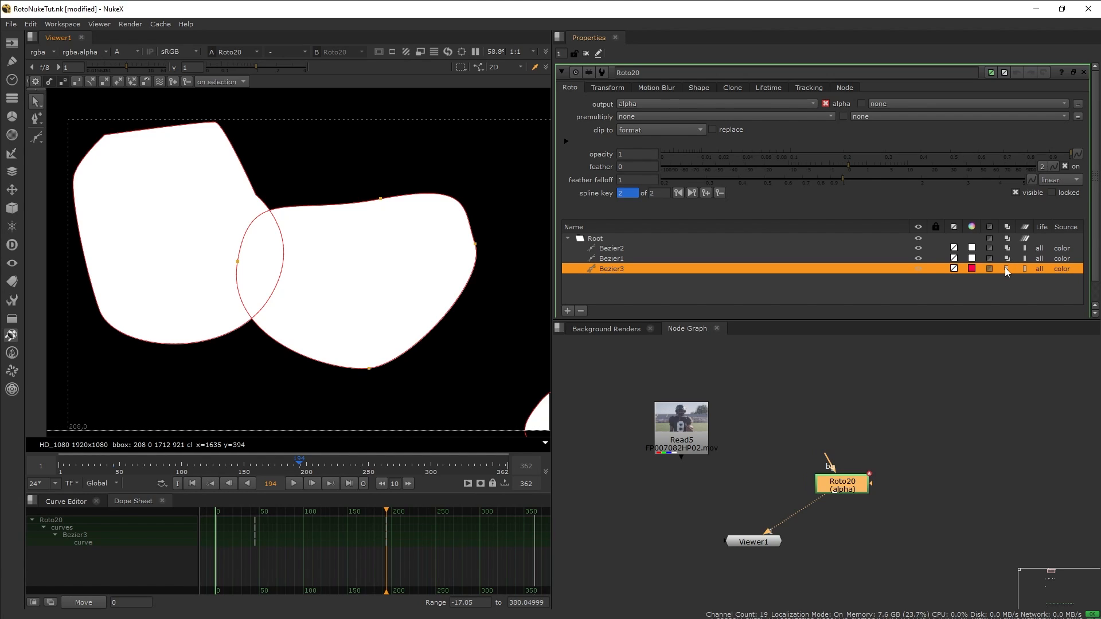
mouse_move(1005, 270)
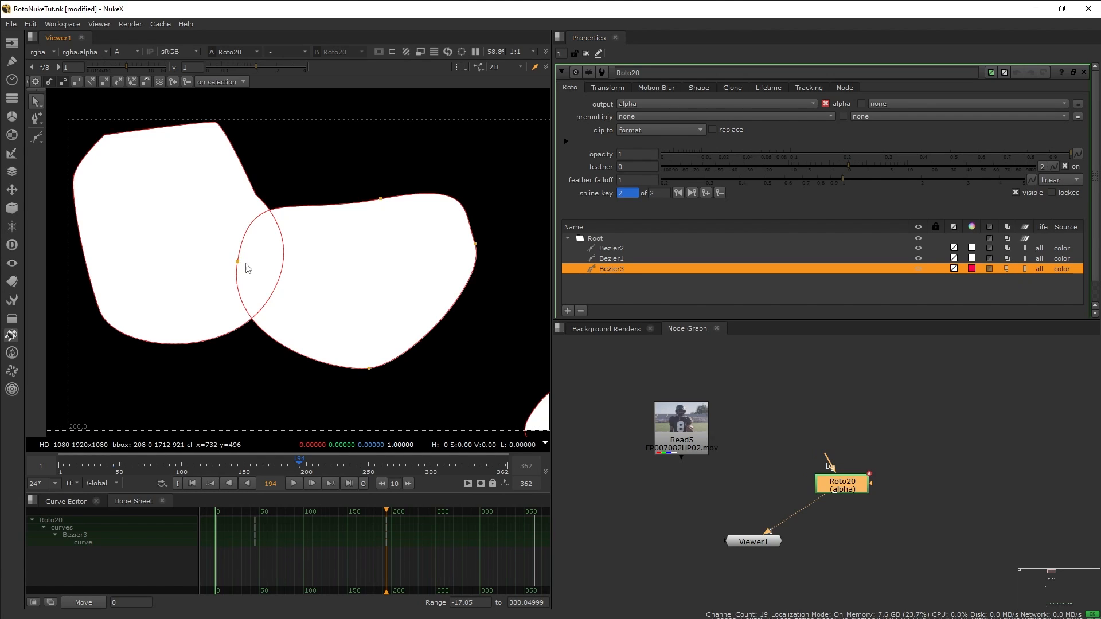
mouse_move(816, 327)
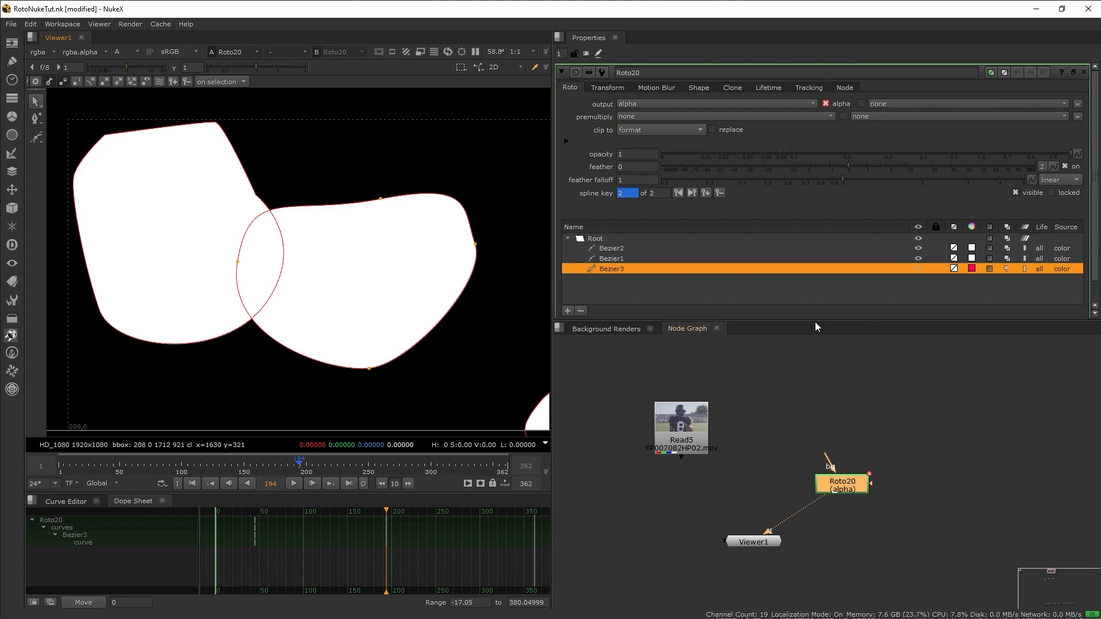
left_click(611, 258)
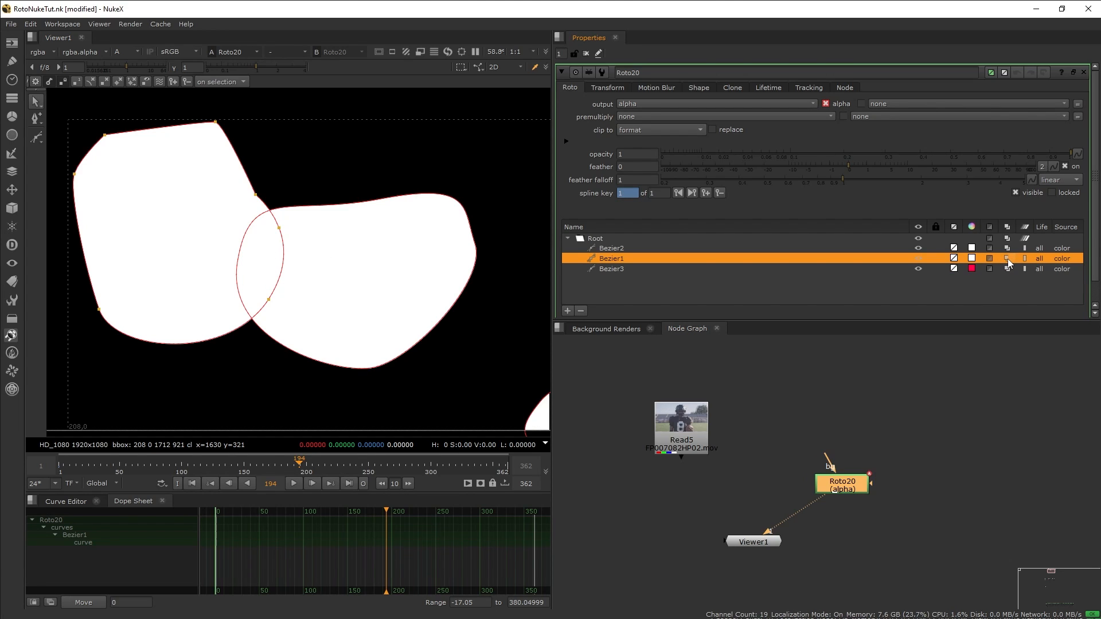
left_click(1006, 258)
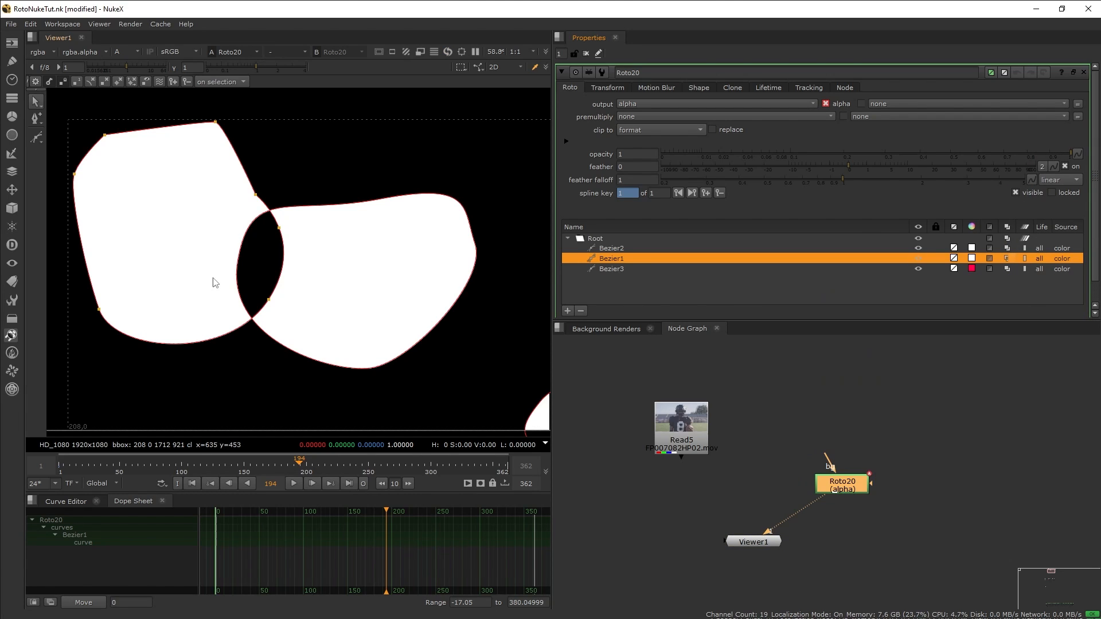
left_click(611, 268)
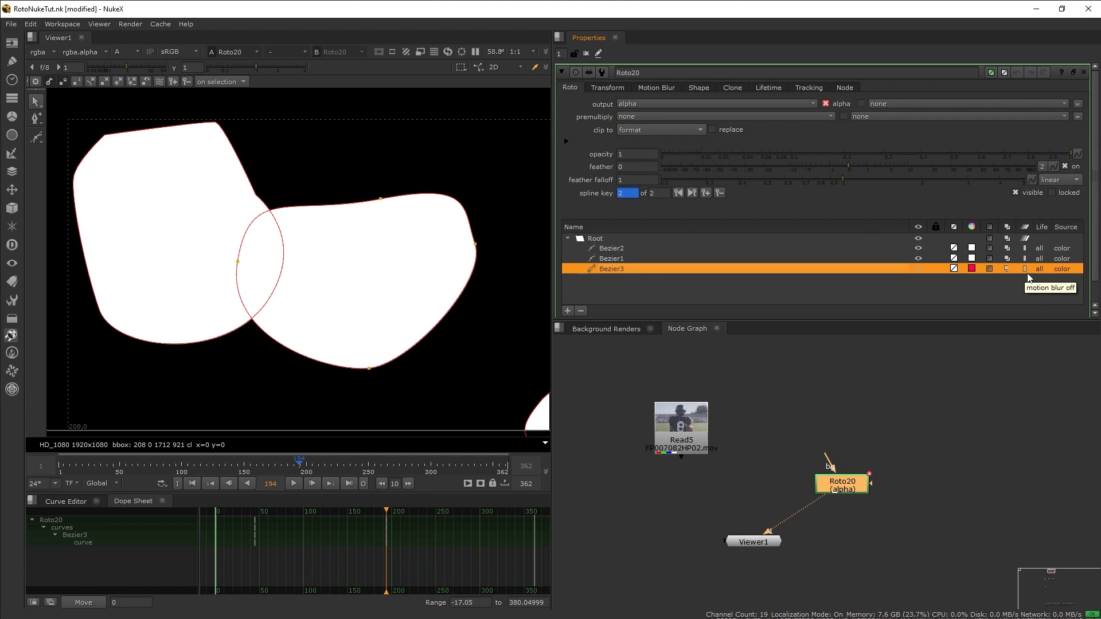
mouse_move(1026, 268)
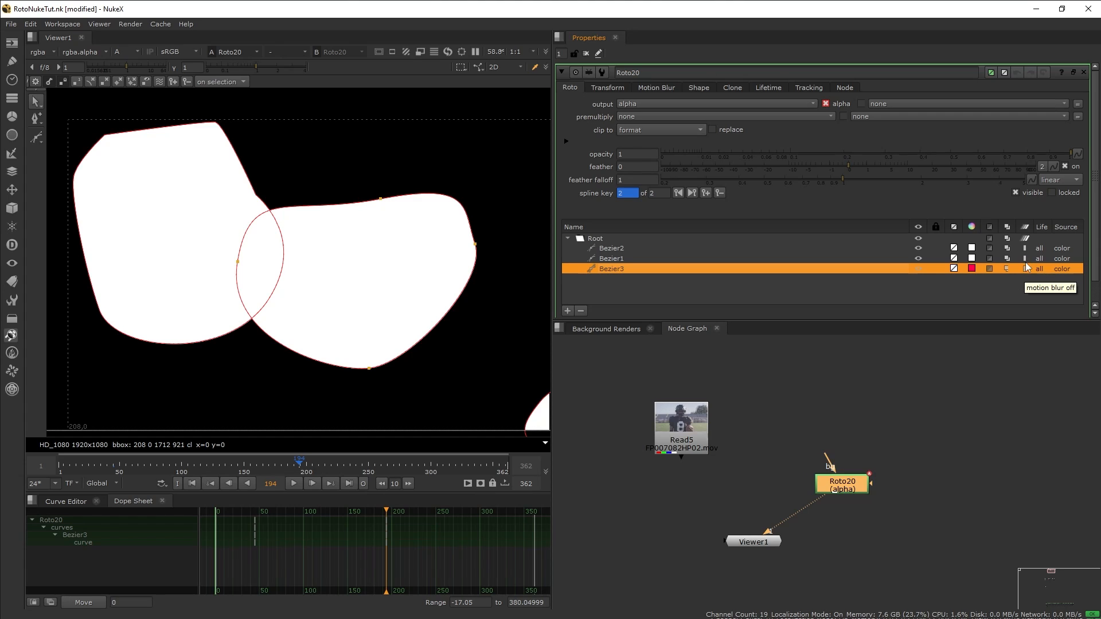
mouse_move(723, 320)
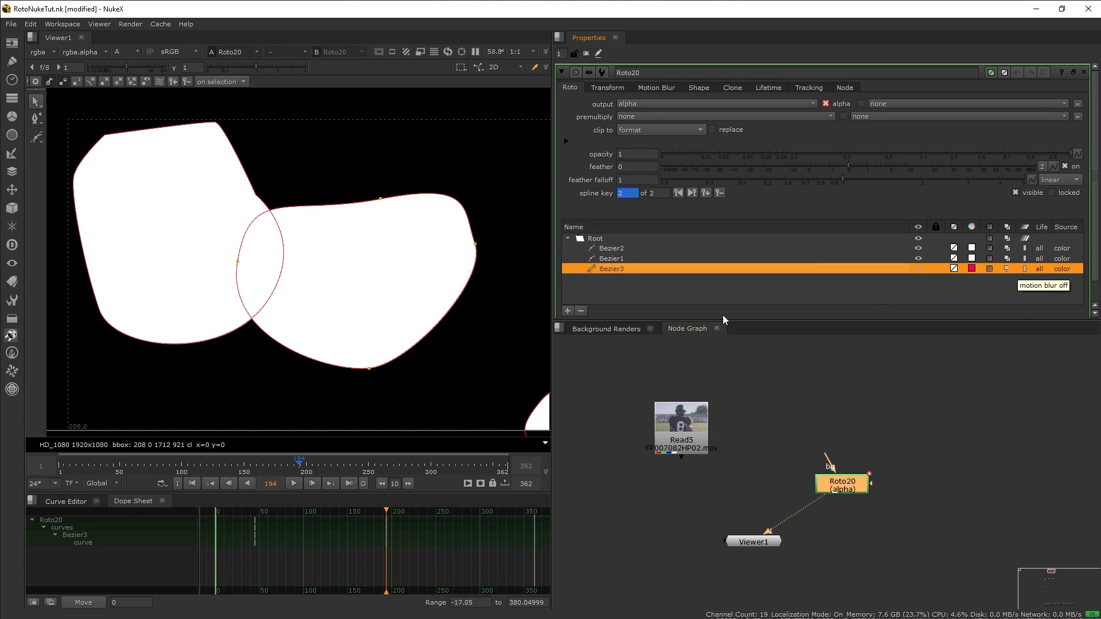
mouse_move(432, 343)
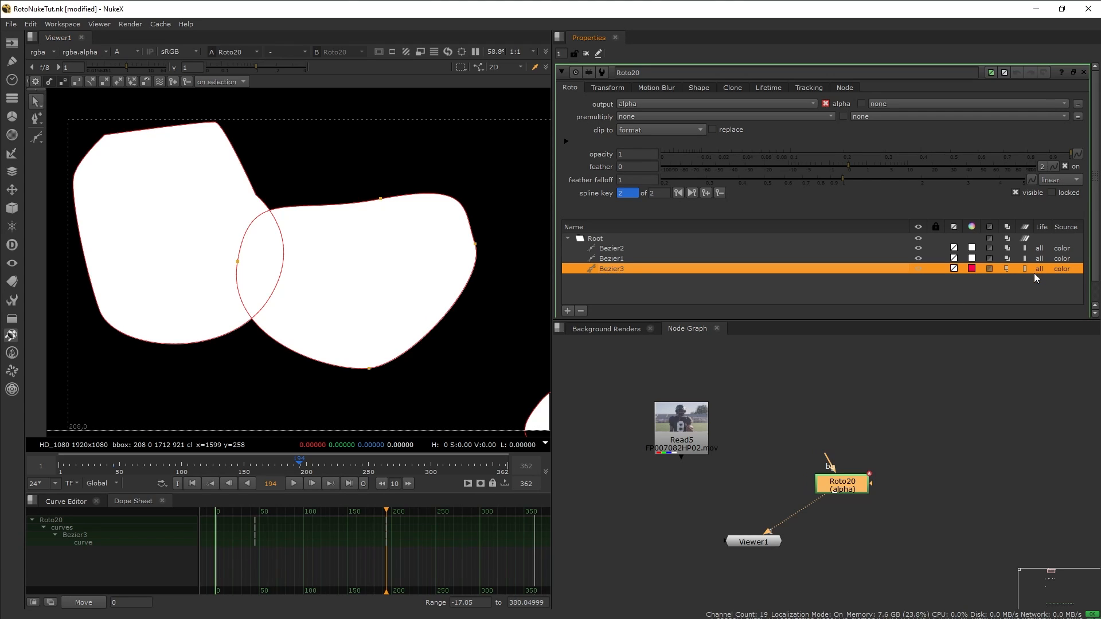
left_click(1039, 268)
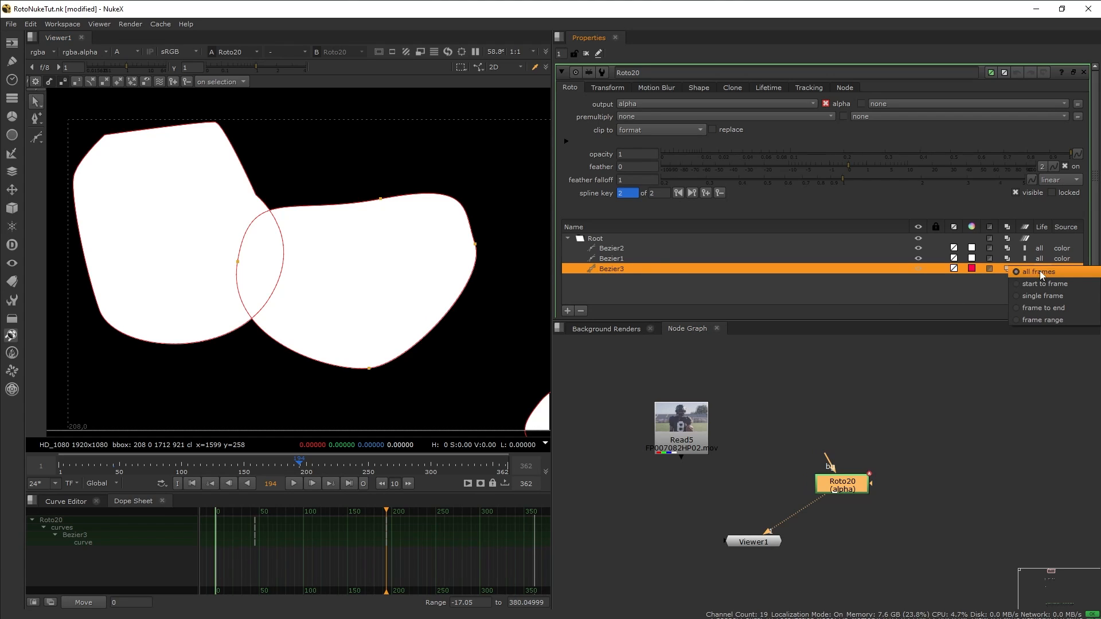
mouse_move(1045, 283)
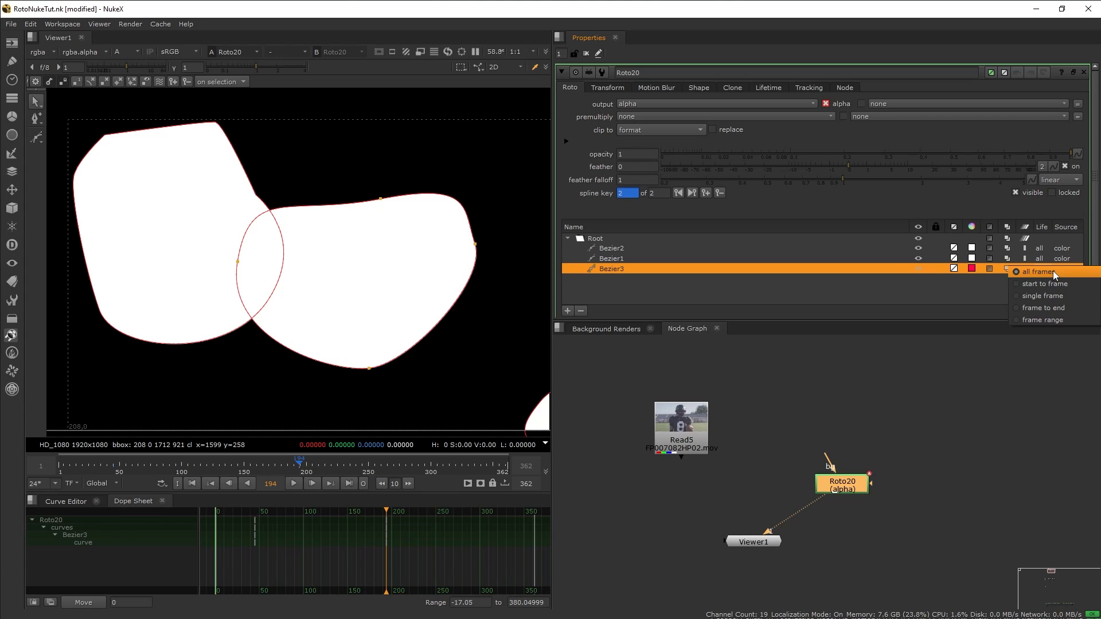
mouse_move(1045, 283)
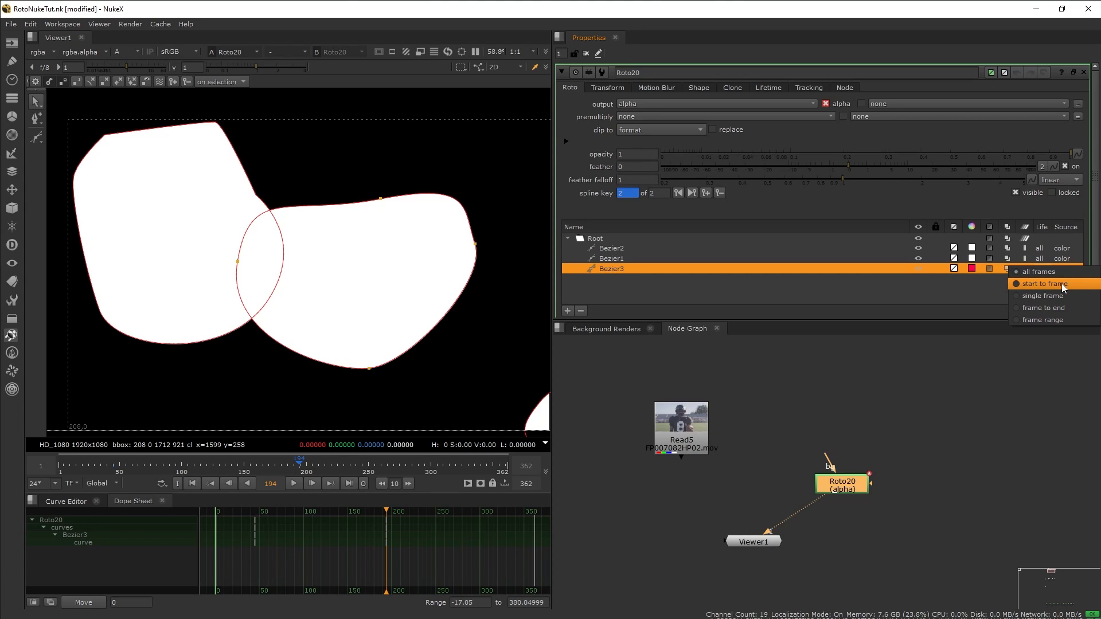
left_click(1041, 283)
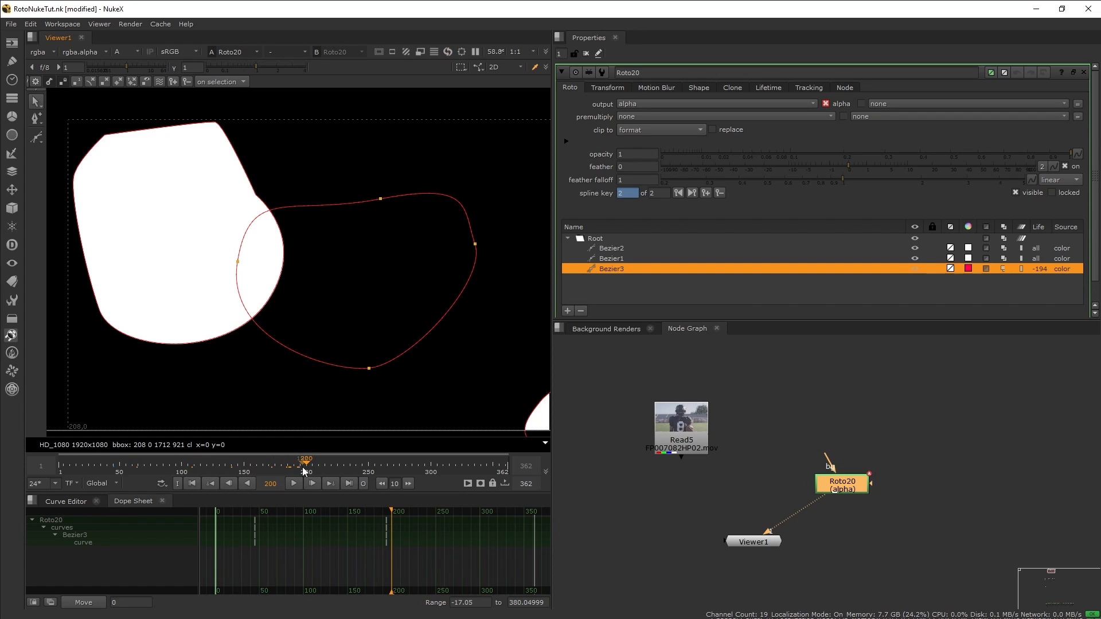
left_click(1021, 268)
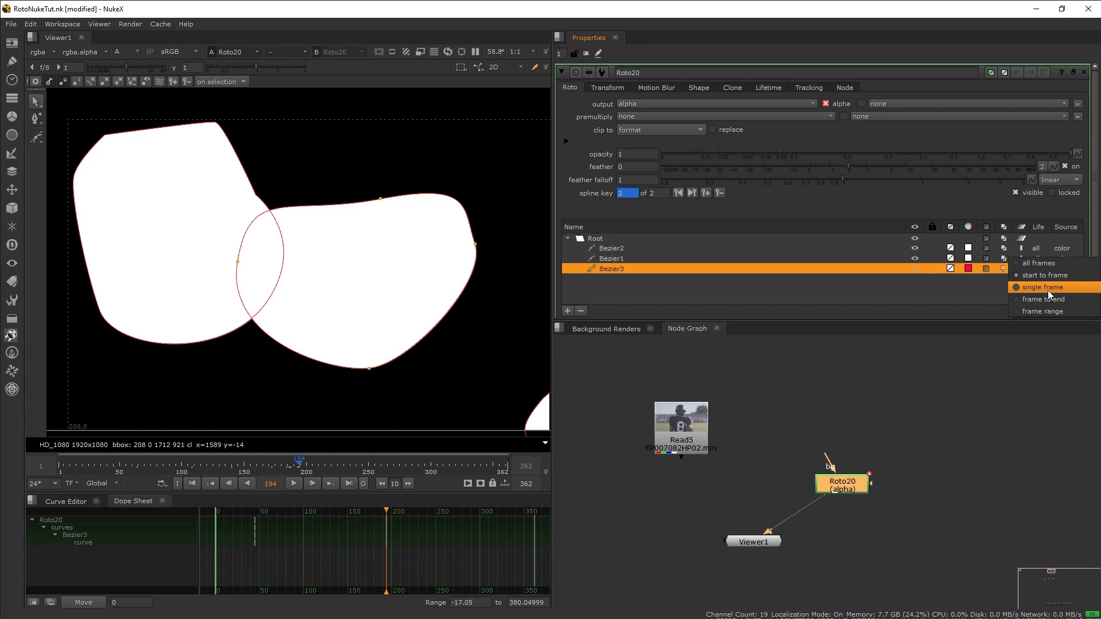
mouse_move(1044, 310)
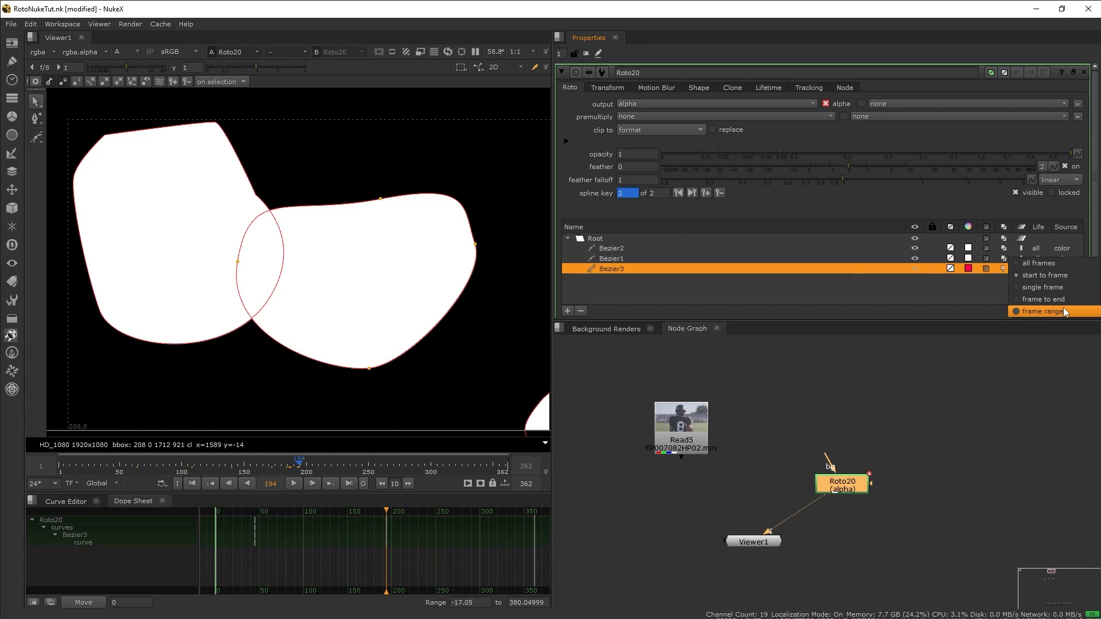
left_click(1042, 310)
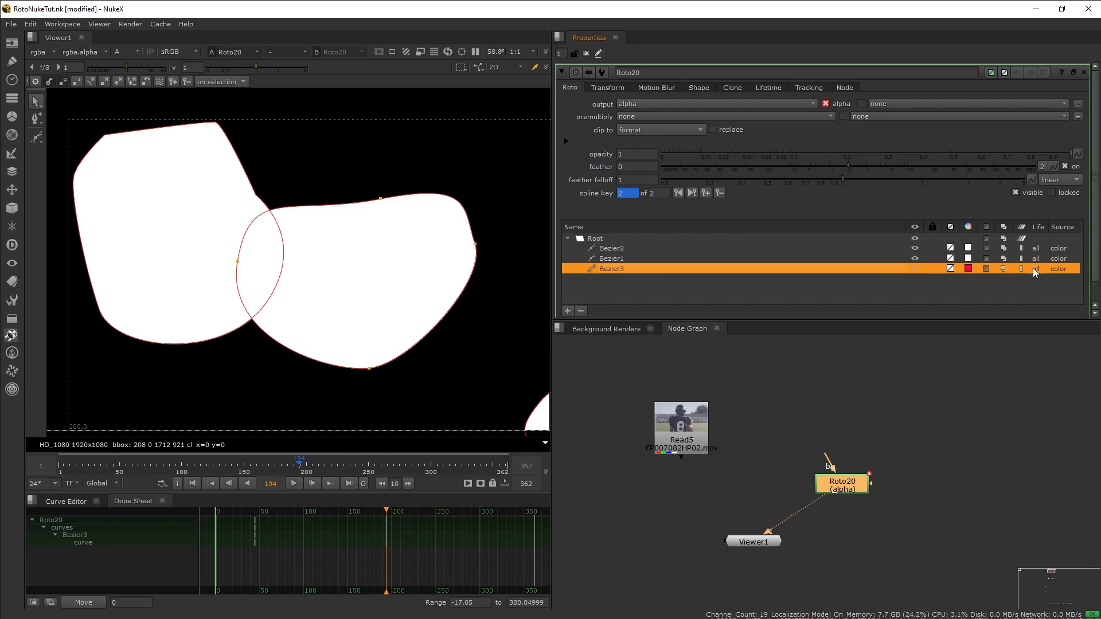
left_click(767, 87)
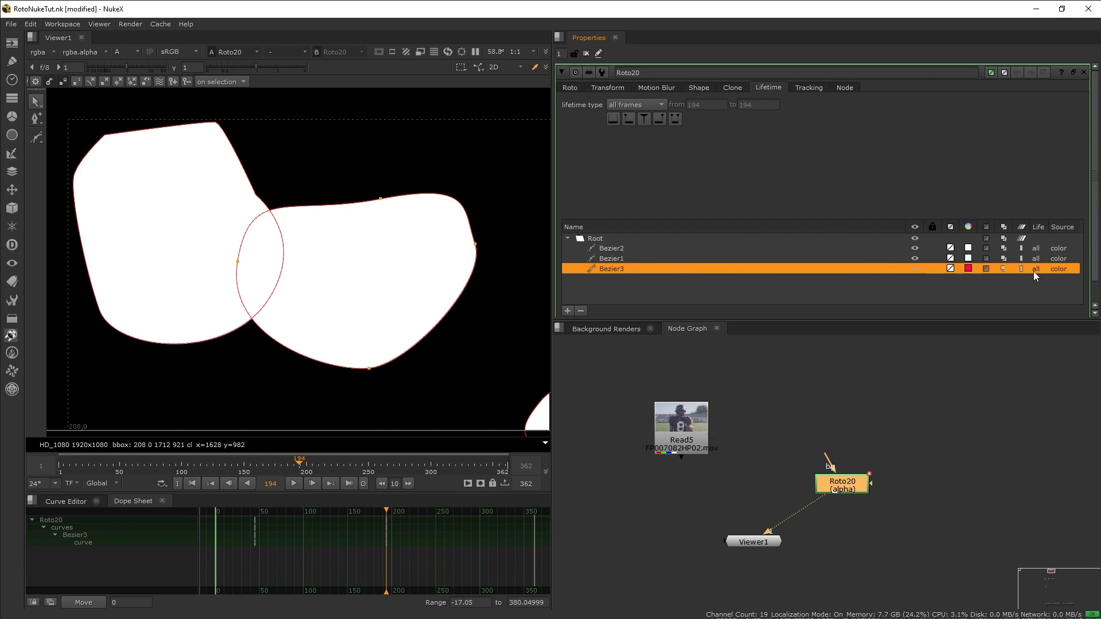
left_click(569, 87)
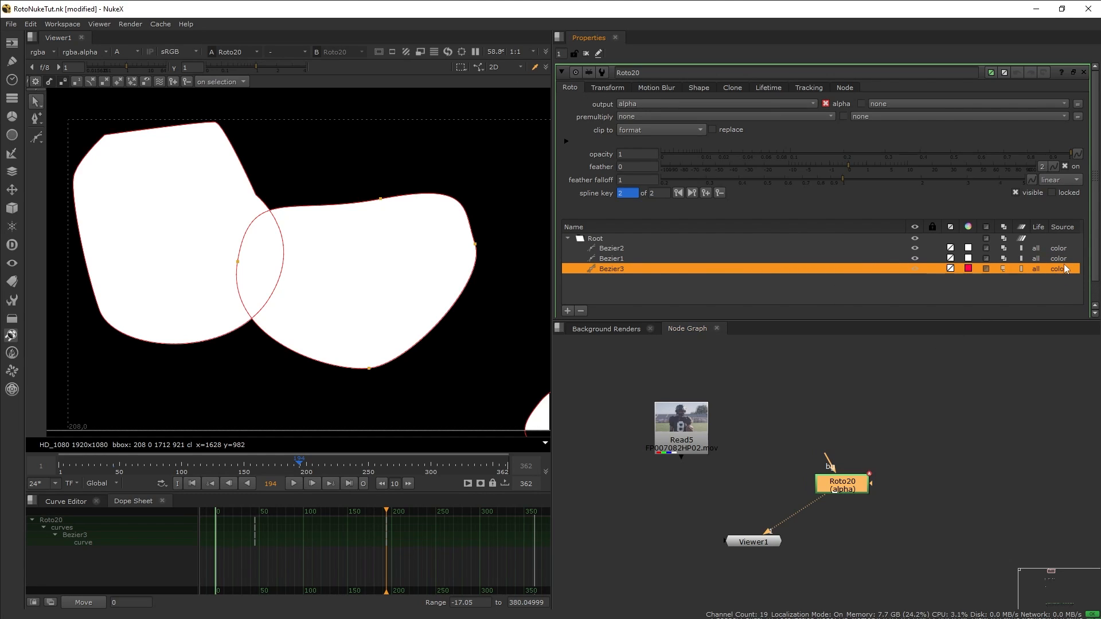
mouse_move(1002, 322)
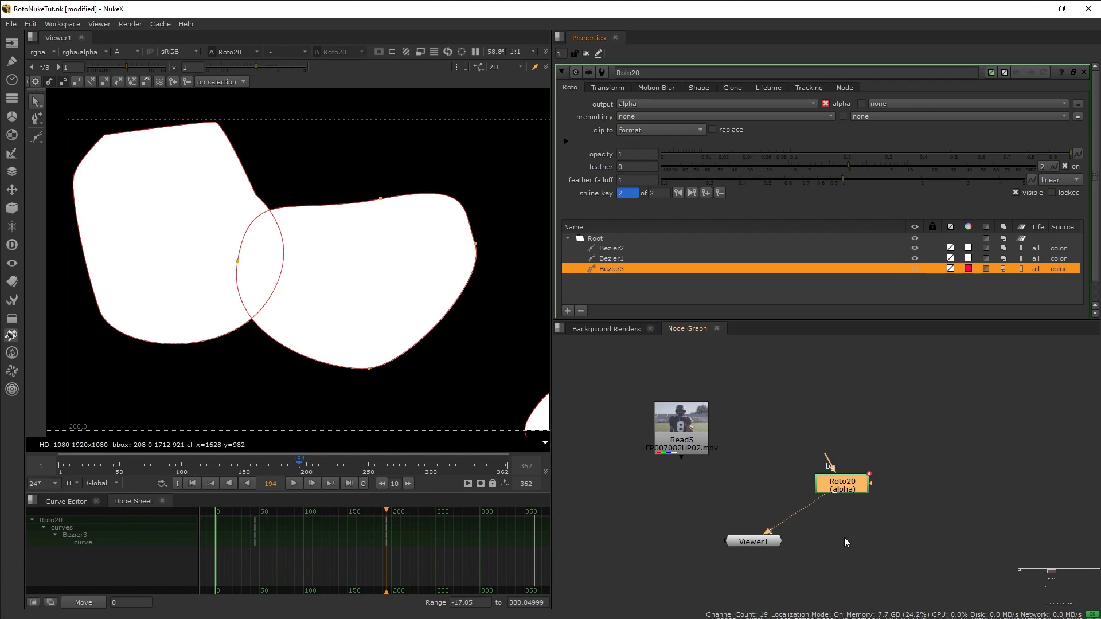
mouse_move(588, 89)
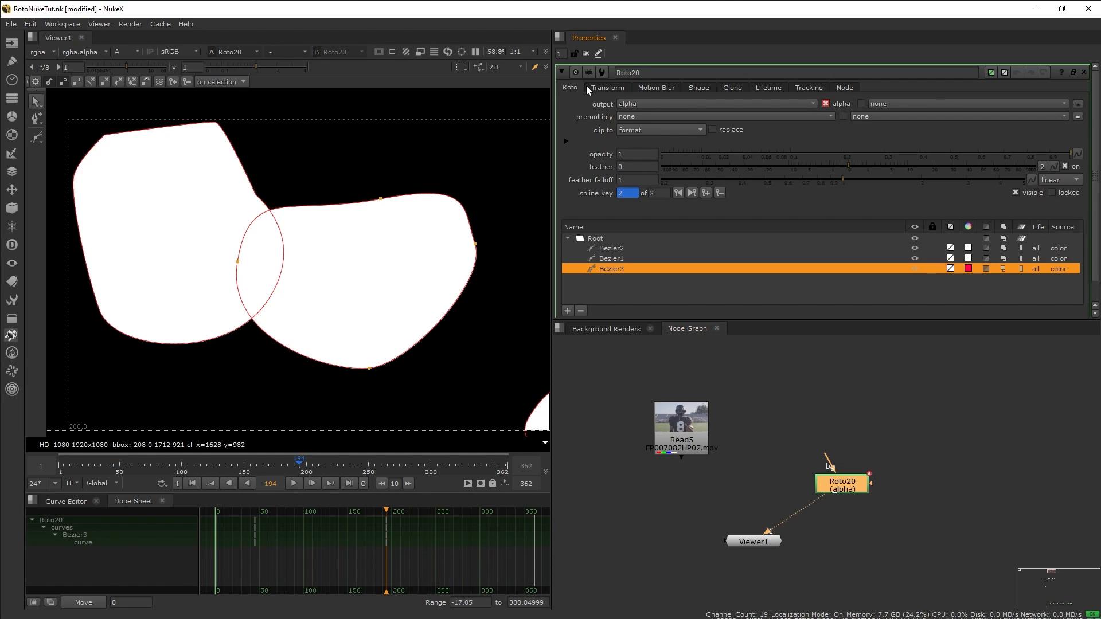
mouse_move(809, 98)
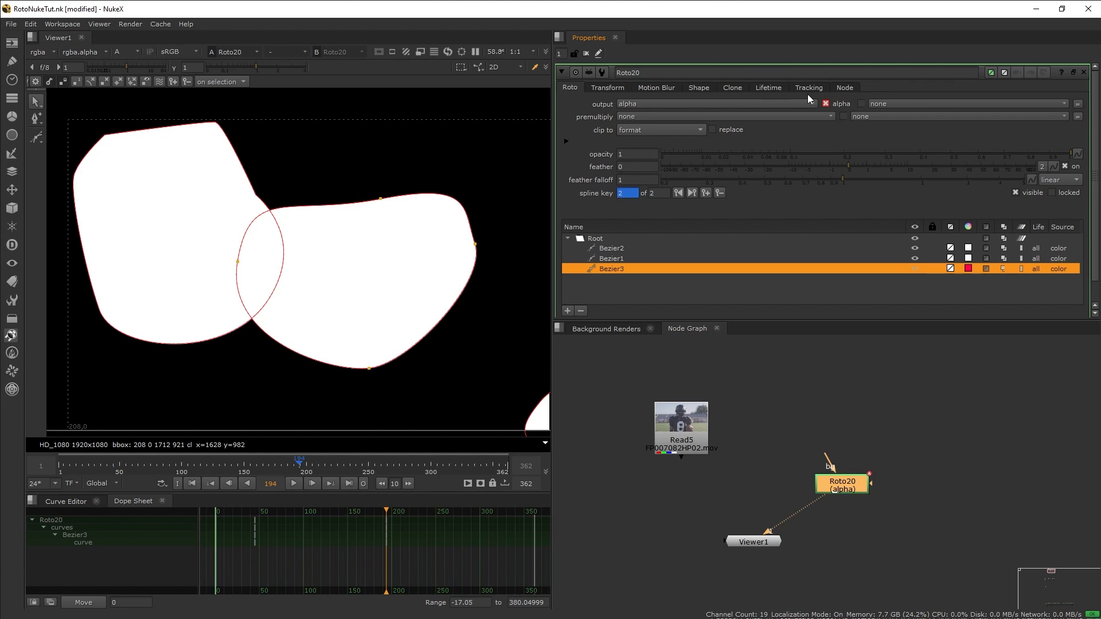
Step: Check the roto transform settings, then load the helmet Roto1 node in Properties and the viewer
left_click(606, 87)
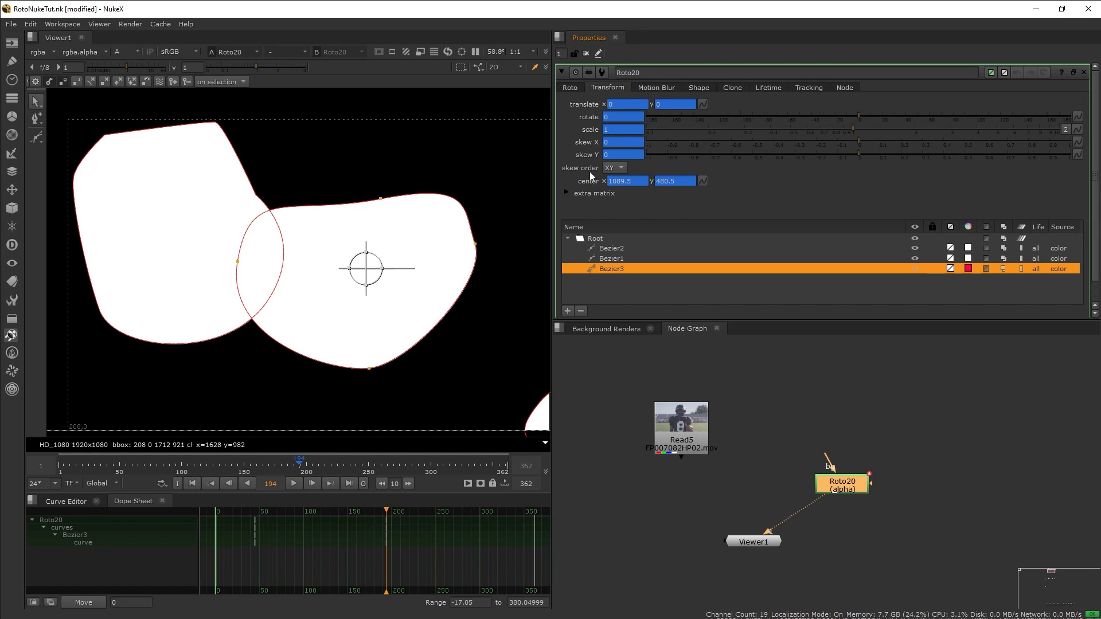
mouse_move(749, 160)
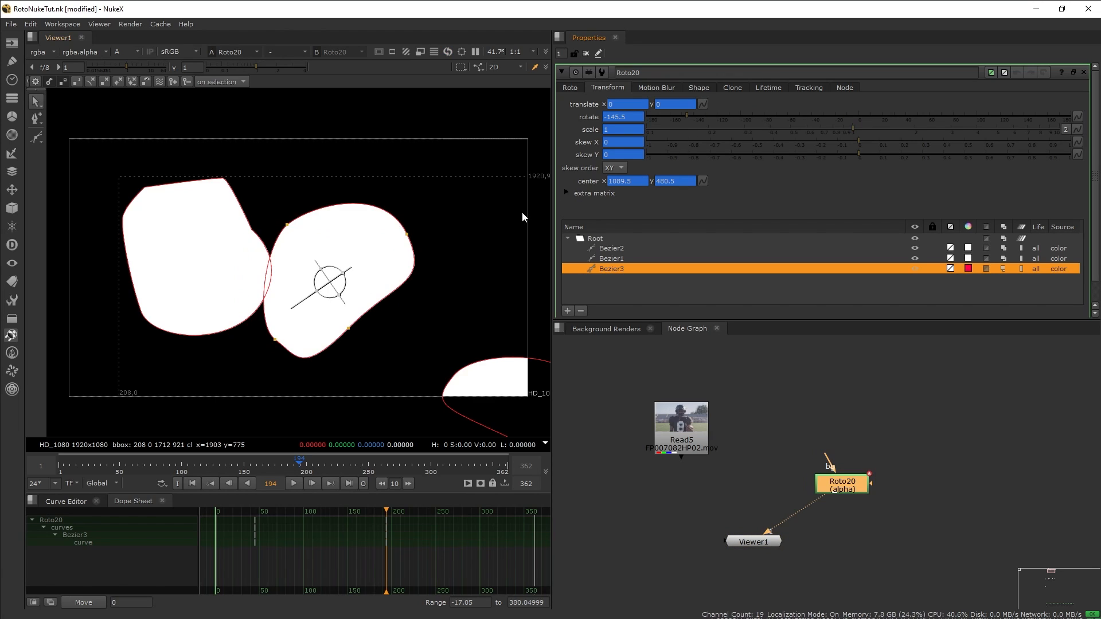
mouse_move(365, 414)
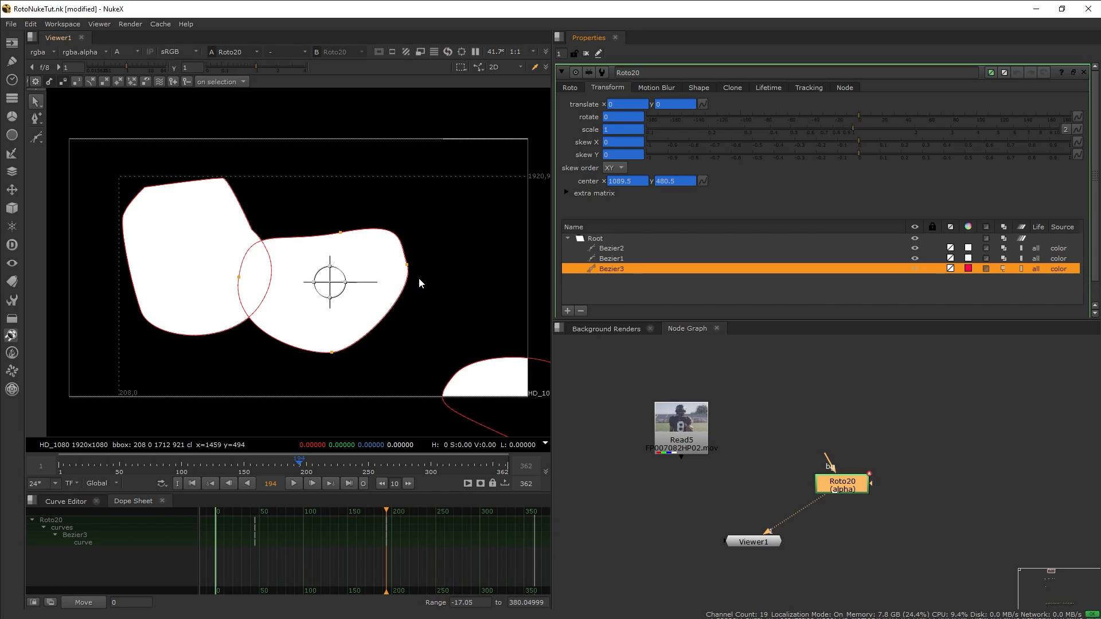
mouse_move(499, 236)
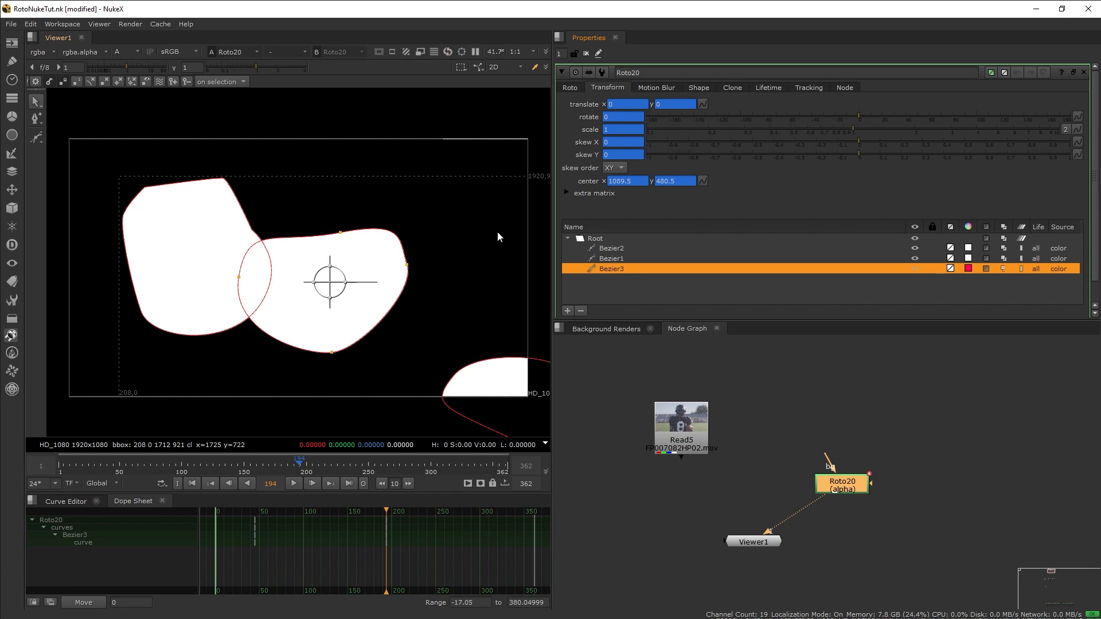
mouse_move(712, 252)
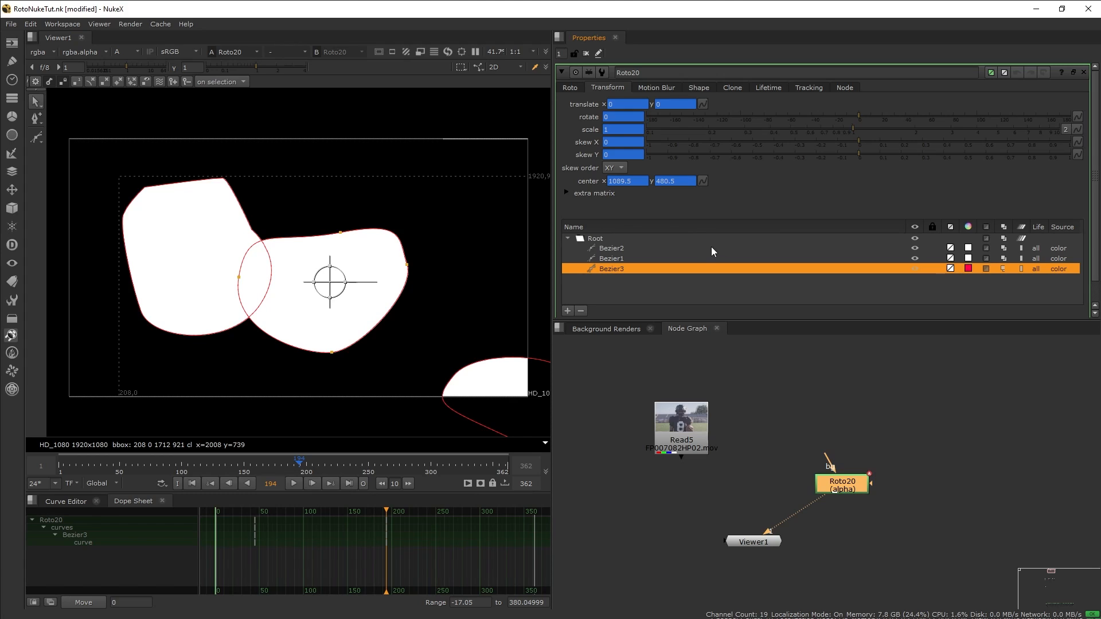
mouse_move(855, 533)
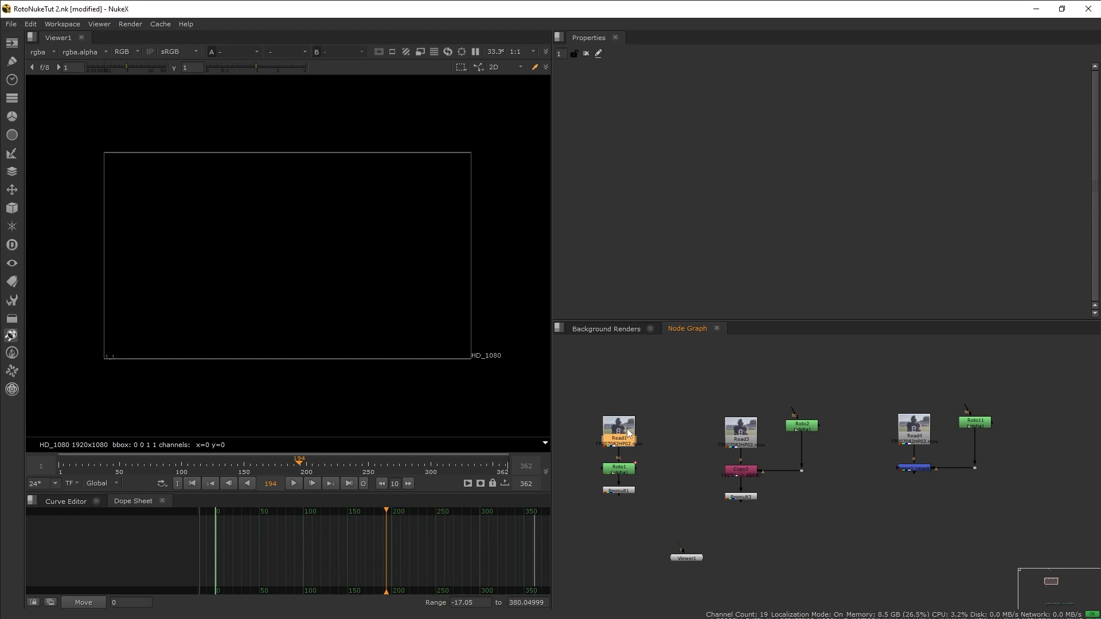
left_click(618, 431)
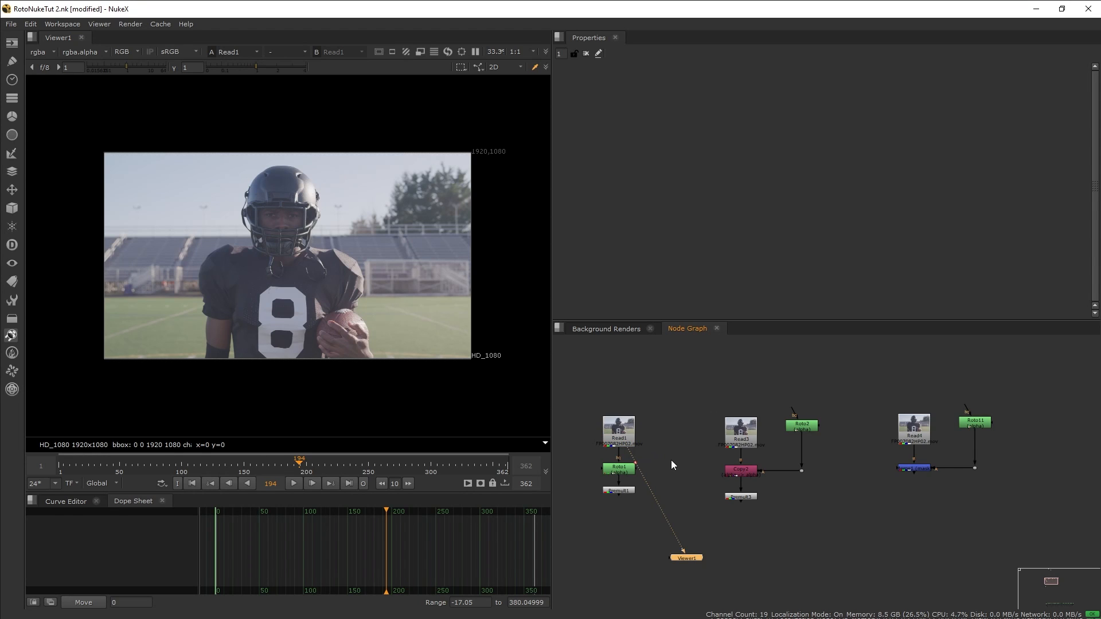
mouse_move(675, 472)
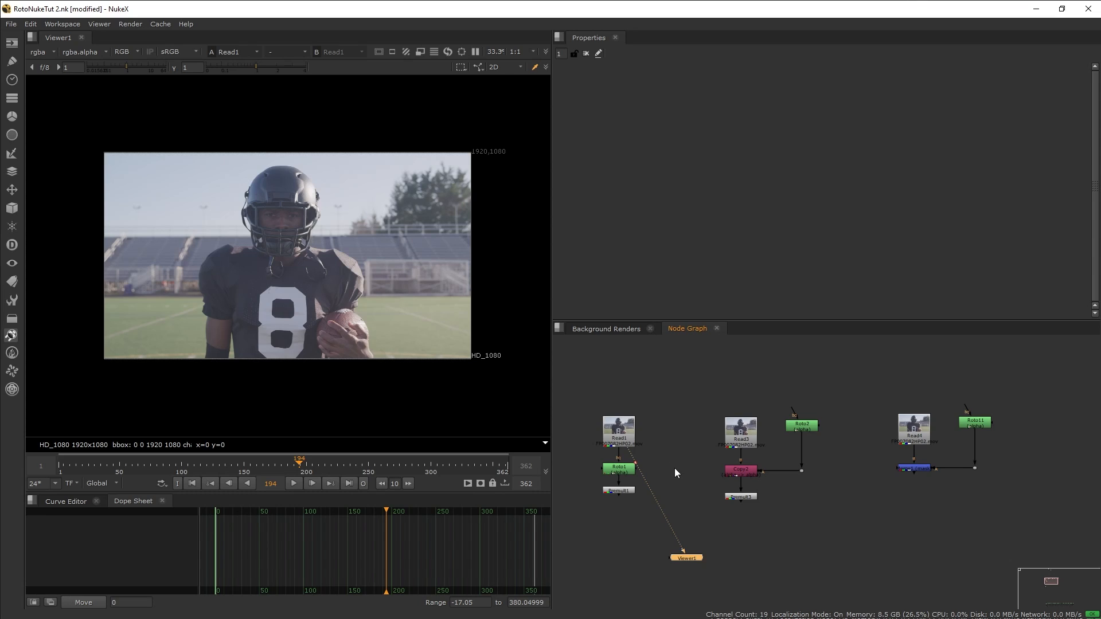
mouse_move(690, 490)
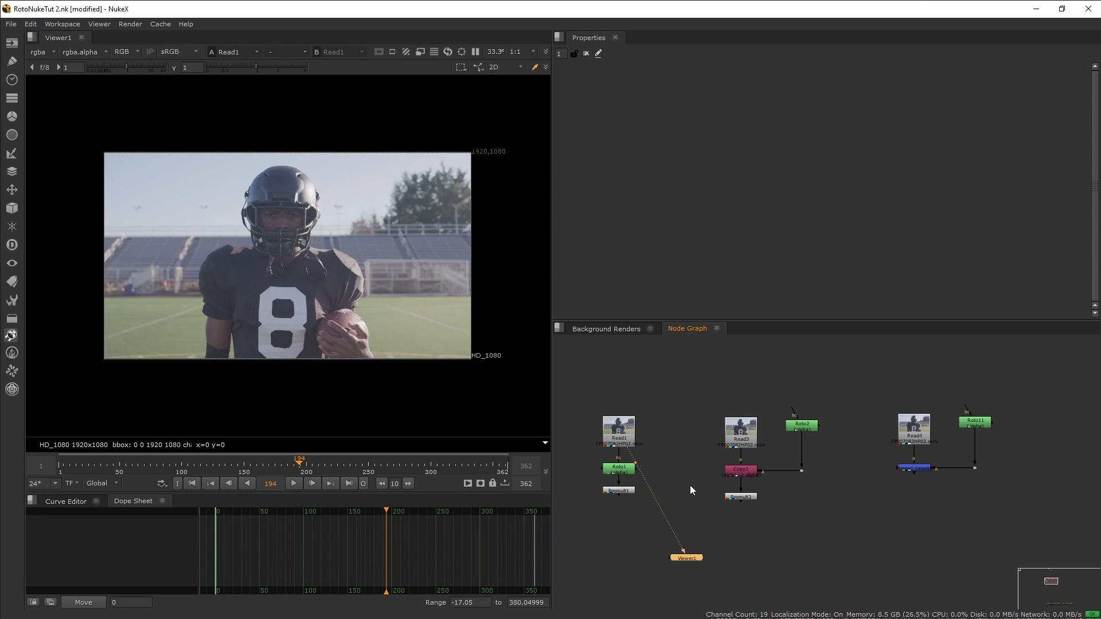
mouse_move(694, 487)
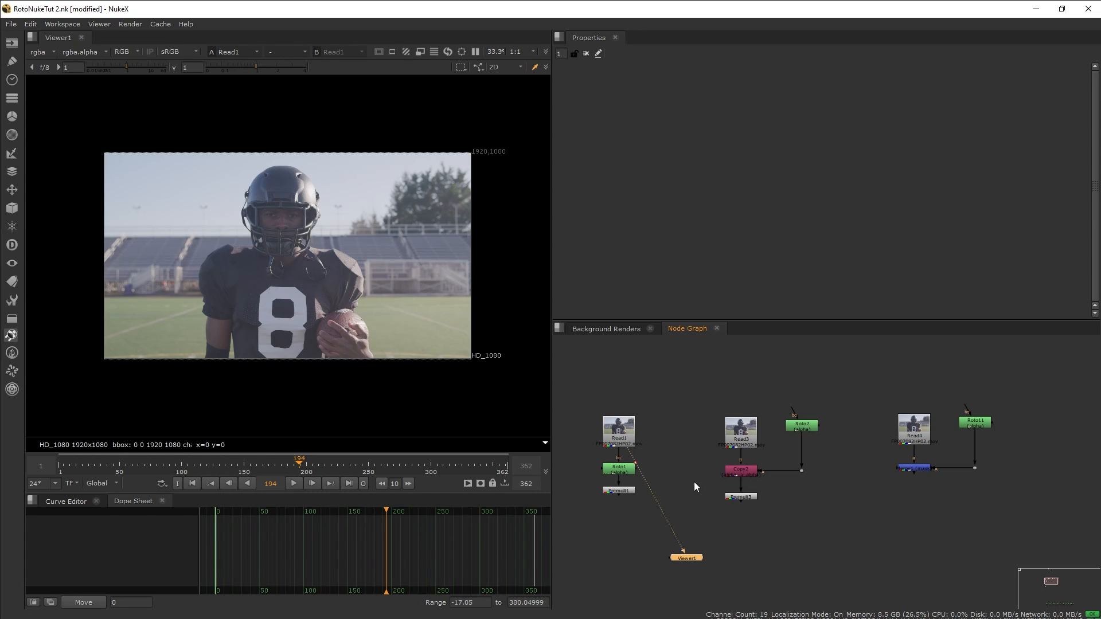
mouse_move(673, 481)
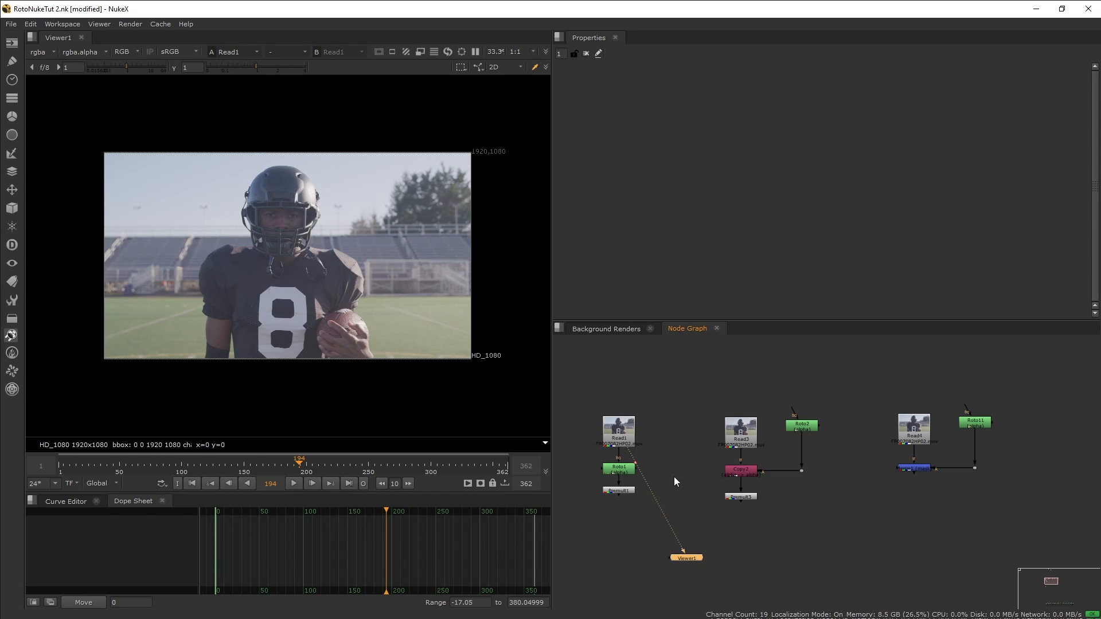
scroll("up", 3)
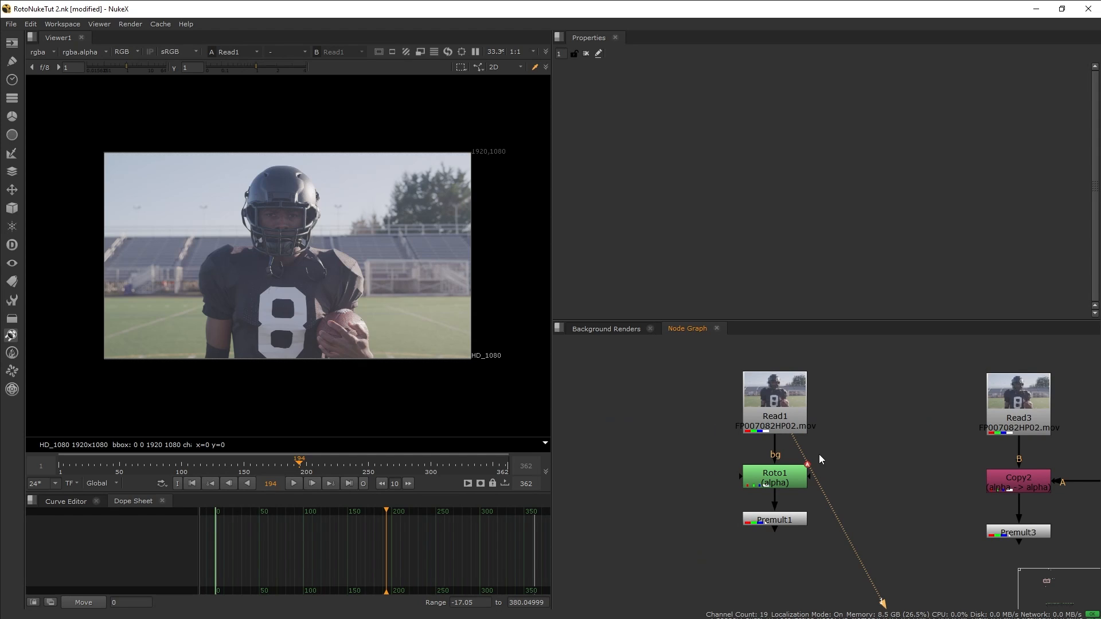
mouse_move(823, 485)
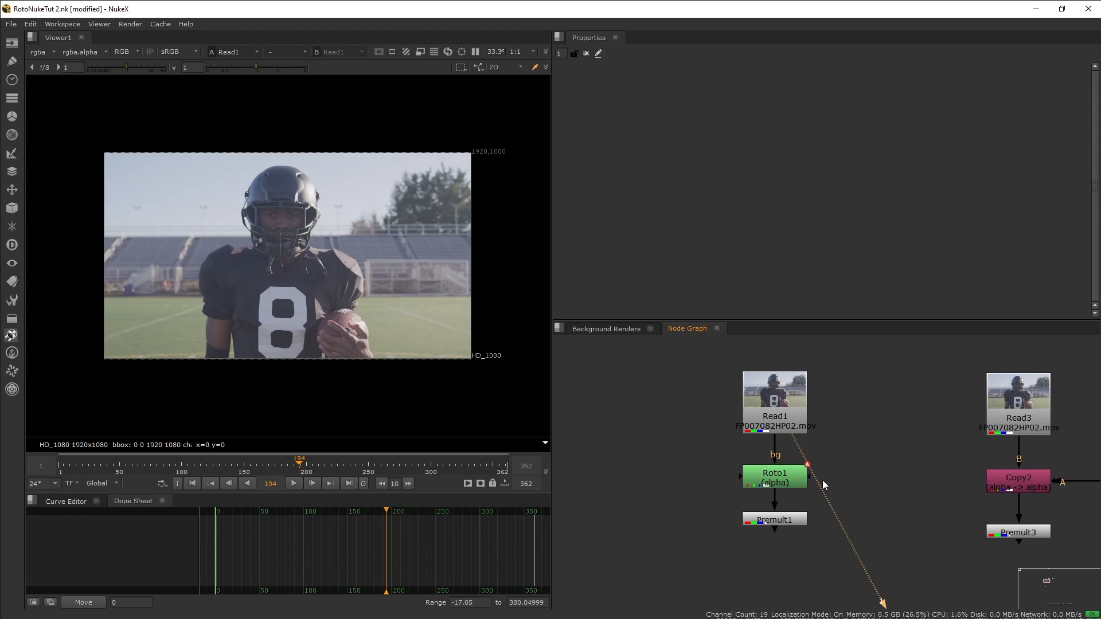
mouse_move(832, 514)
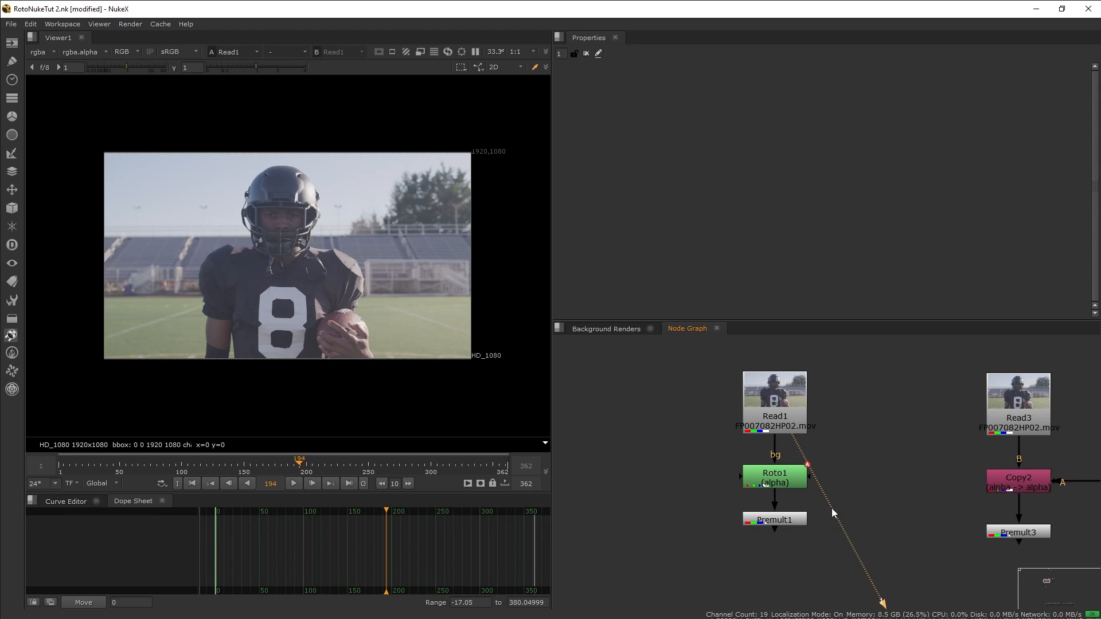
mouse_move(795, 478)
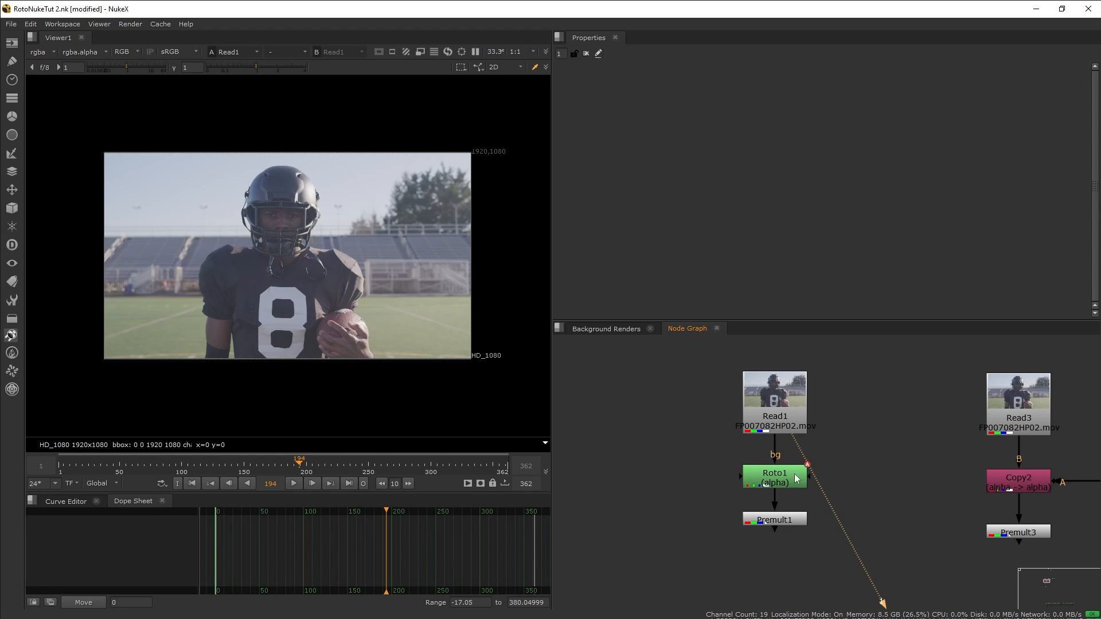
left_click(774, 415)
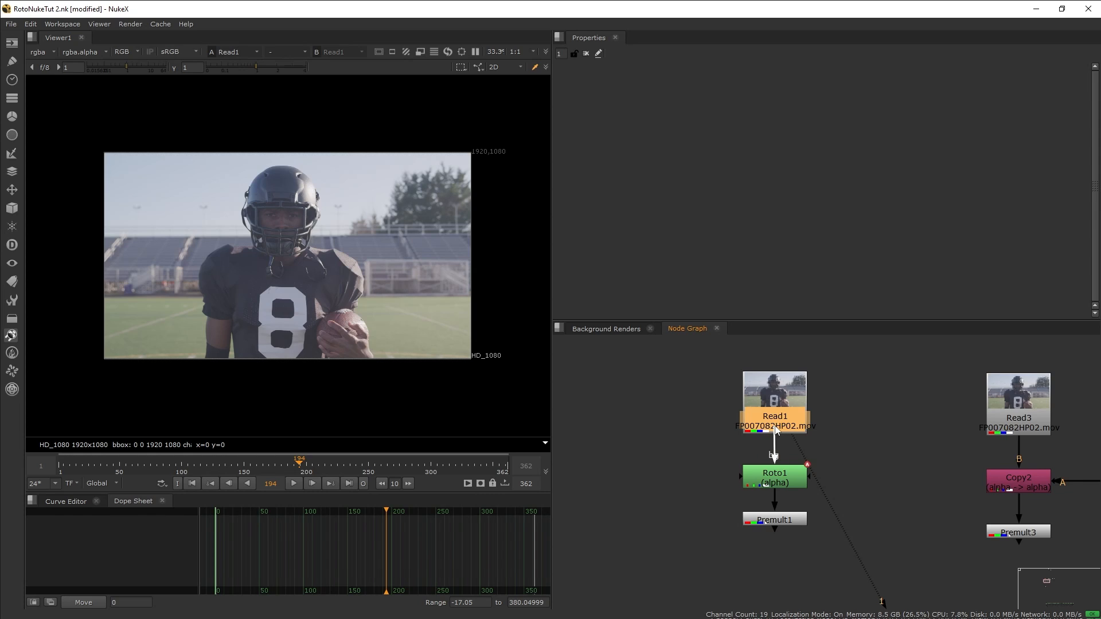
left_click(774, 474)
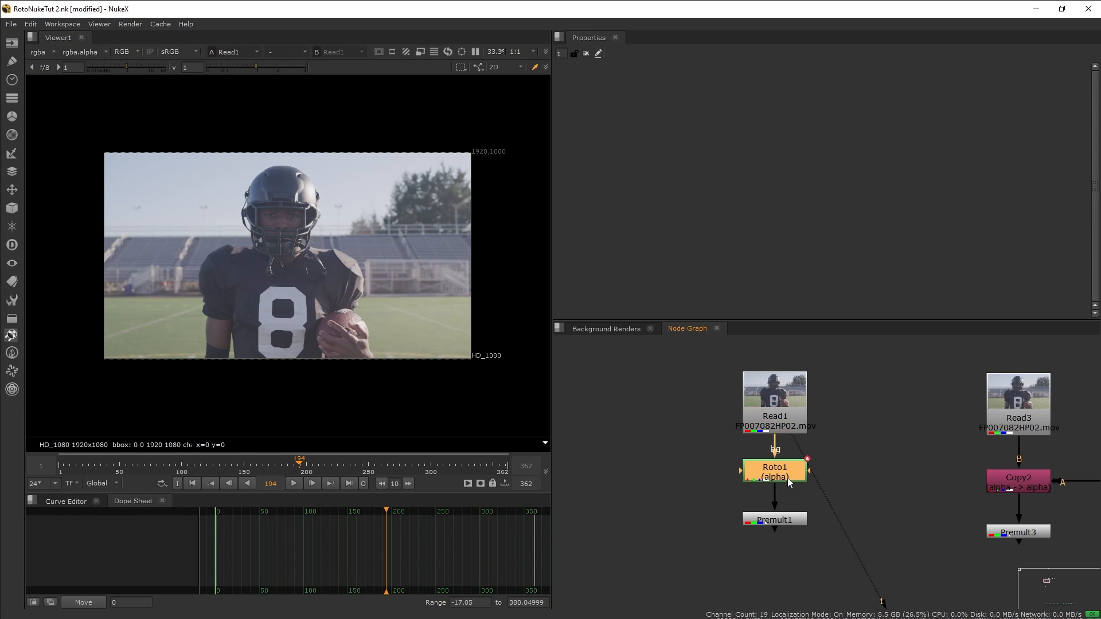
double_click(773, 471)
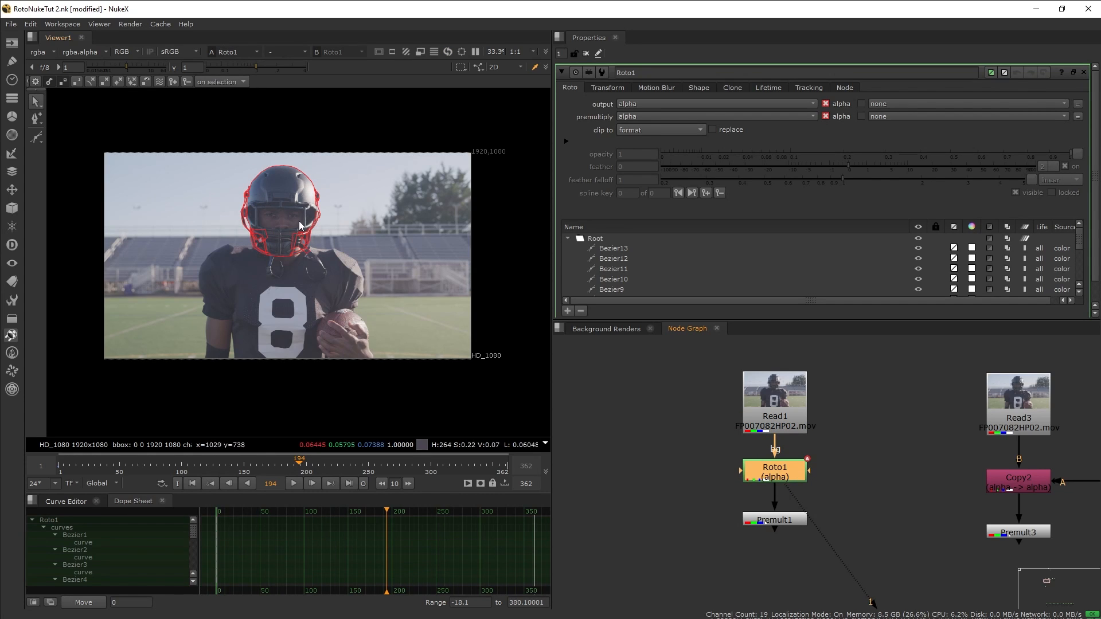
mouse_move(635, 67)
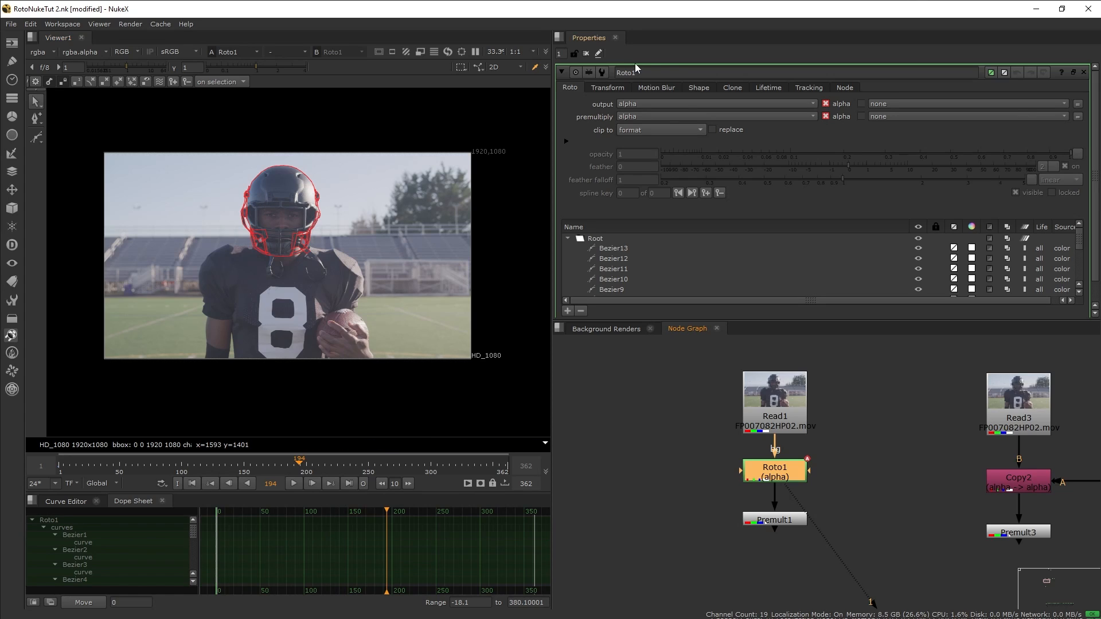
mouse_move(595, 105)
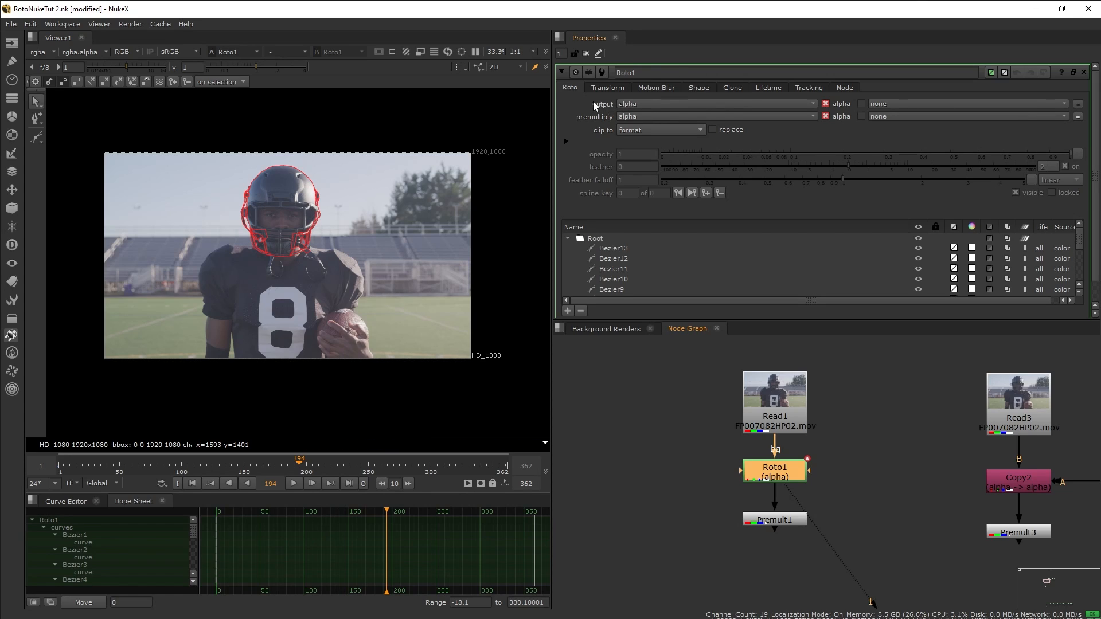
Step: Keep premultiply on alpha, view the head as a white alpha silhouette, then return to colour
left_click(712, 117)
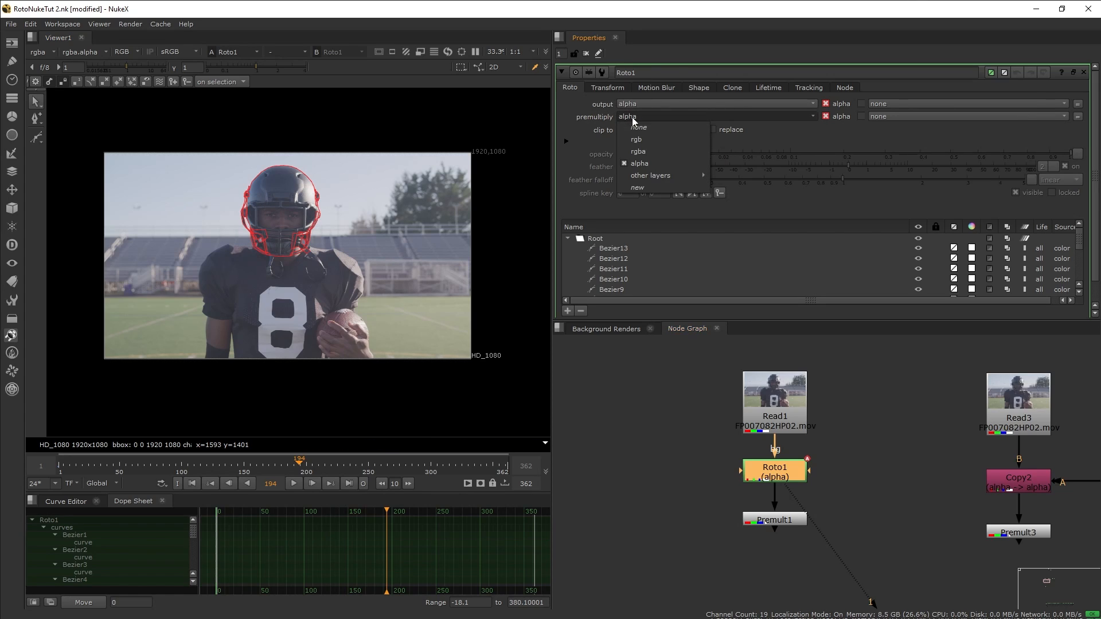
left_click(639, 163)
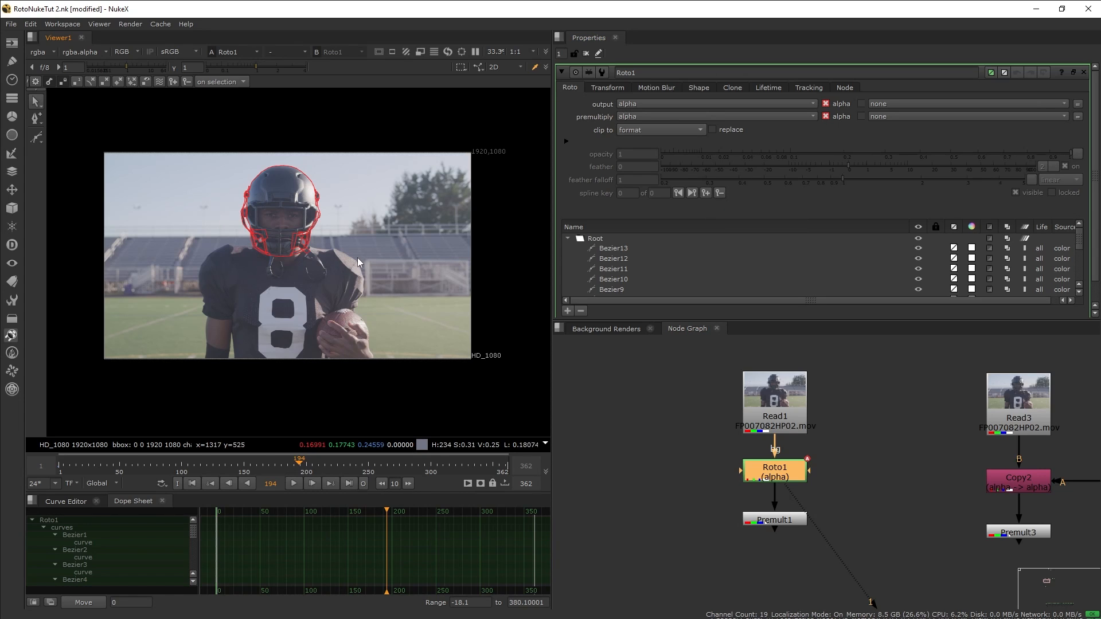
mouse_move(221, 236)
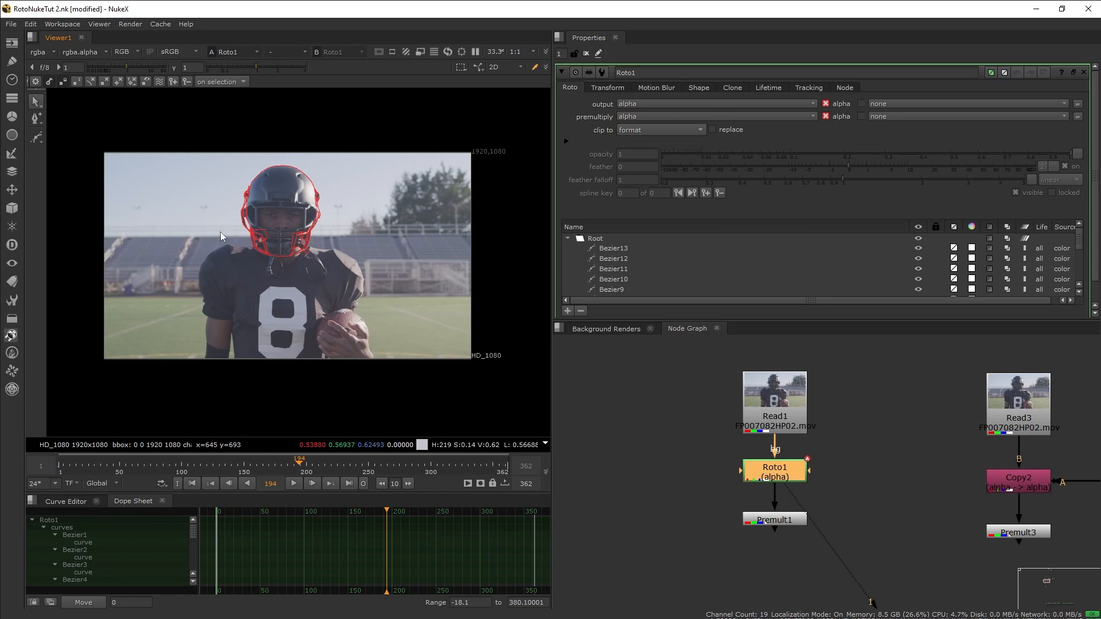
left_click(125, 52)
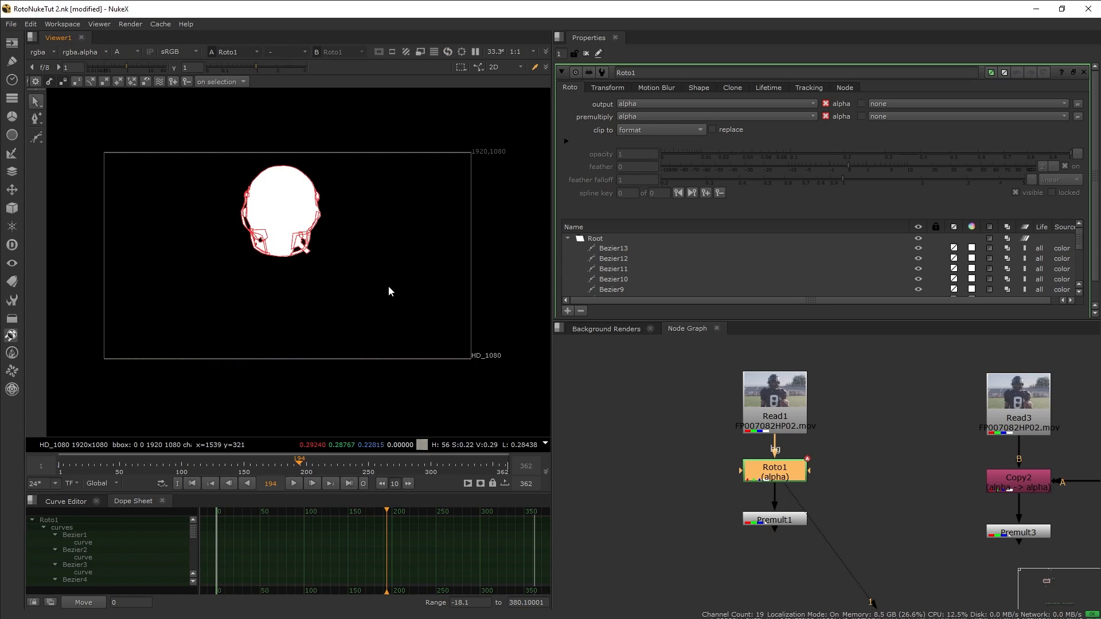
mouse_move(337, 303)
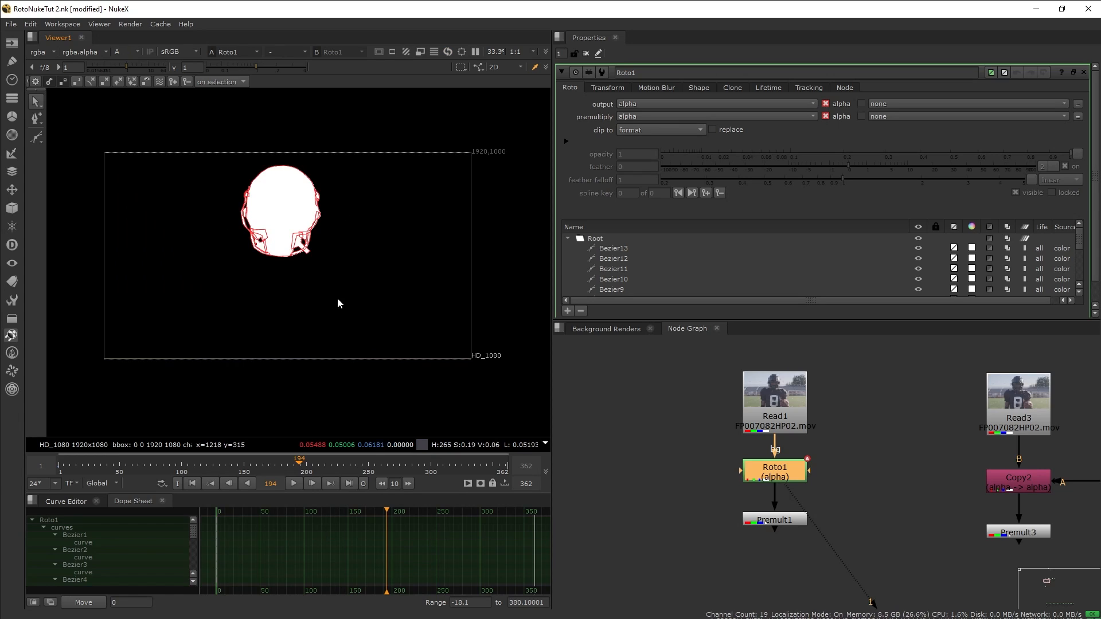
left_click(126, 51)
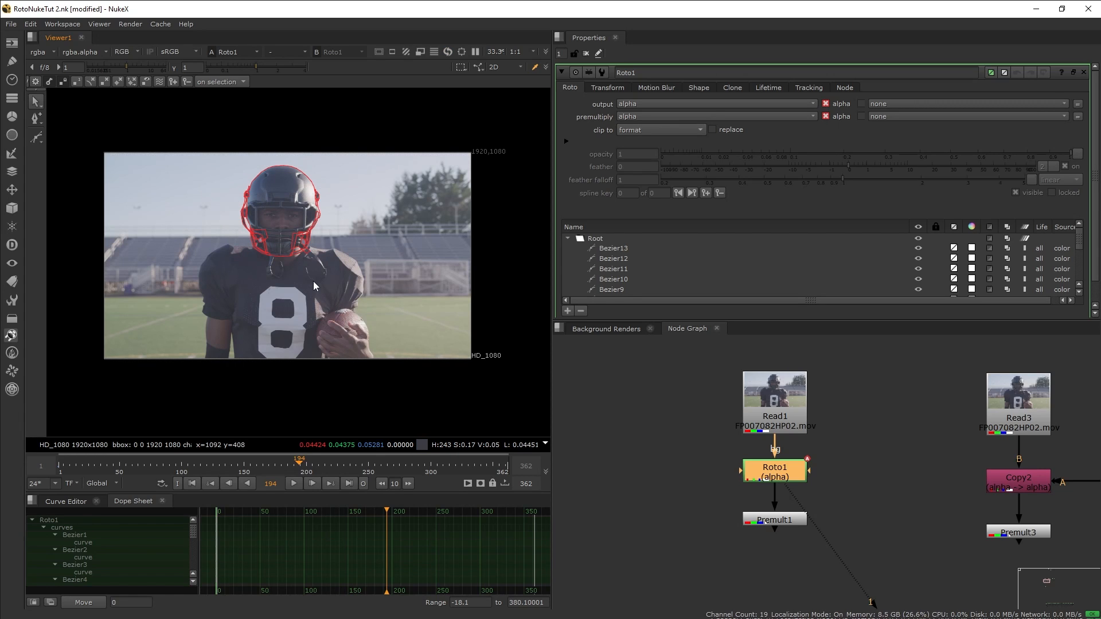
mouse_move(325, 282)
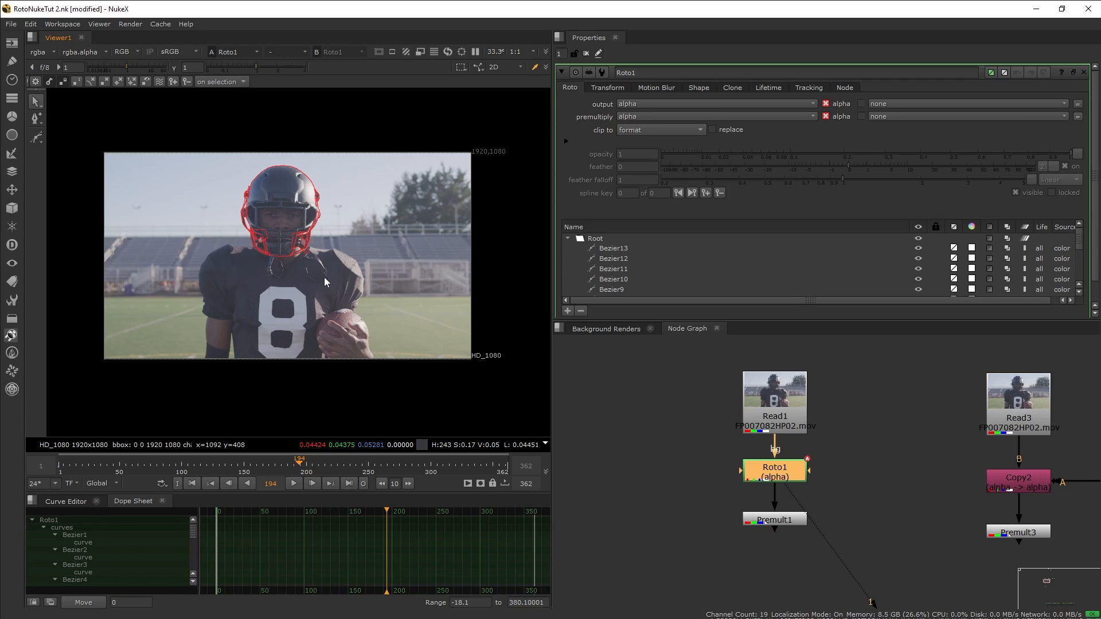
left_click(124, 51)
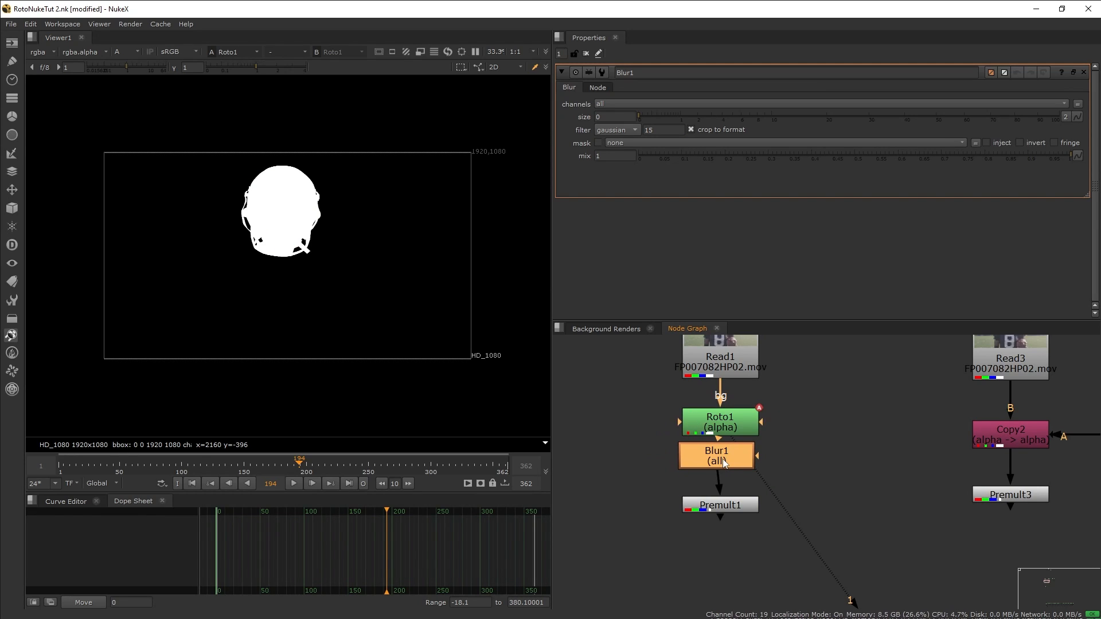
left_click(716, 456)
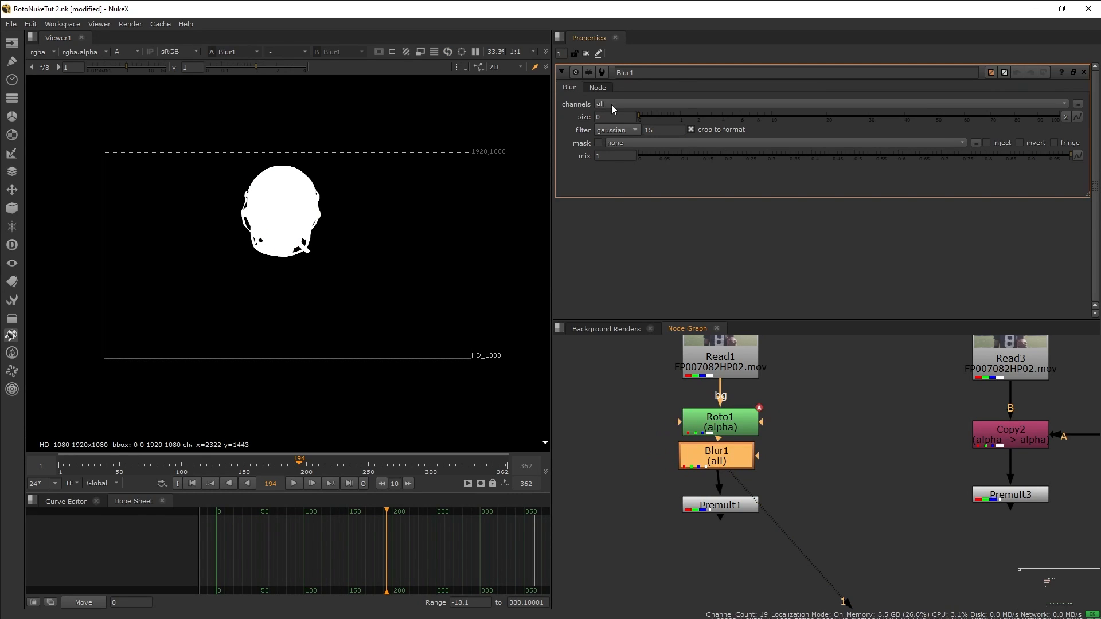
left_click(702, 103)
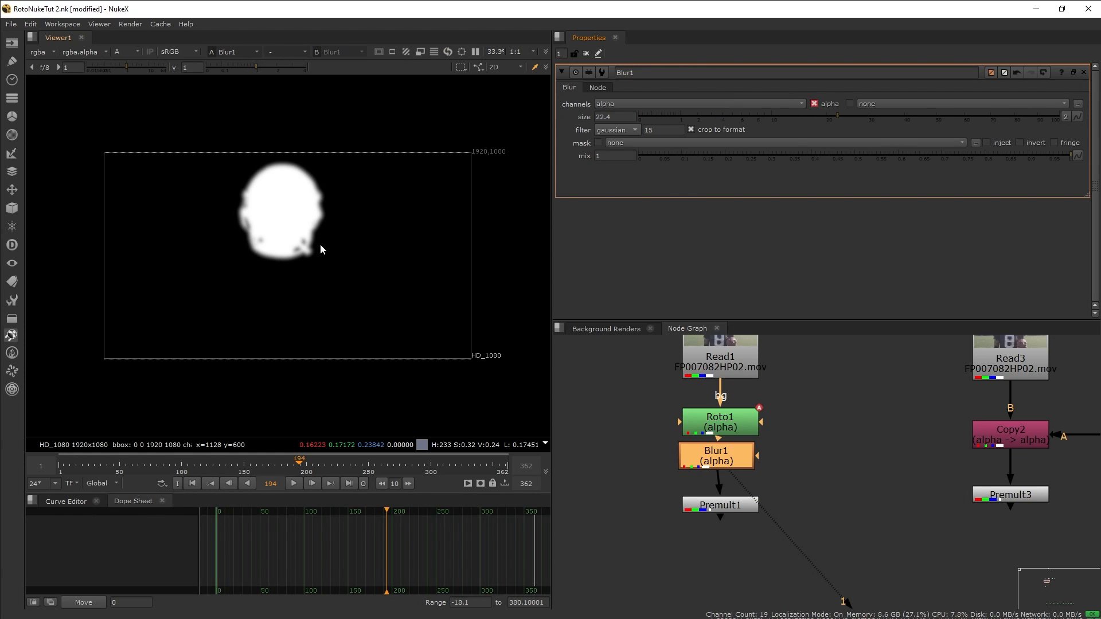
scroll("up", 3)
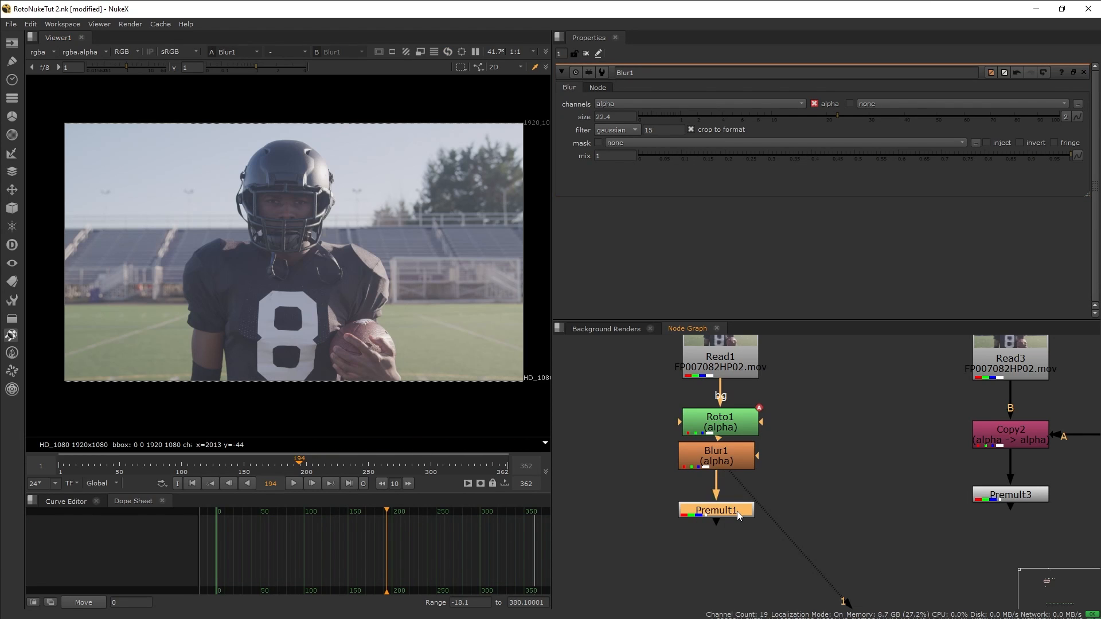
left_click(715, 509)
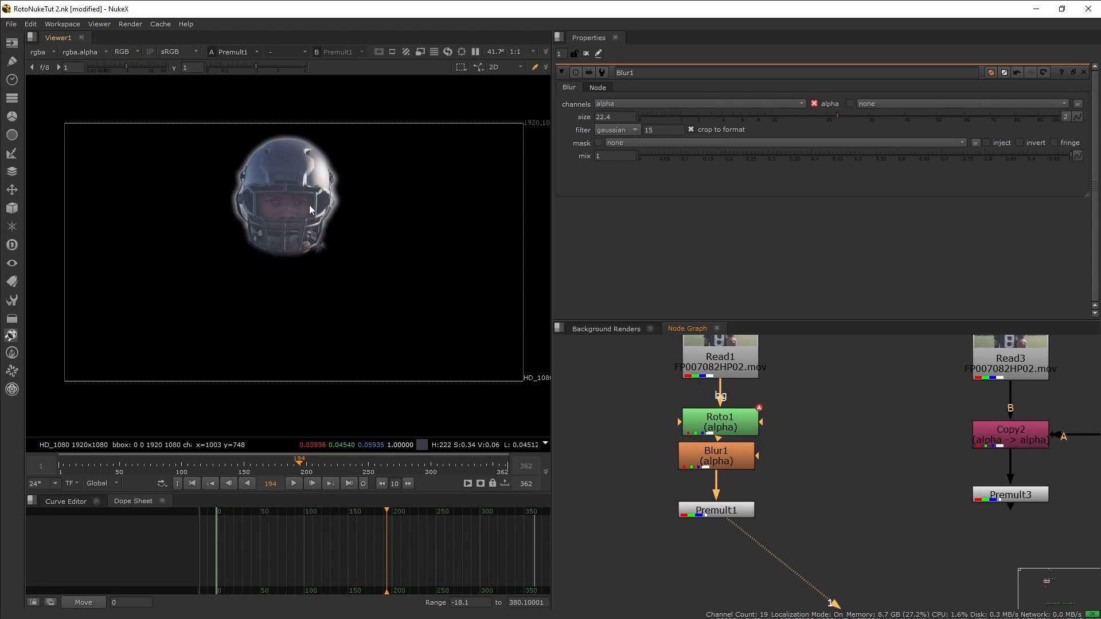
mouse_move(284, 214)
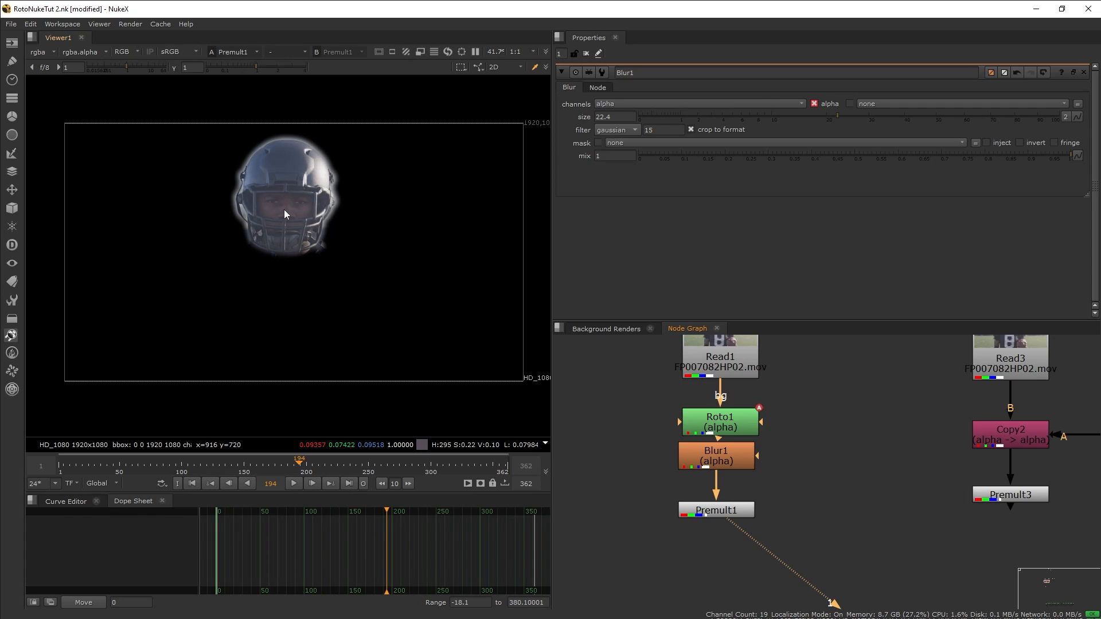
mouse_move(361, 261)
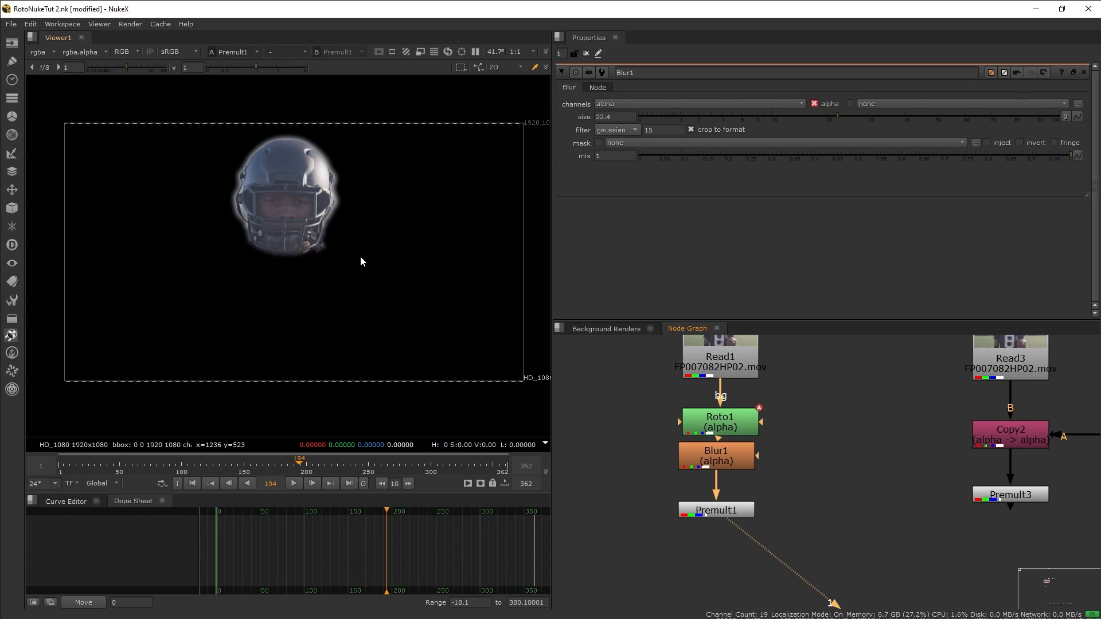
mouse_move(298, 271)
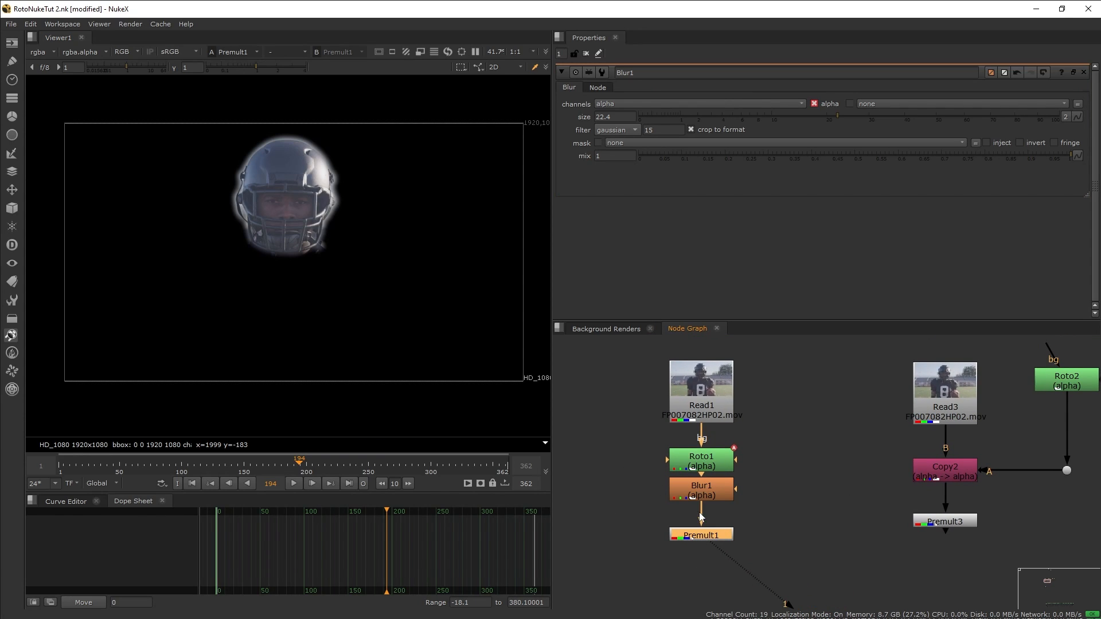
mouse_move(654, 336)
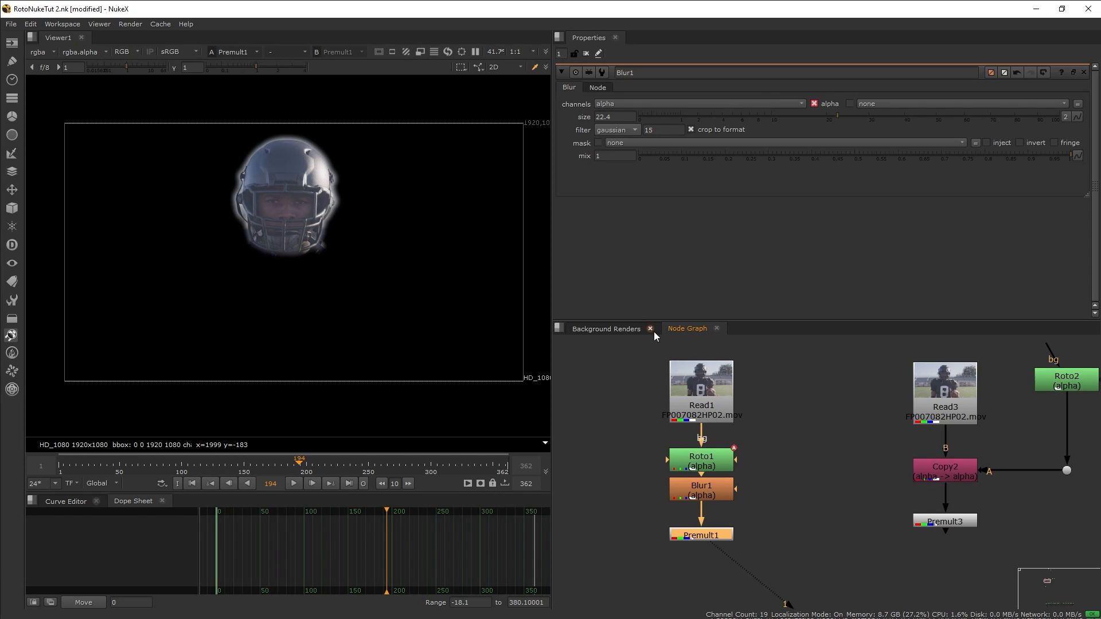
mouse_move(789, 495)
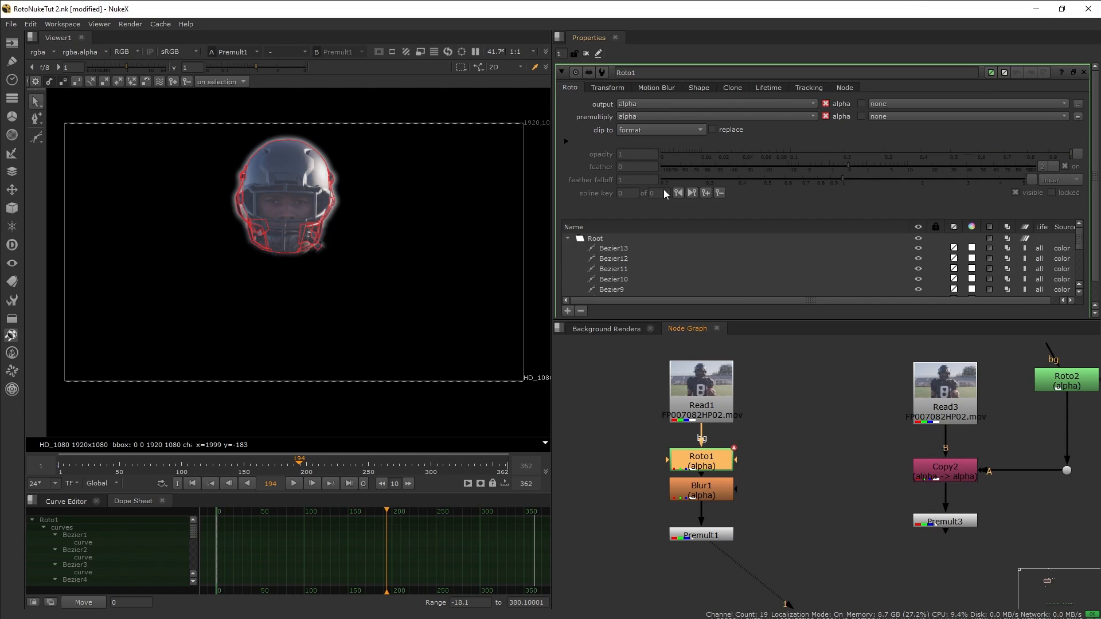
mouse_move(708, 539)
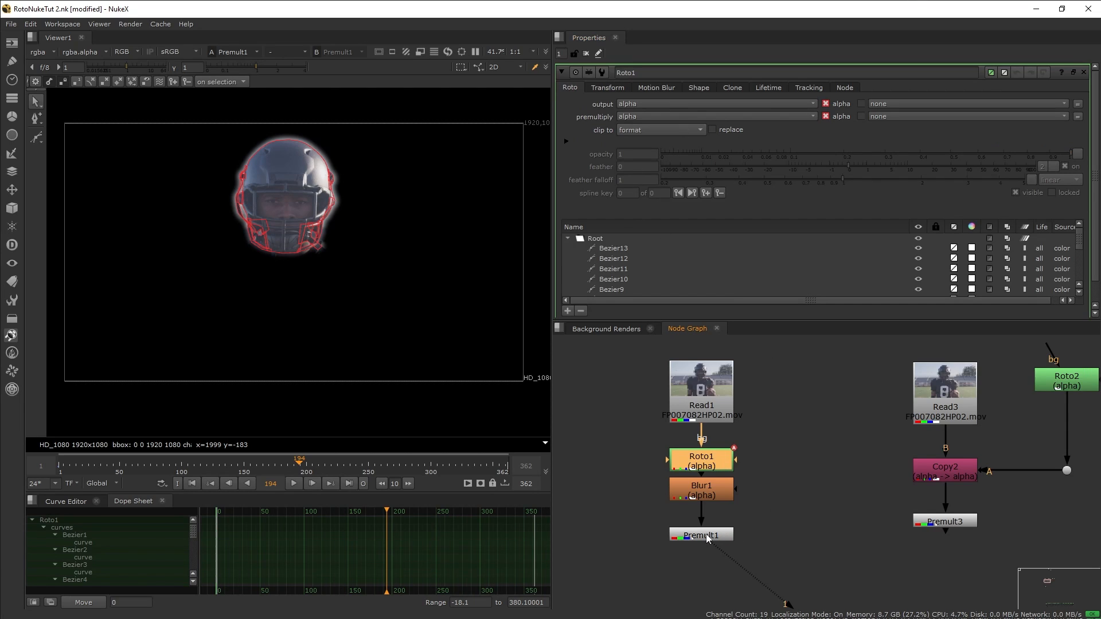
left_click(606, 88)
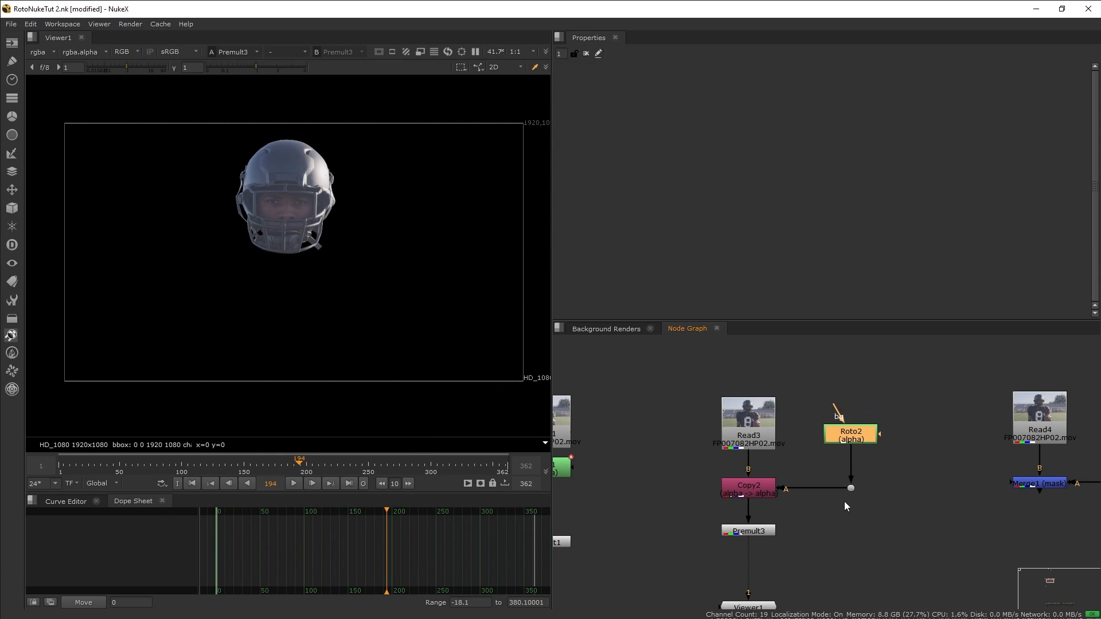
Step: View the Read3 source plate and then the Copy2 node's output
double_click(849, 436)
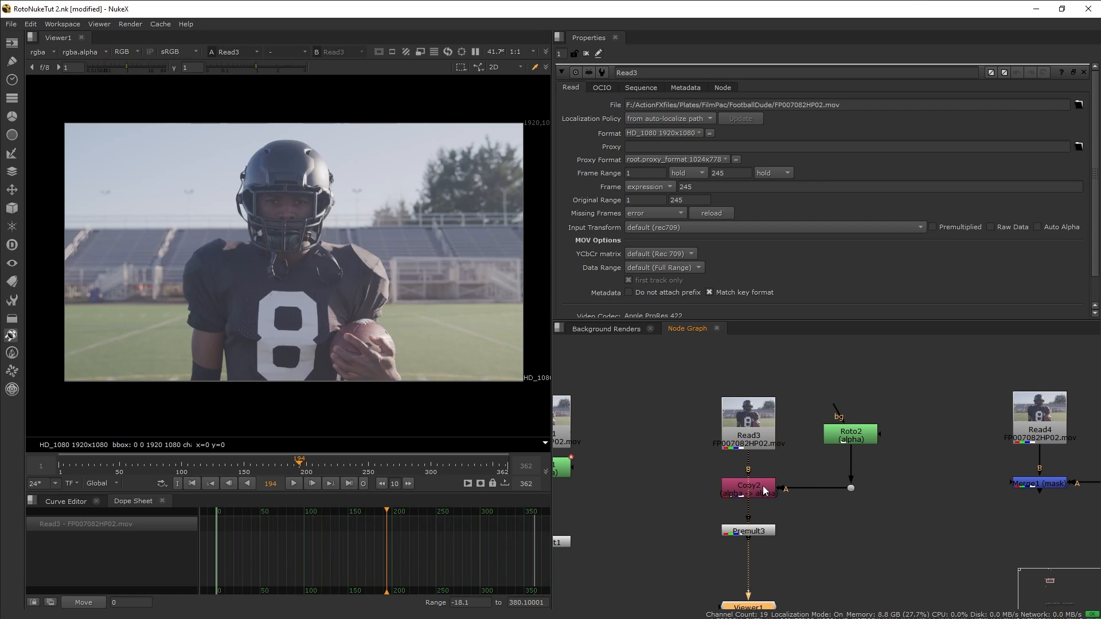
left_click(747, 487)
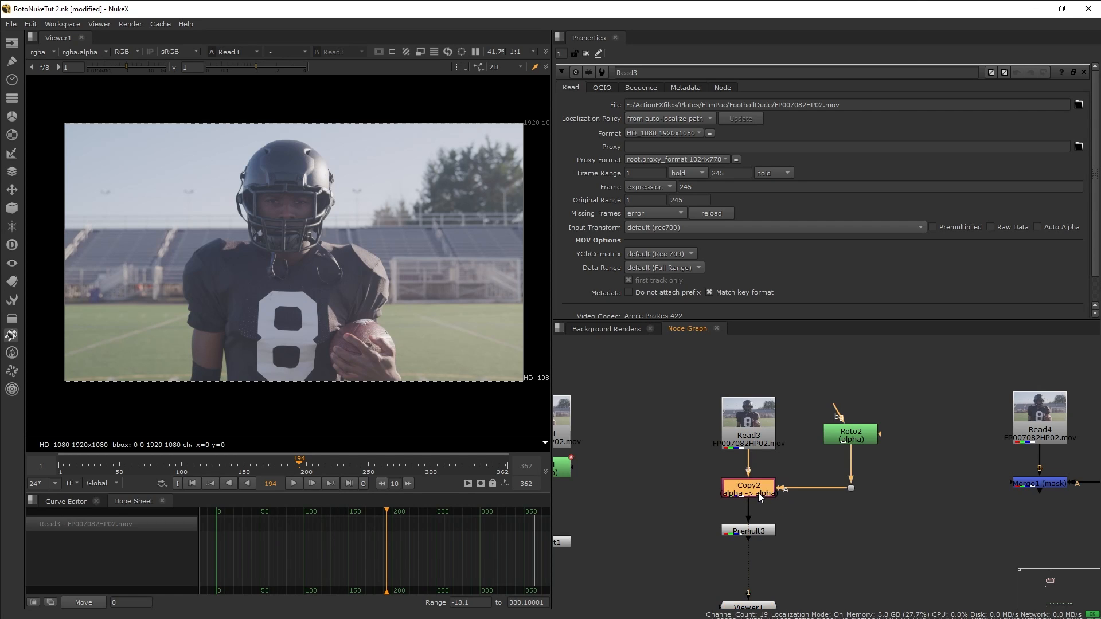
left_click(747, 486)
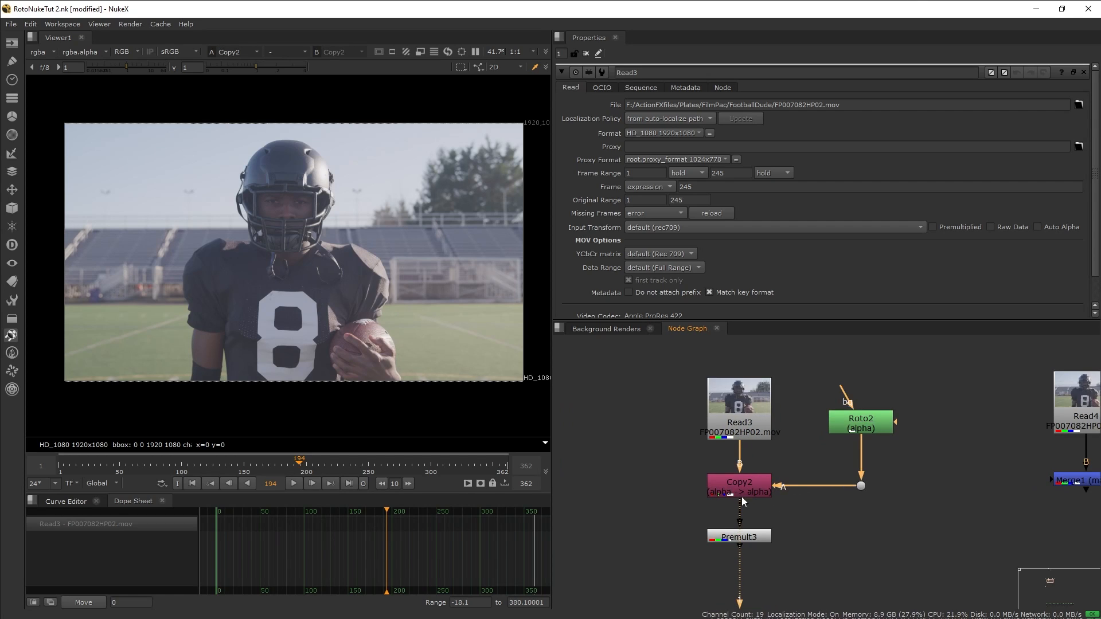
left_click(737, 486)
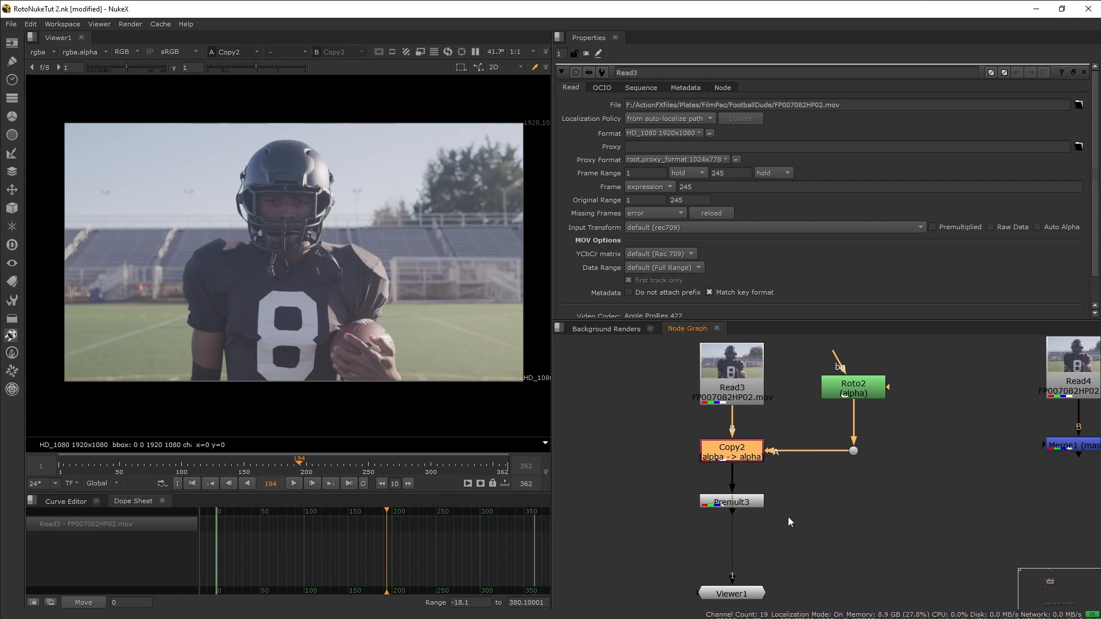
mouse_move(723, 481)
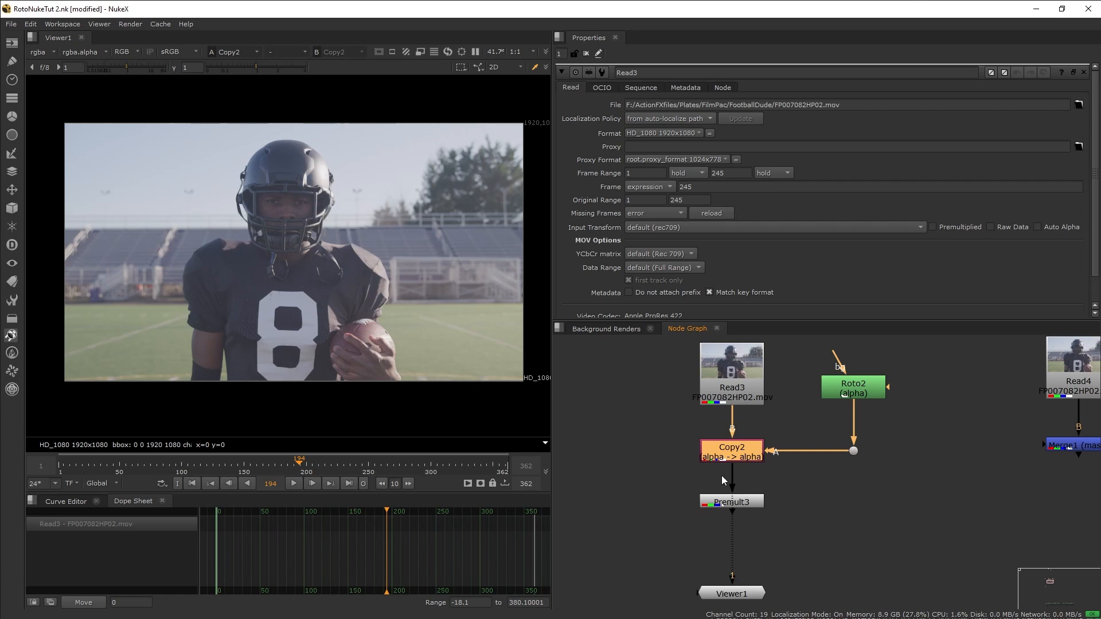
mouse_move(853, 487)
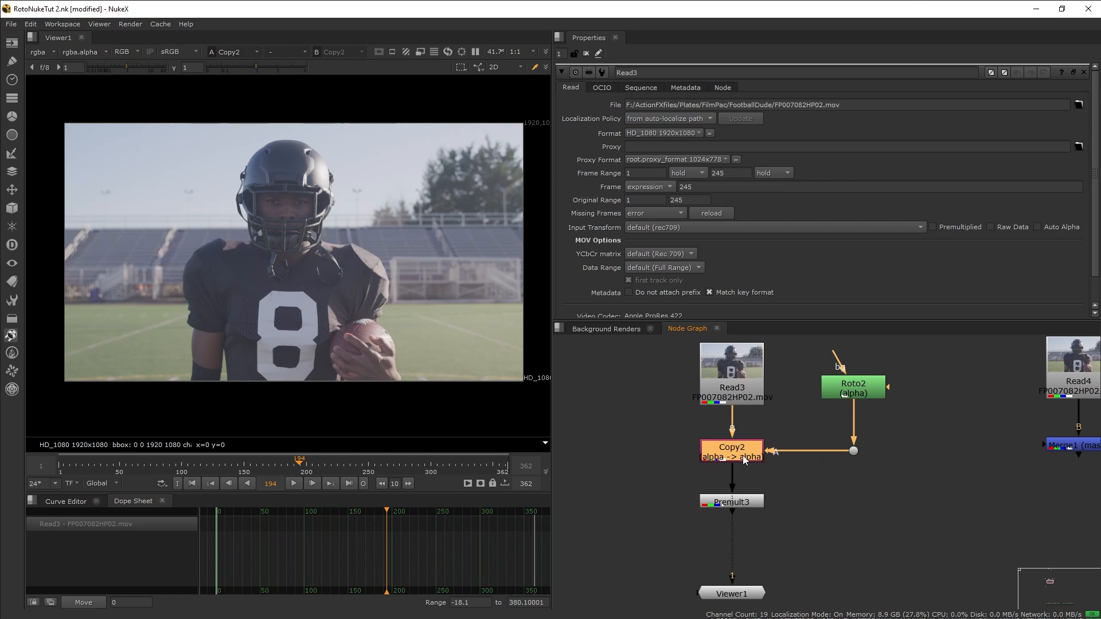
Step: View the copied alpha as a white matte, then the premultiplied cut-out helmet from Premult3
left_click(126, 52)
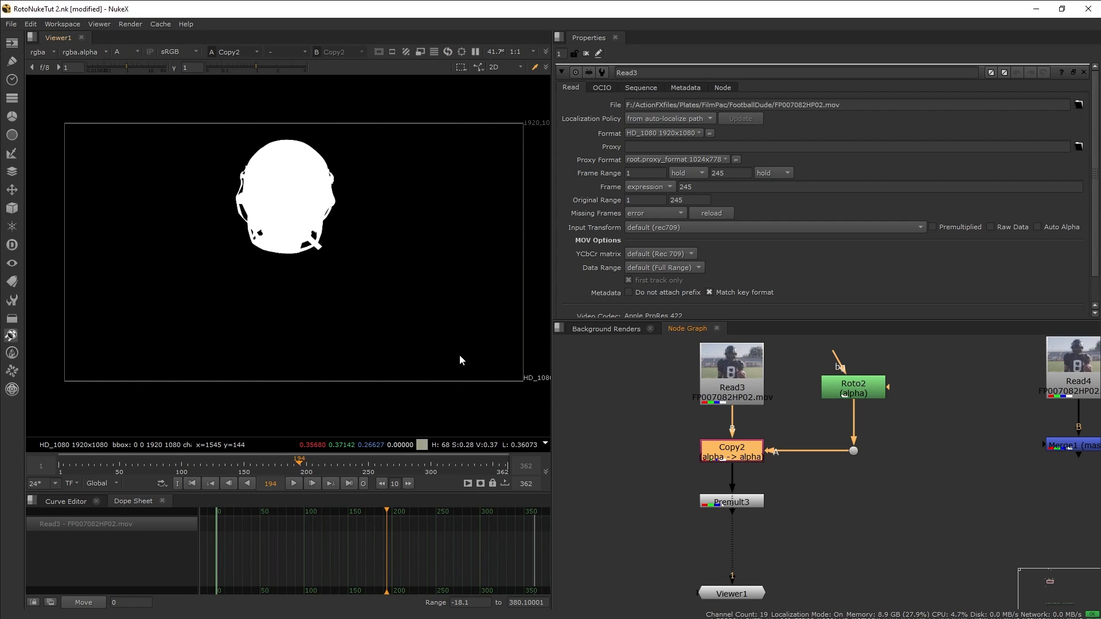
mouse_move(630, 456)
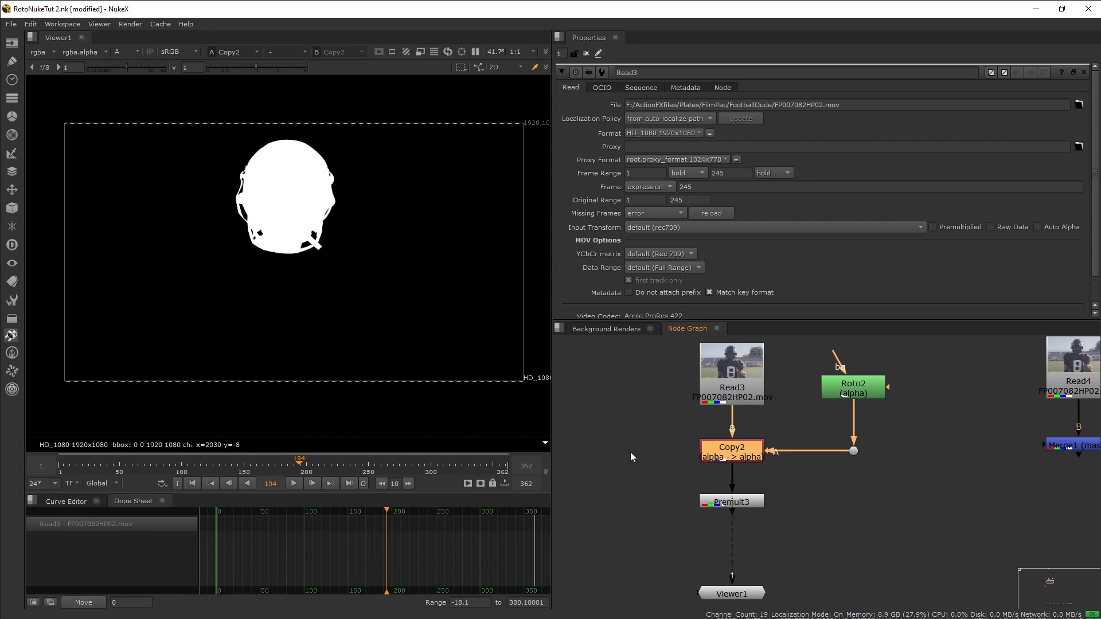
left_click(731, 501)
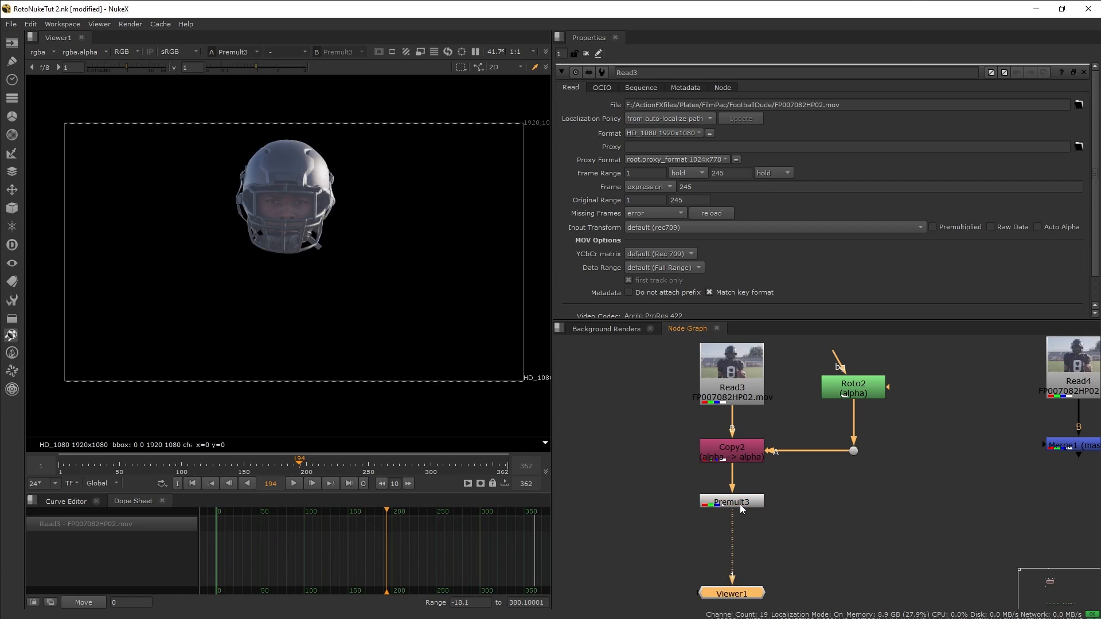
mouse_move(749, 500)
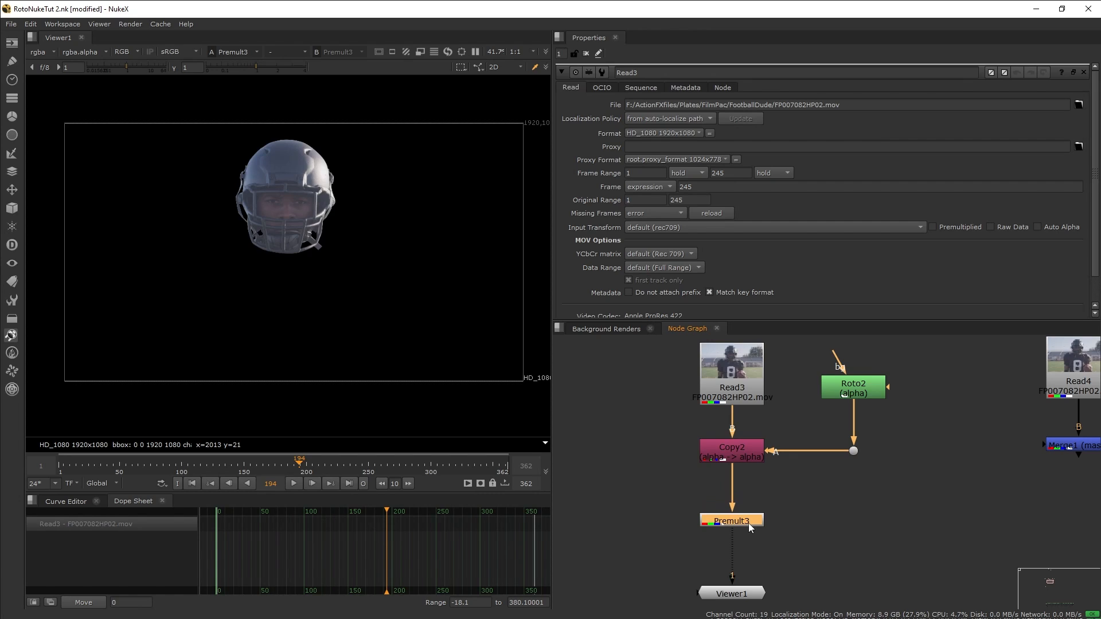
Step: Select the Premult3 node to start the extra ellipse roto merge test
left_click(868, 517)
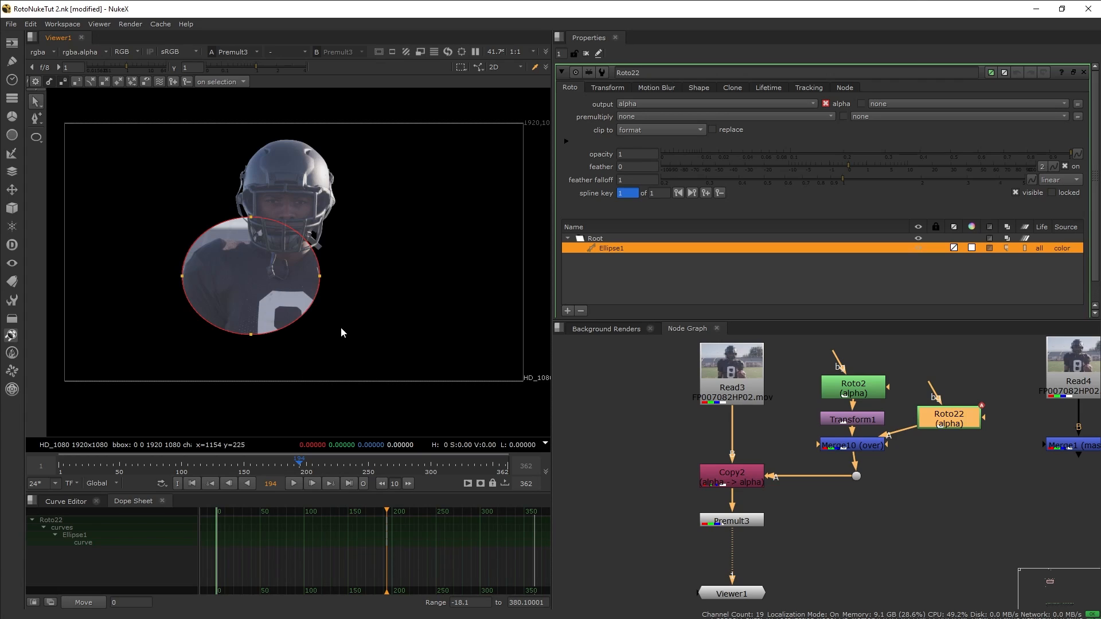
mouse_move(356, 321)
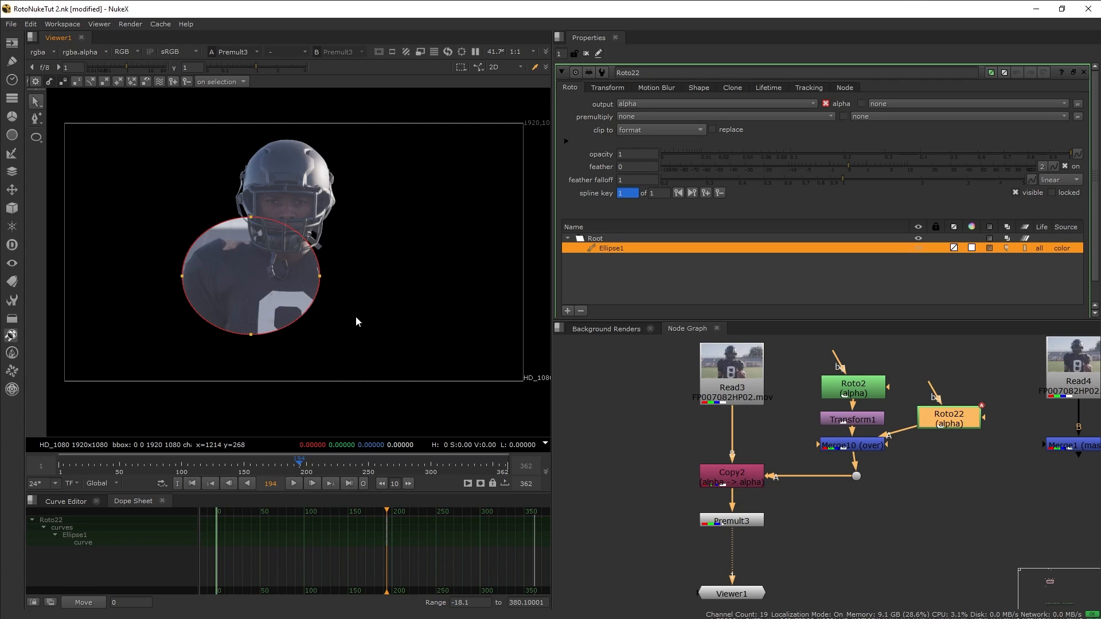
mouse_move(952, 443)
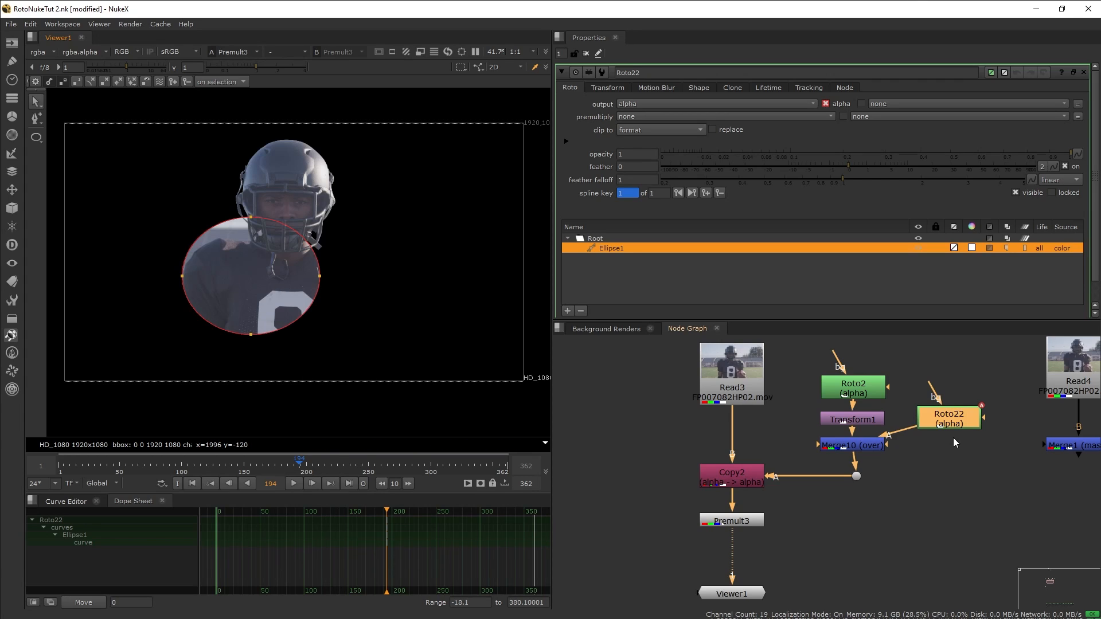
mouse_move(812, 473)
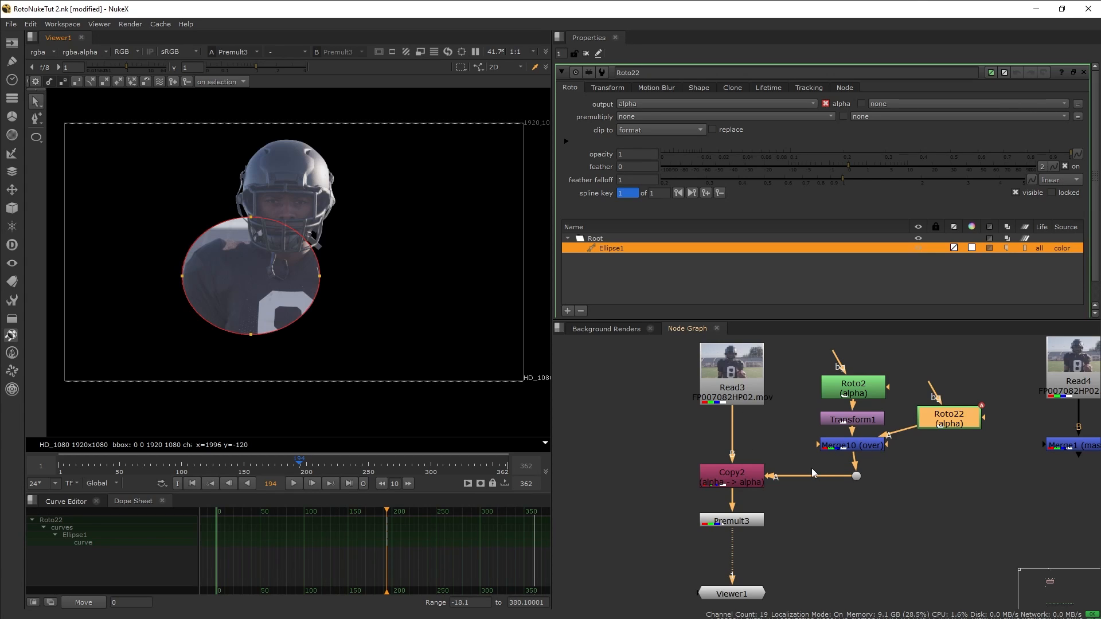
mouse_move(671, 401)
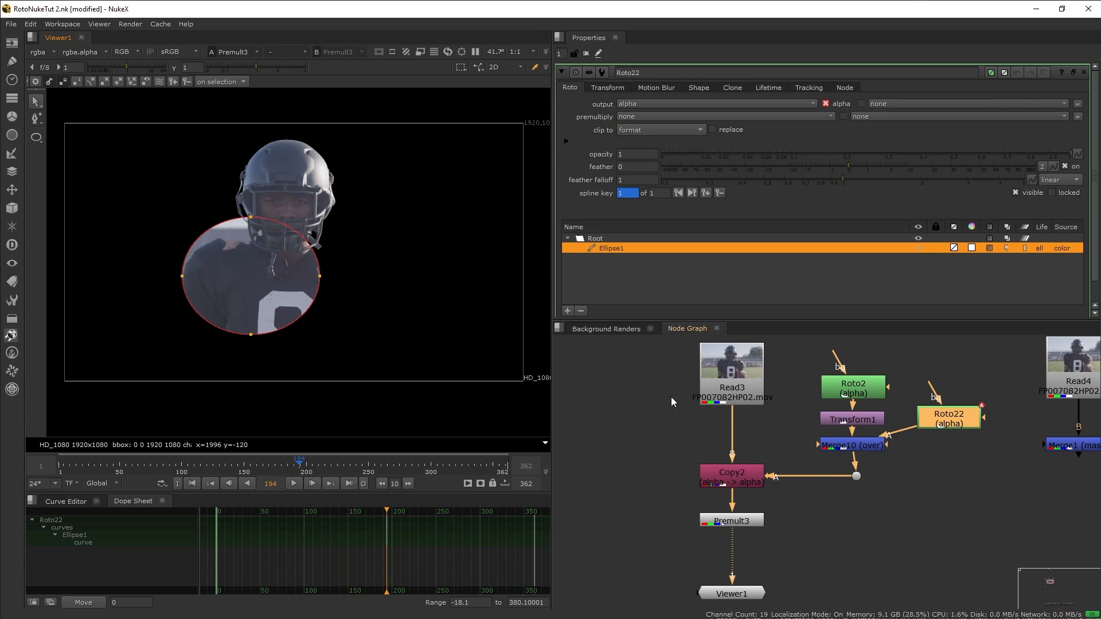
mouse_move(732, 443)
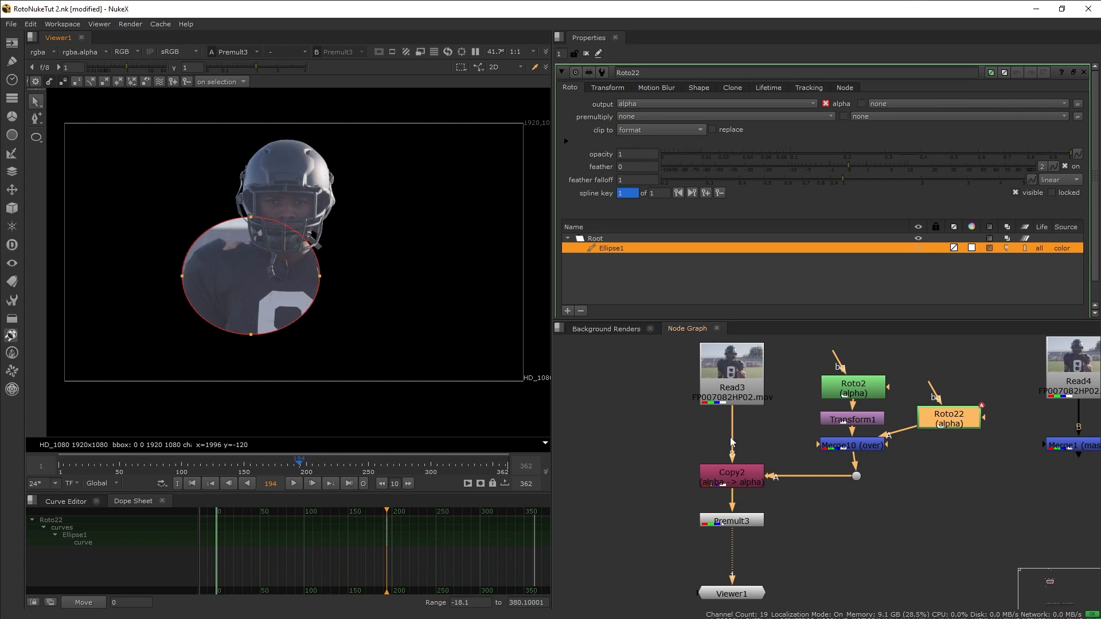
mouse_move(884, 448)
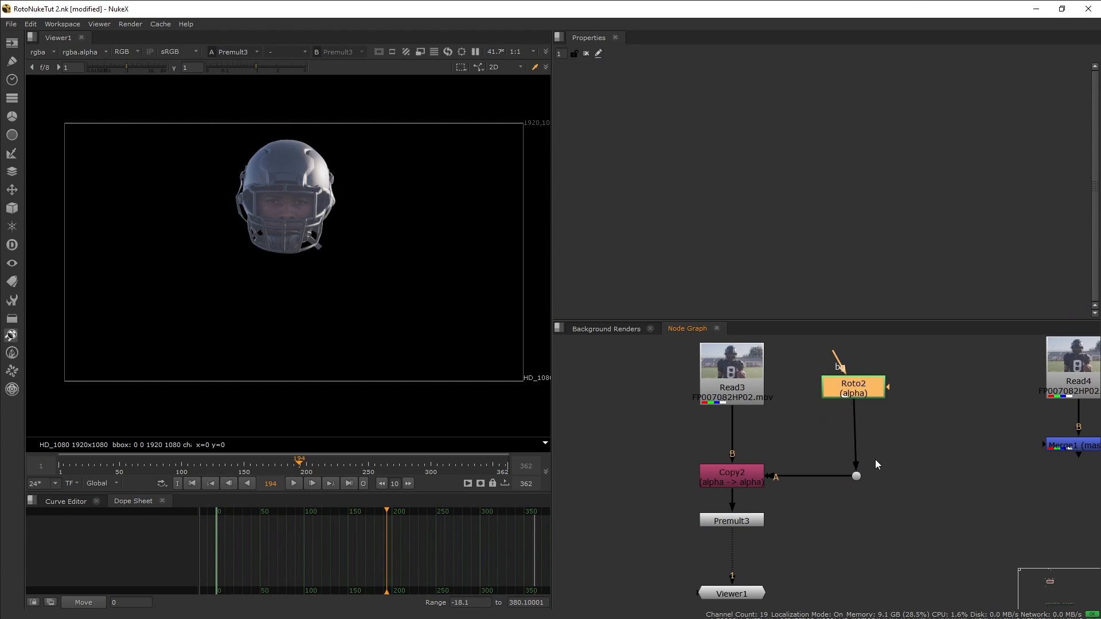
mouse_move(816, 457)
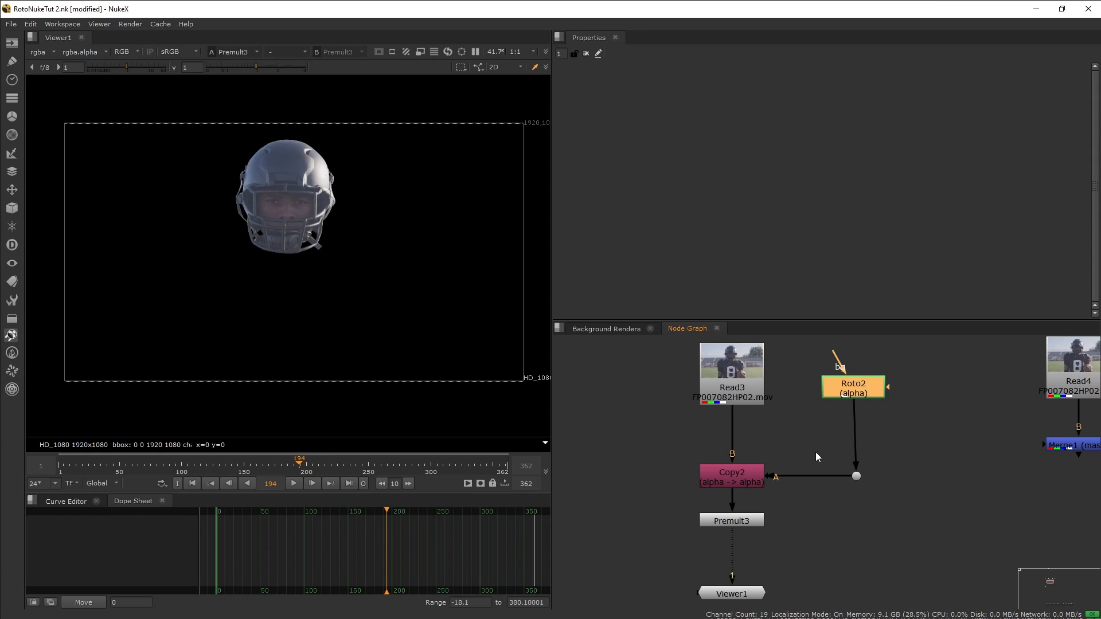
mouse_move(845, 502)
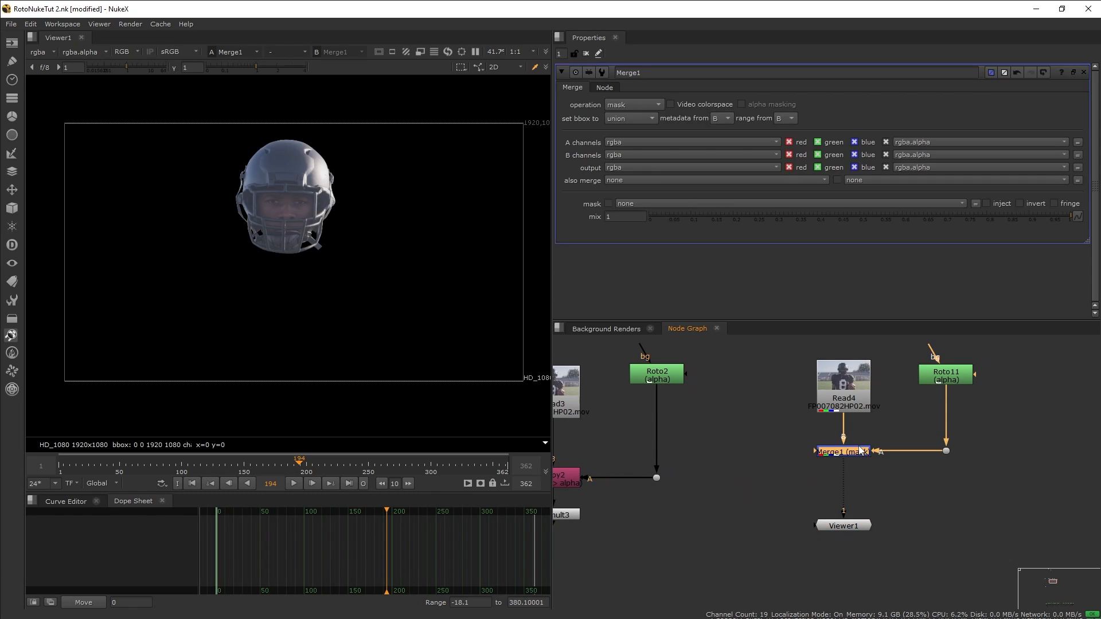
Step: Confirm Merge1's operation stays on mask and select the mask merge node
left_click(632, 104)
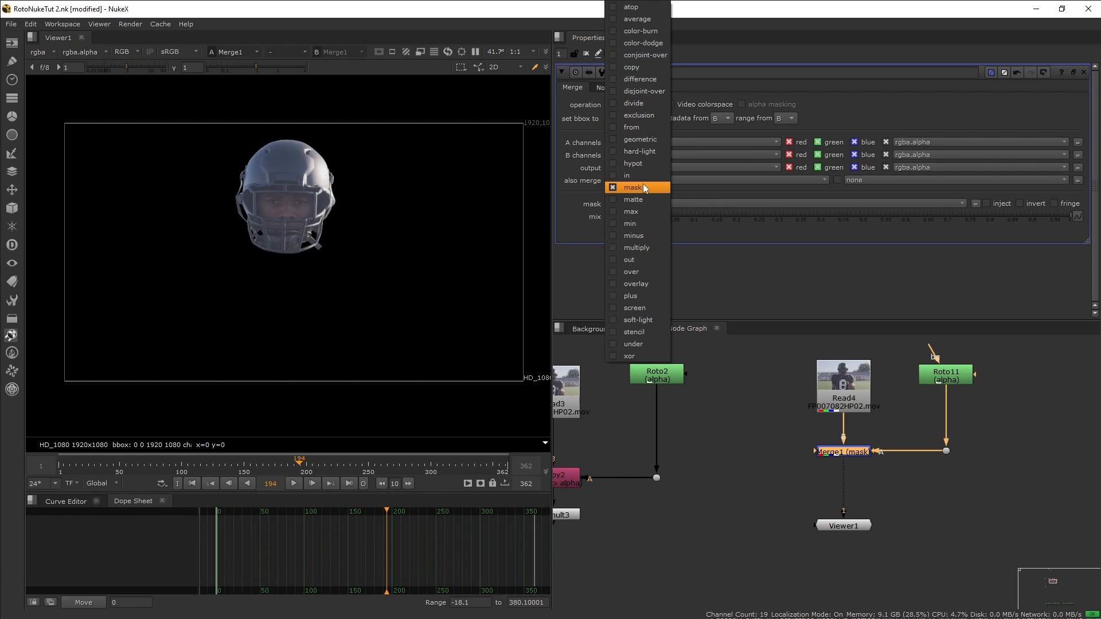
left_click(632, 187)
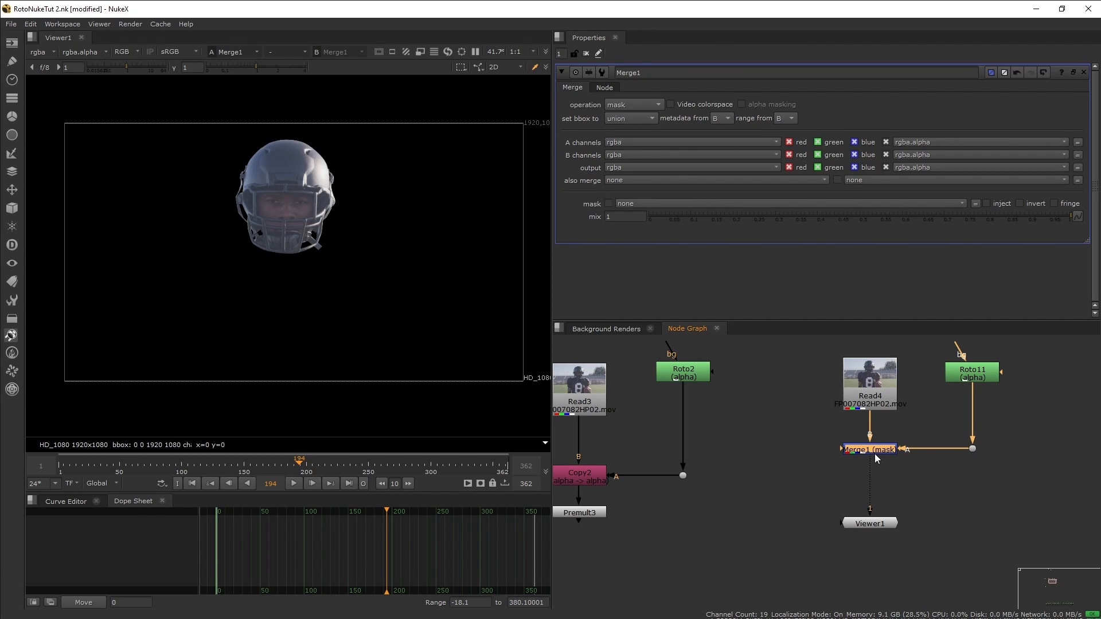
left_click(971, 372)
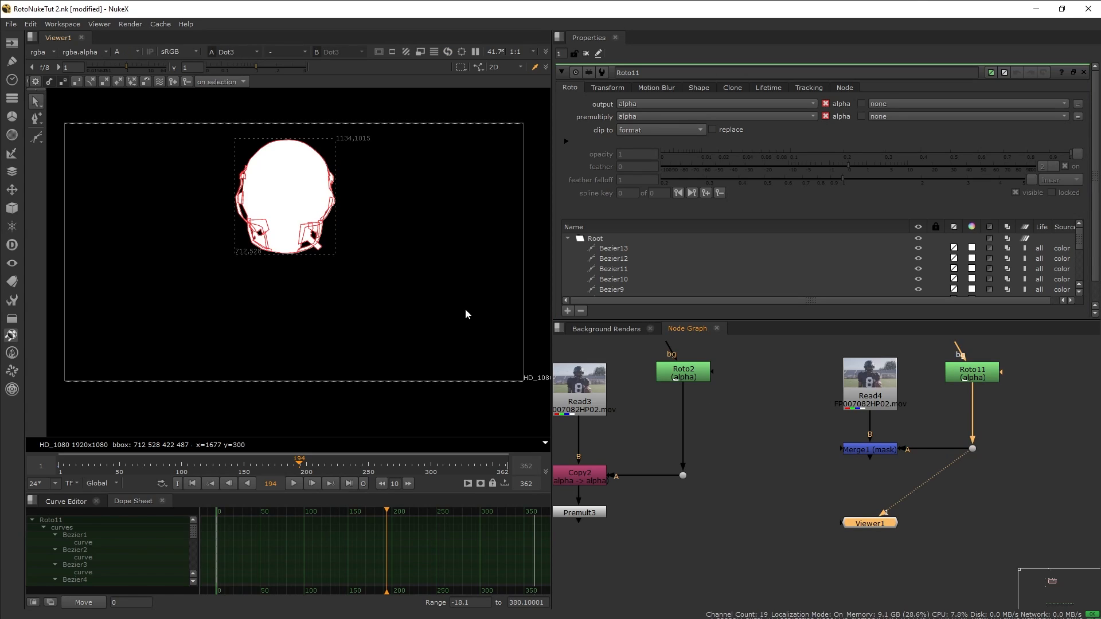
mouse_move(876, 402)
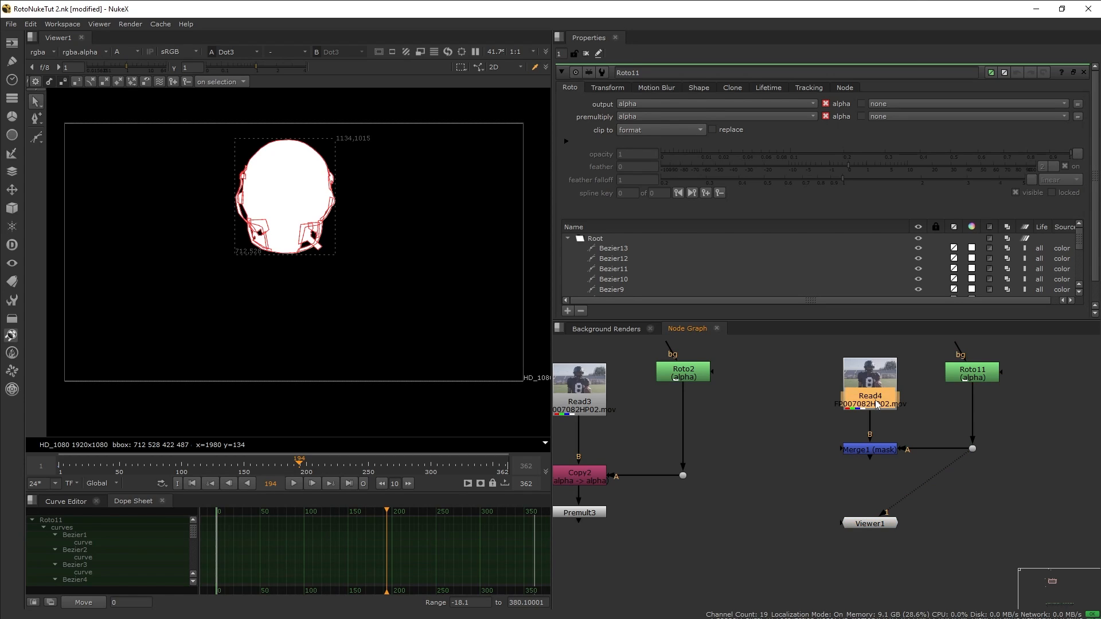
Step: View the Read4 plate's alpha channel, then the plate itself
left_click(869, 383)
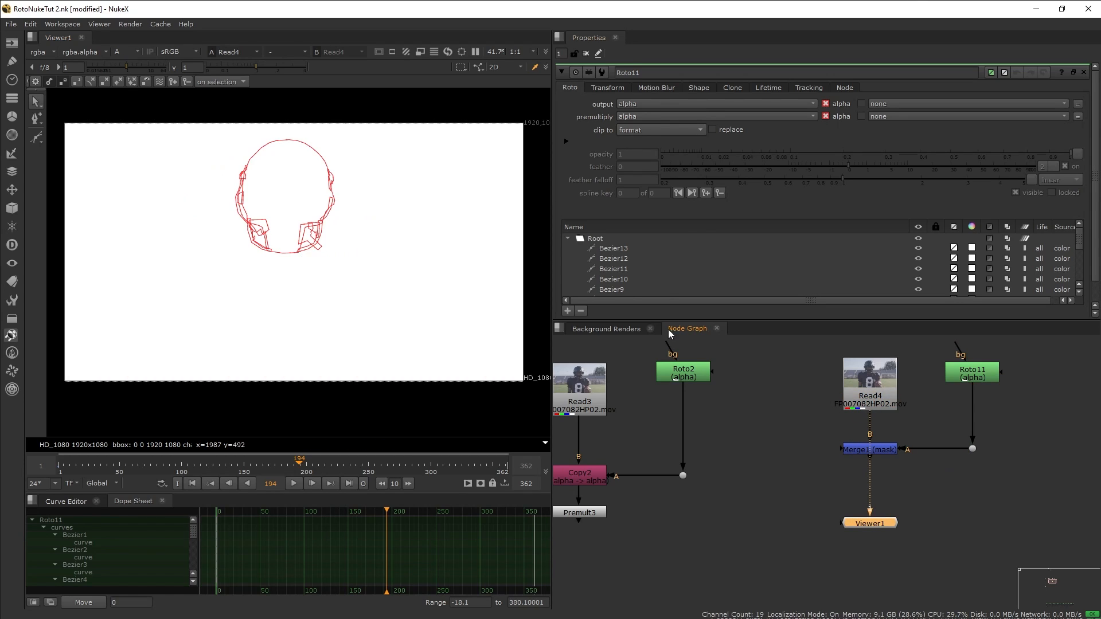
left_click(869, 450)
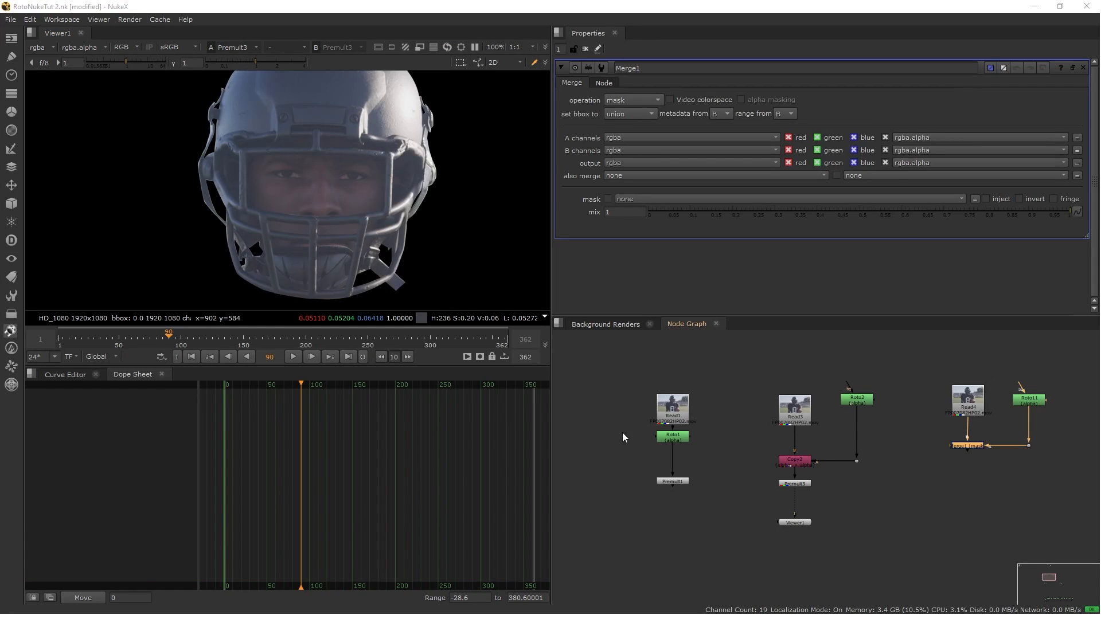
mouse_move(902, 490)
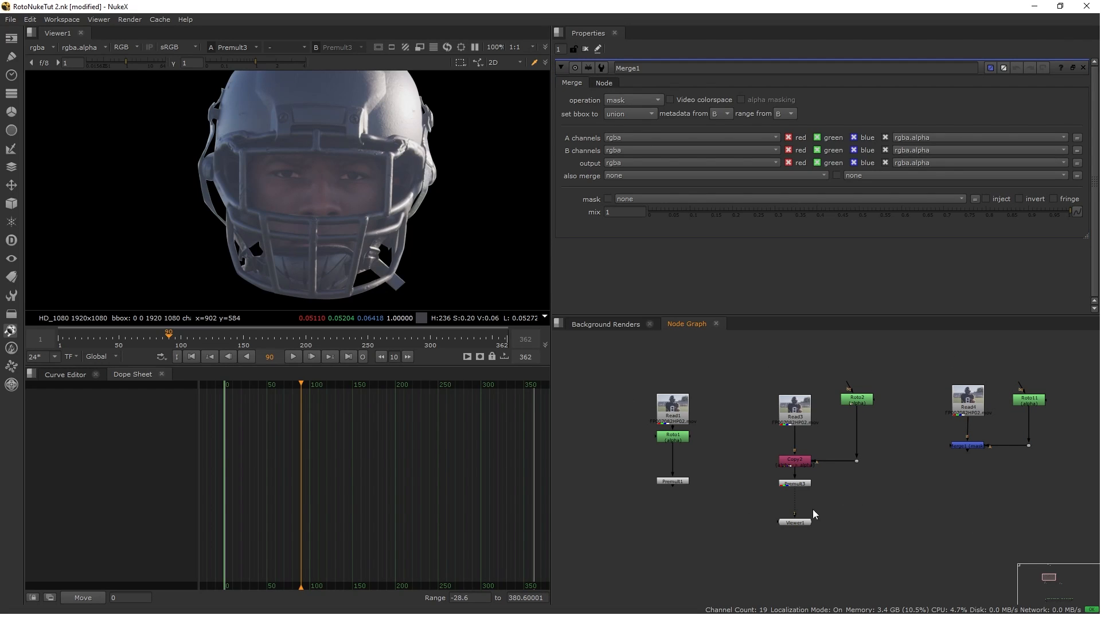
mouse_move(803, 533)
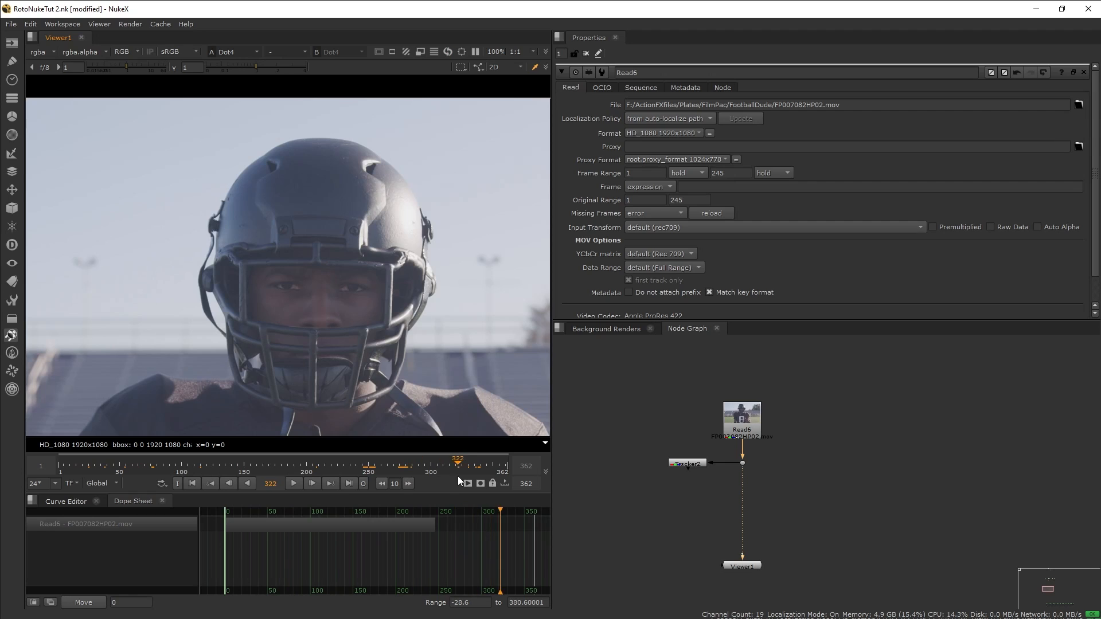
Step: Remove the old Bezier shape and bring up Tracker2 showing track 1 on the helmet
left_click(351, 460)
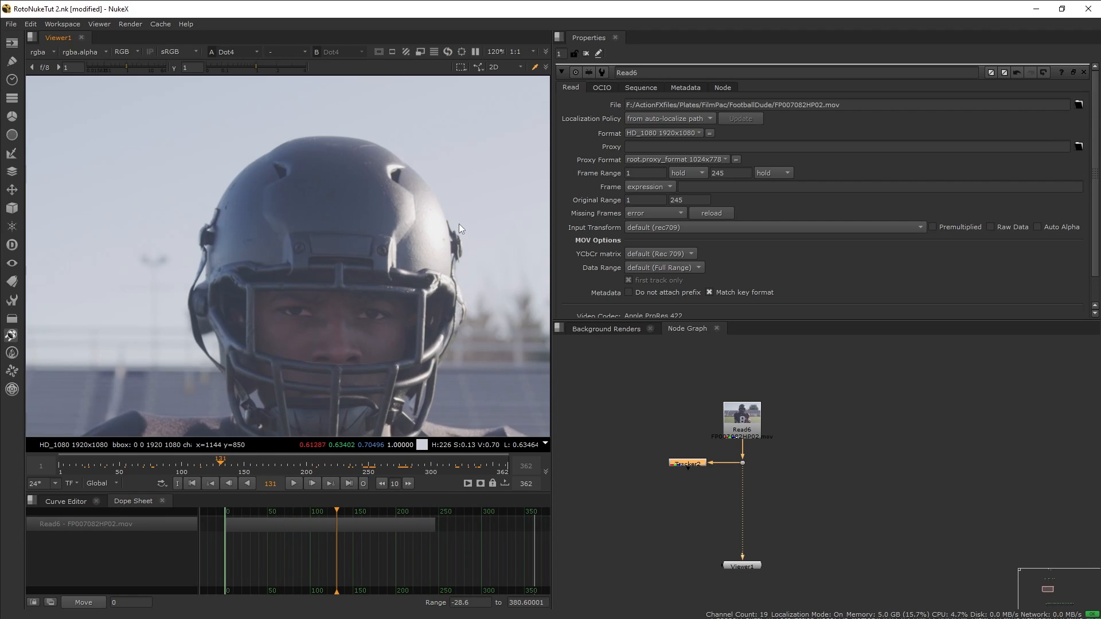
mouse_move(354, 163)
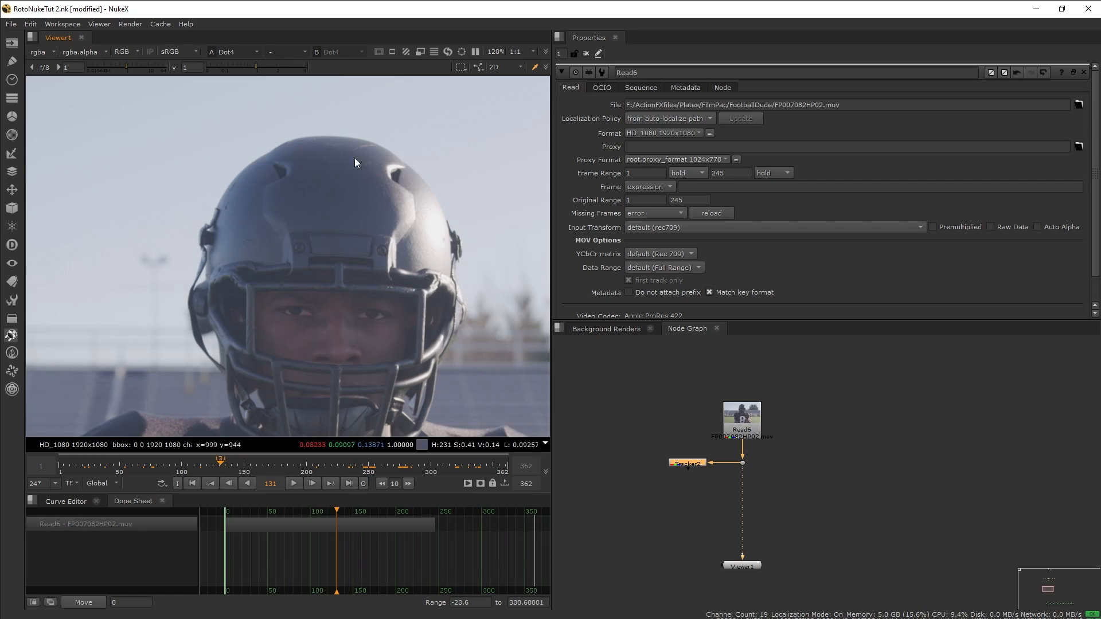
scroll("up", 3)
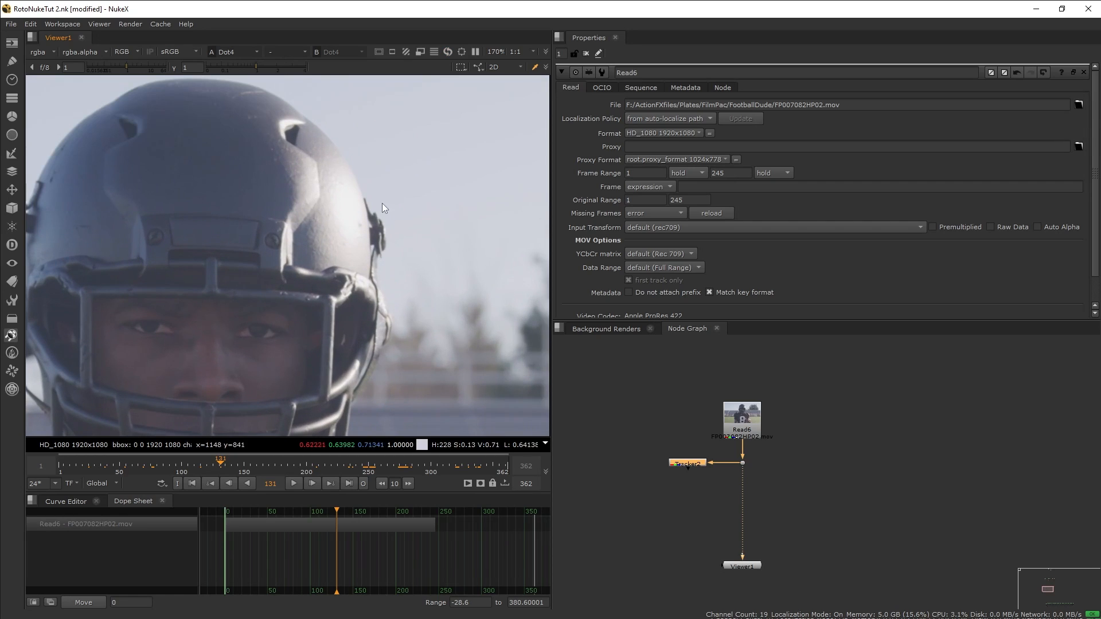
mouse_move(411, 302)
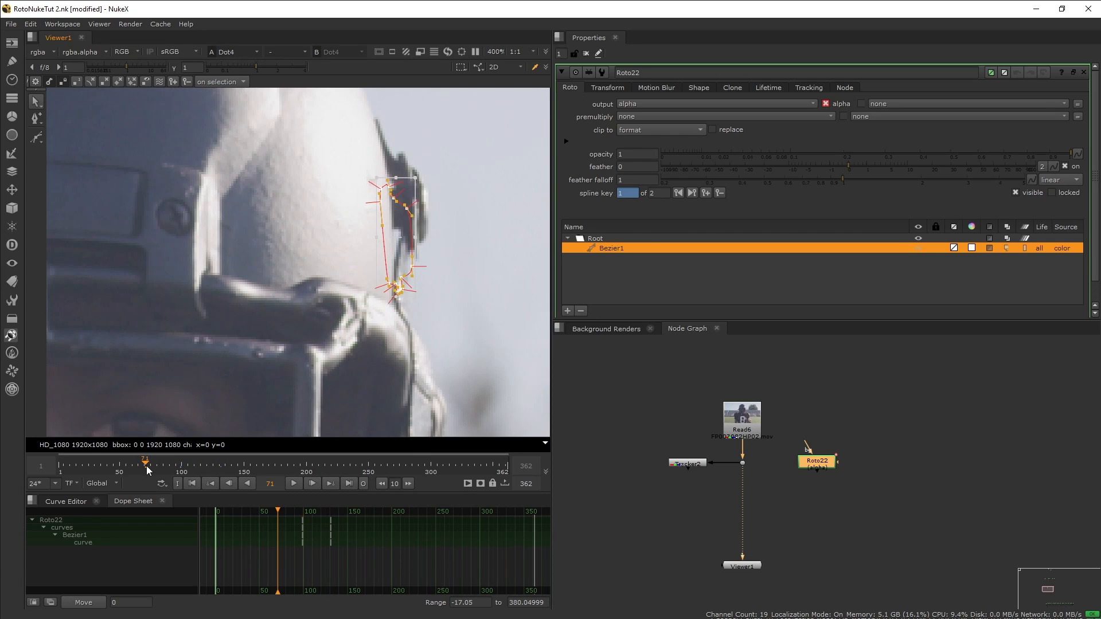
left_click(185, 465)
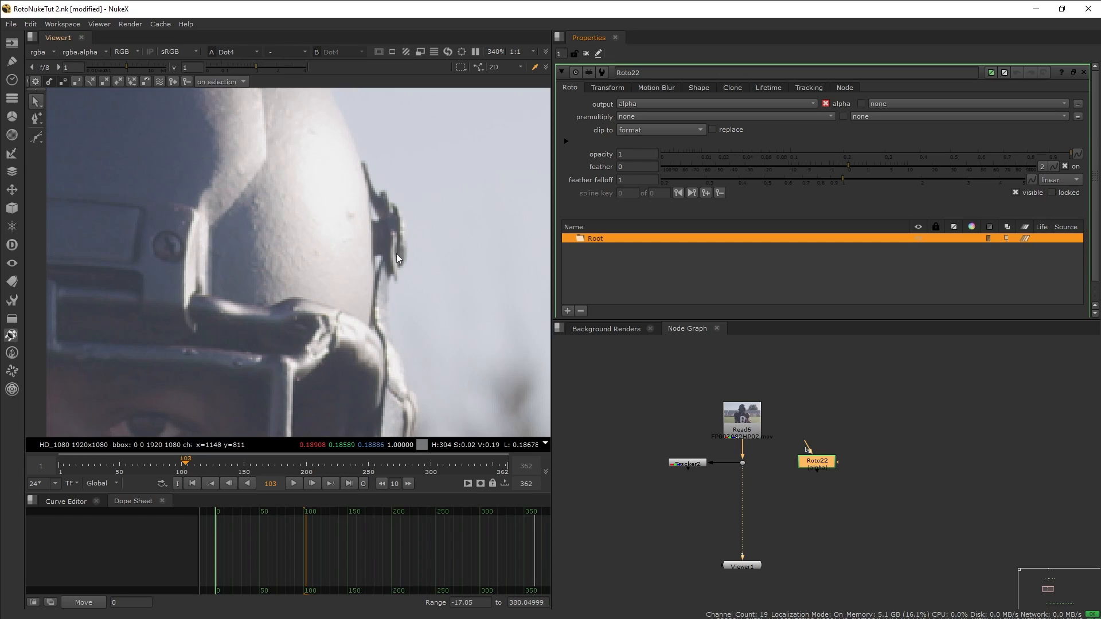
mouse_move(386, 194)
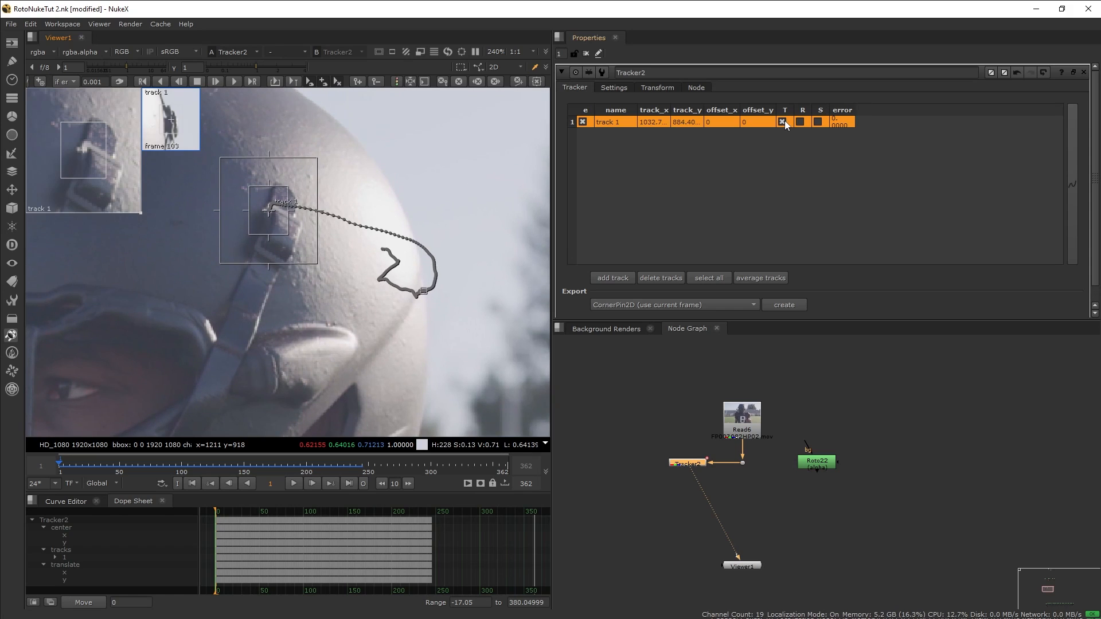
mouse_move(783, 123)
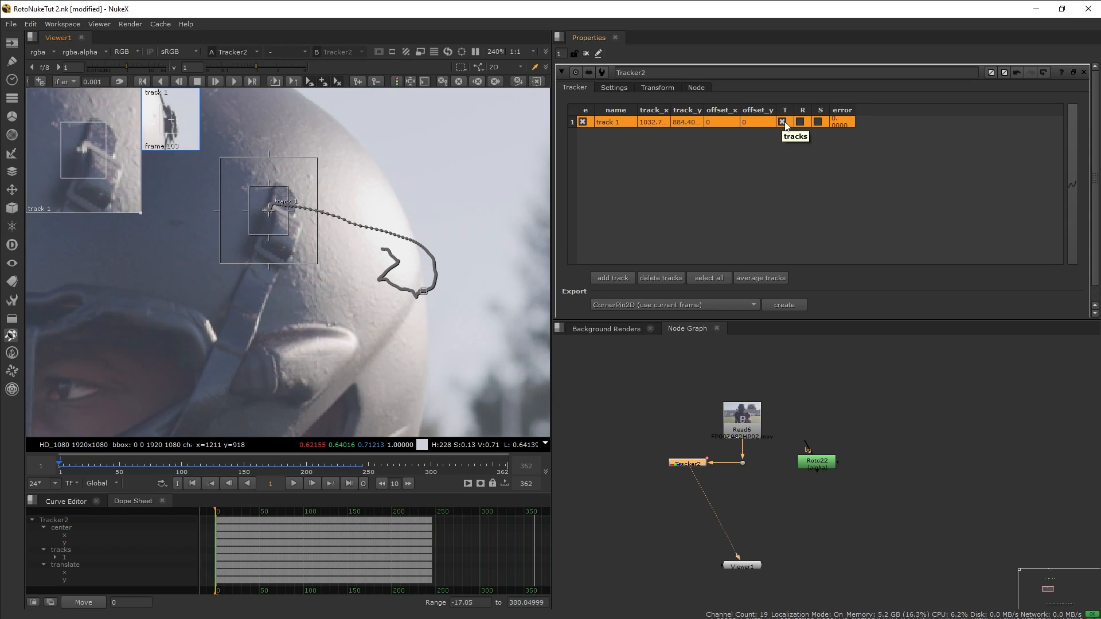
Step: Compare the tracker's and roto shape's transform settings in their properties
left_click(656, 87)
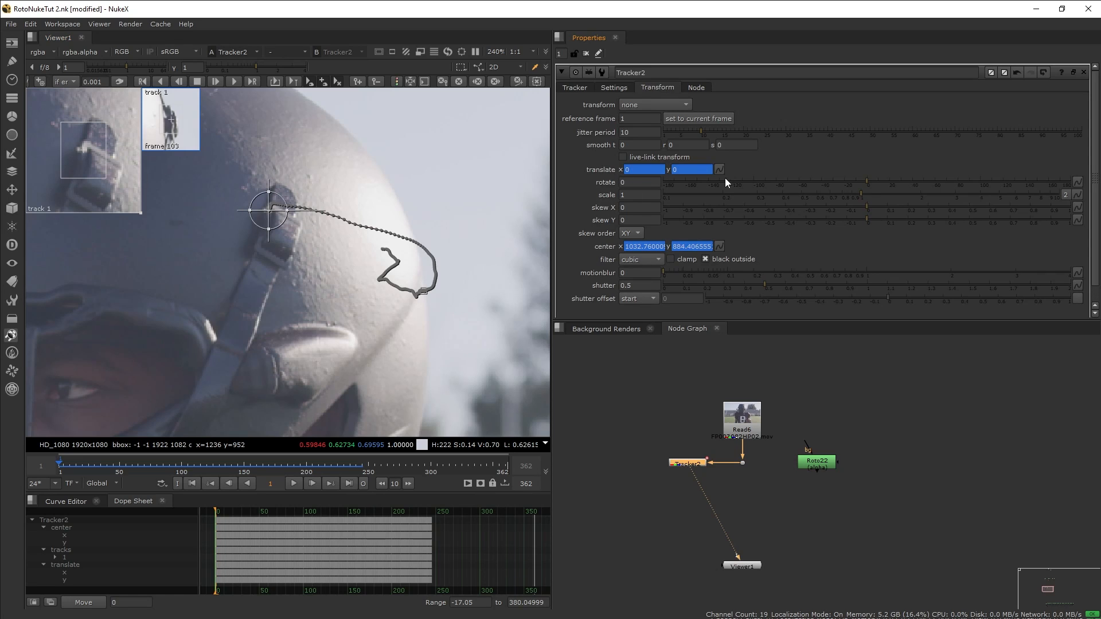
left_click(816, 461)
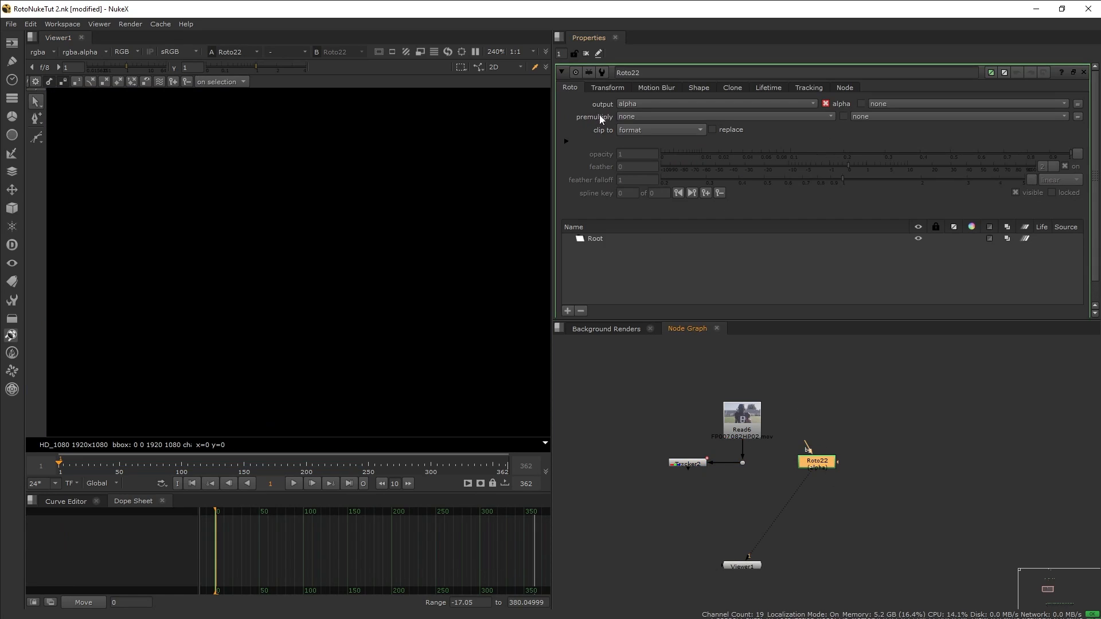
left_click(607, 87)
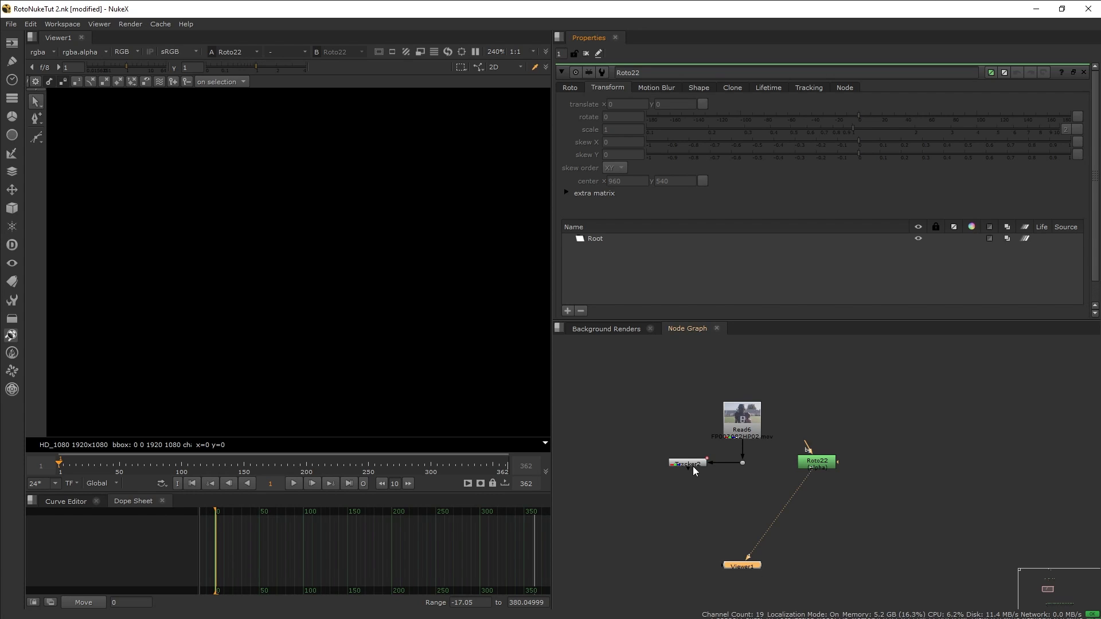
left_click(687, 462)
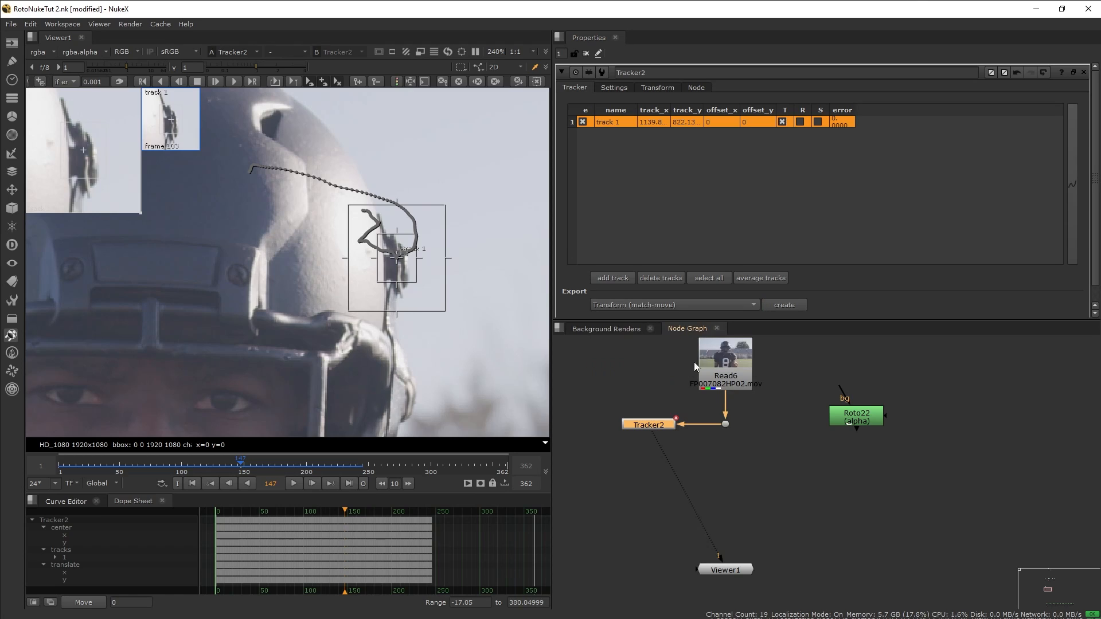
Step: Switch Tracker2's export from the existing match-move to Transform (match-move, baked)
left_click(783, 304)
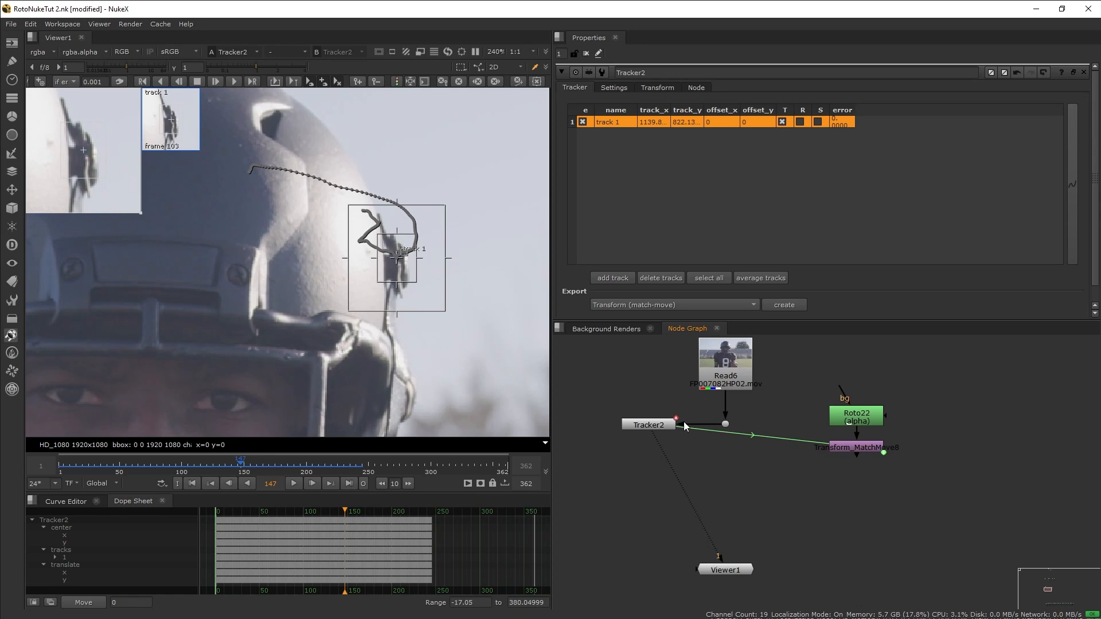
mouse_move(835, 455)
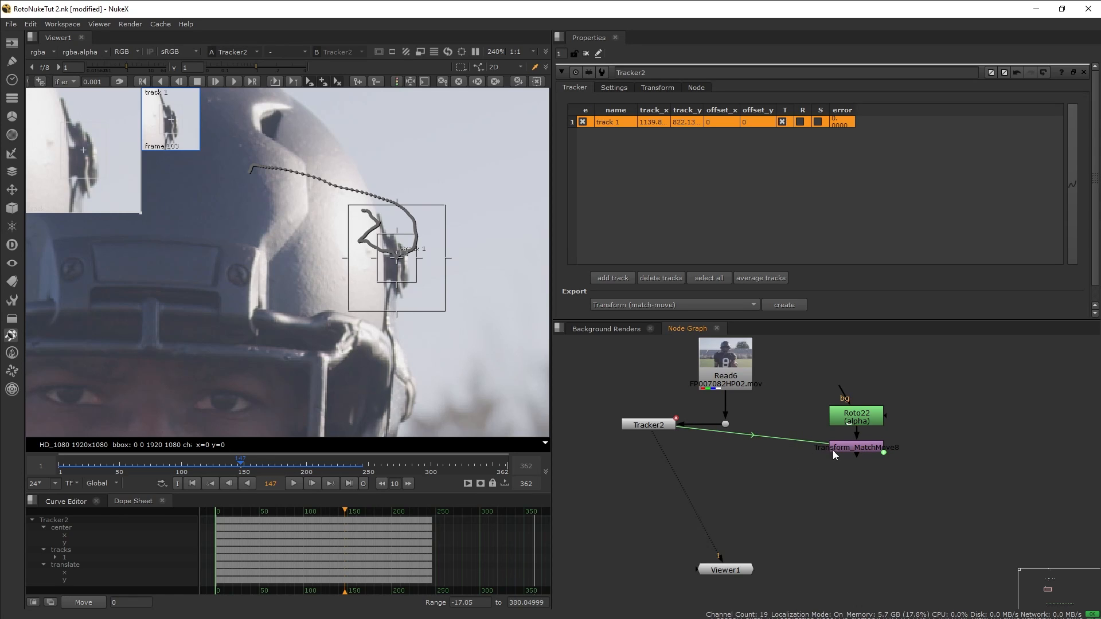
left_click(855, 447)
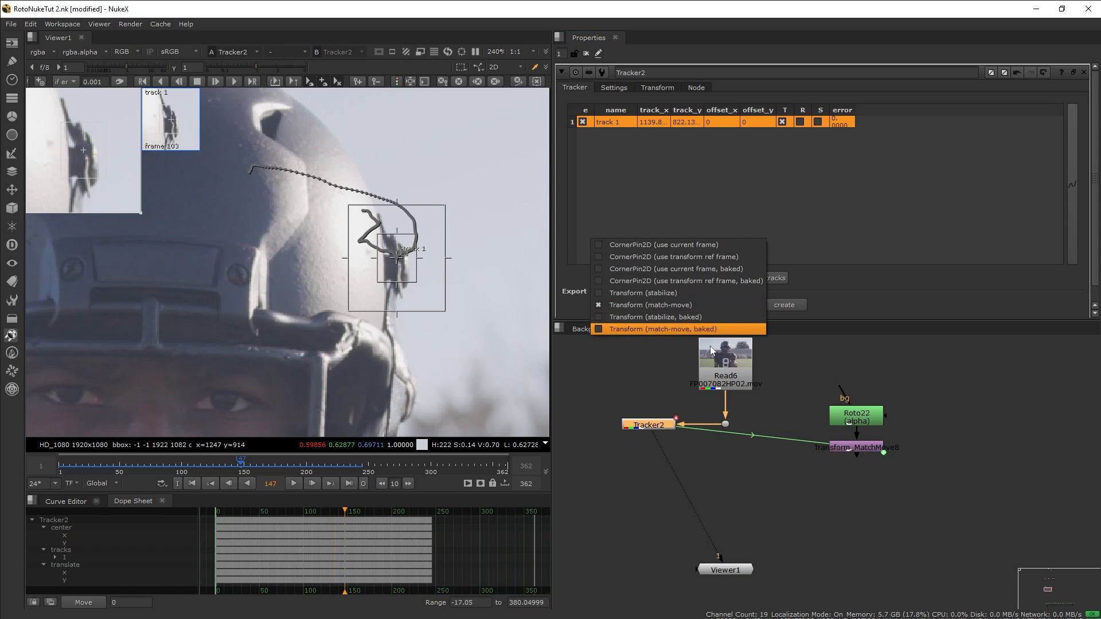
left_click(660, 329)
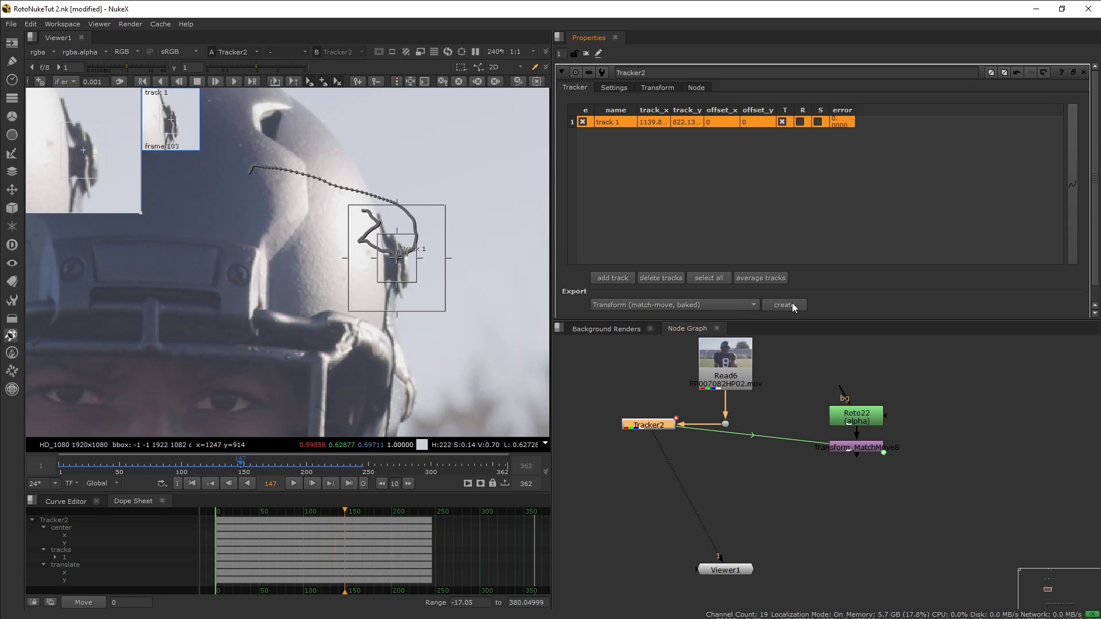
Step: Create the baked match-move transform and add a Copy node onto the plate stream
left_click(783, 304)
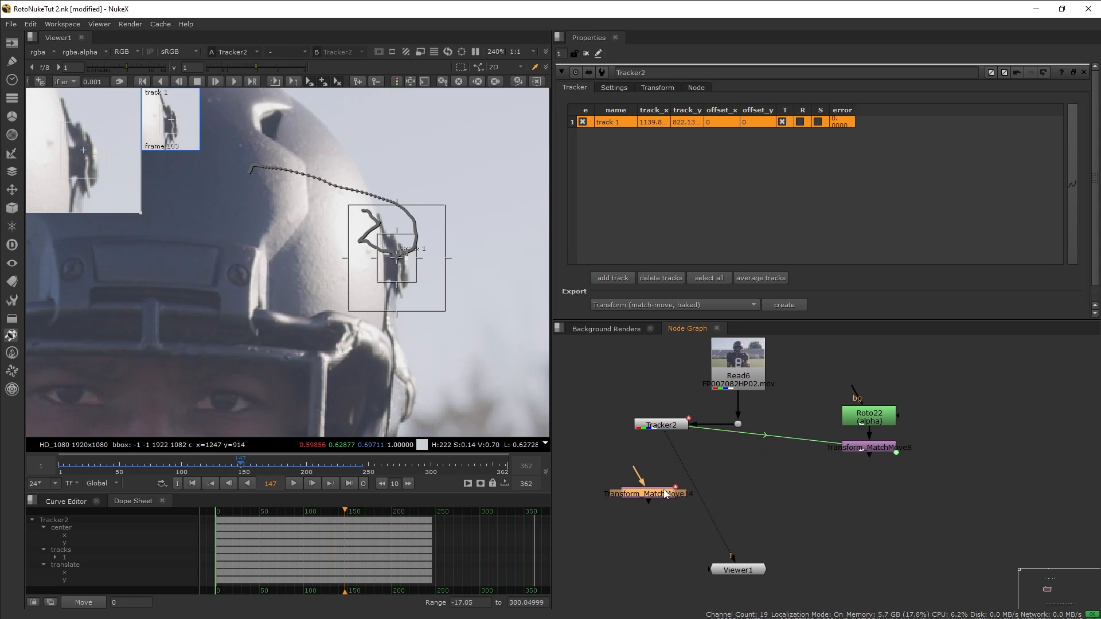
left_click(648, 493)
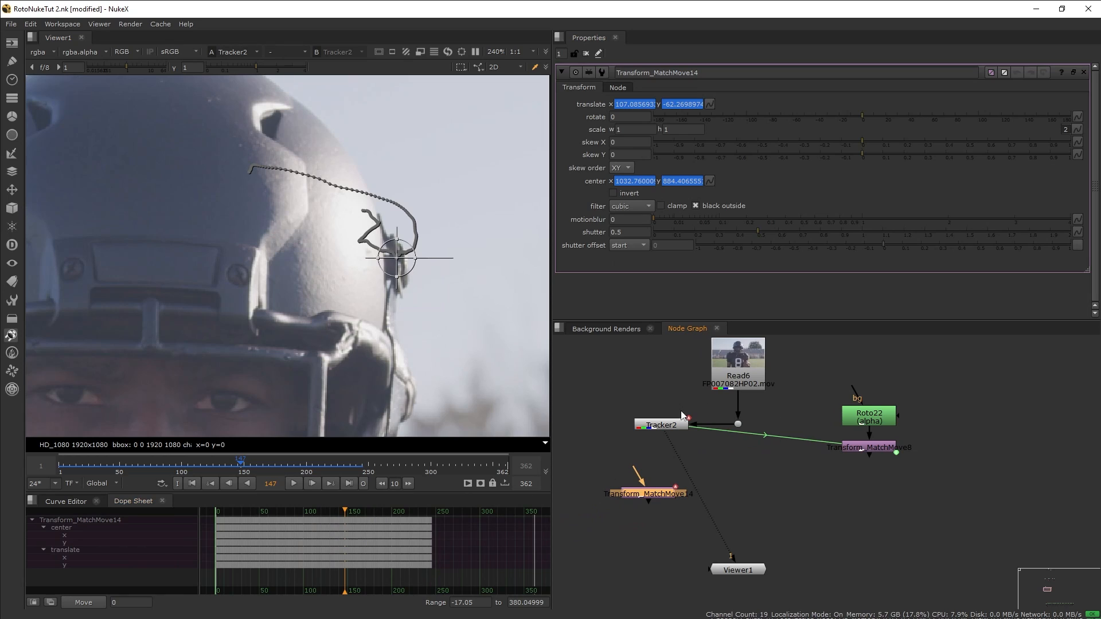
type("cod")
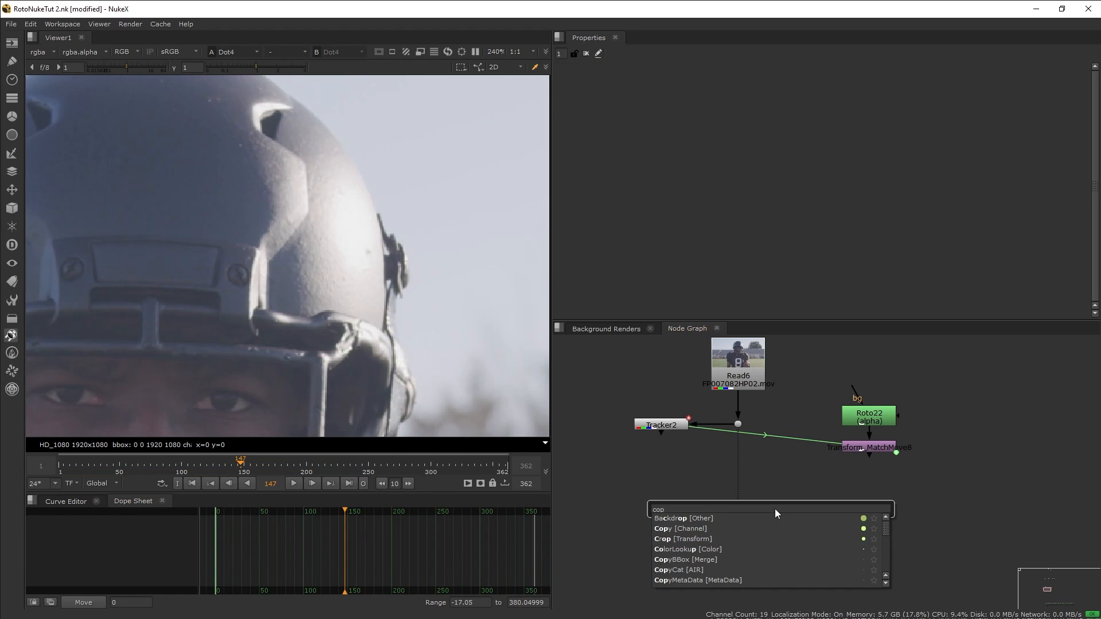
left_click(679, 528)
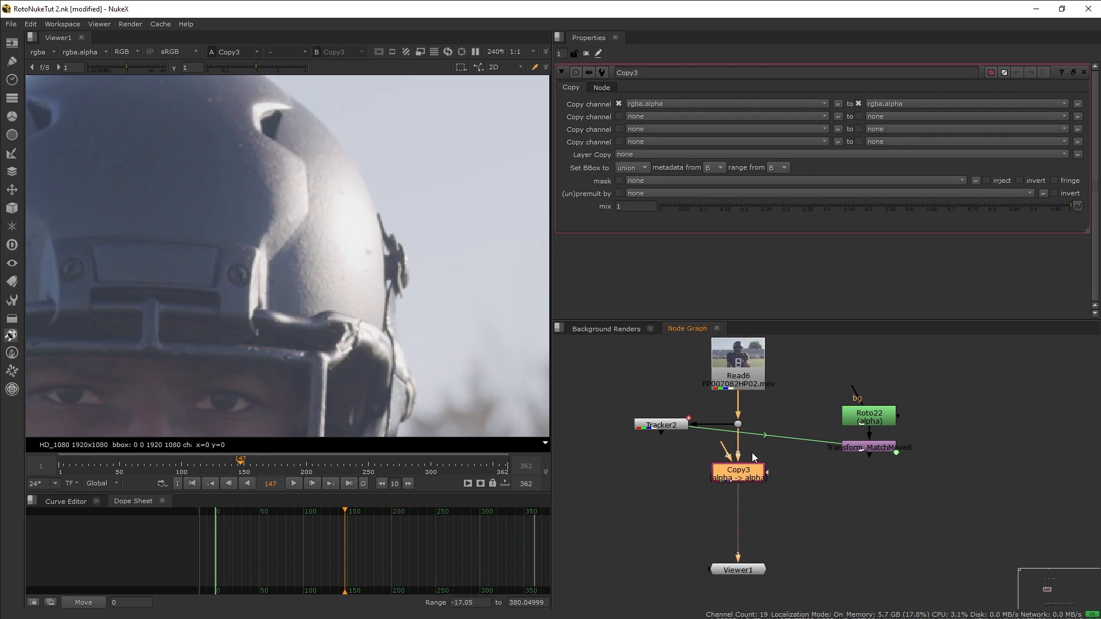
mouse_move(723, 449)
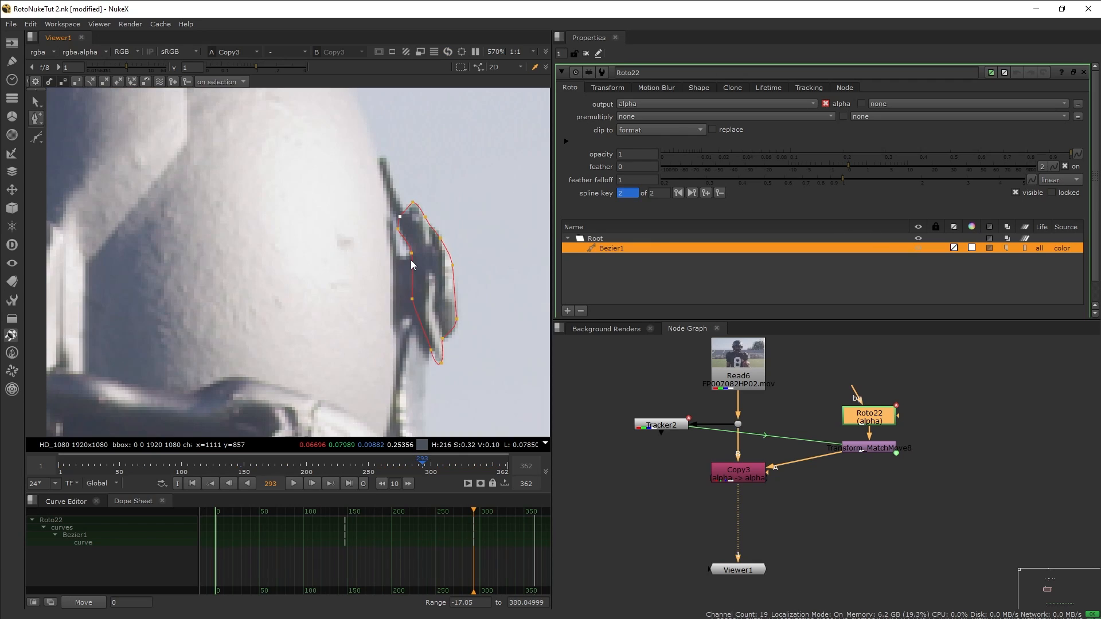
mouse_move(436, 309)
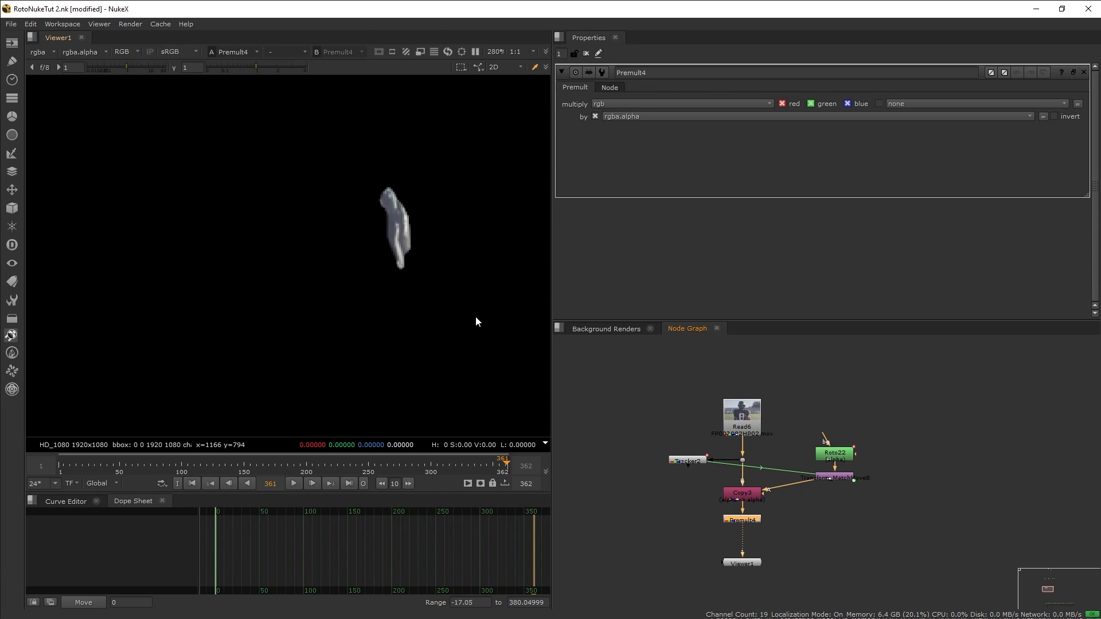
mouse_move(492, 333)
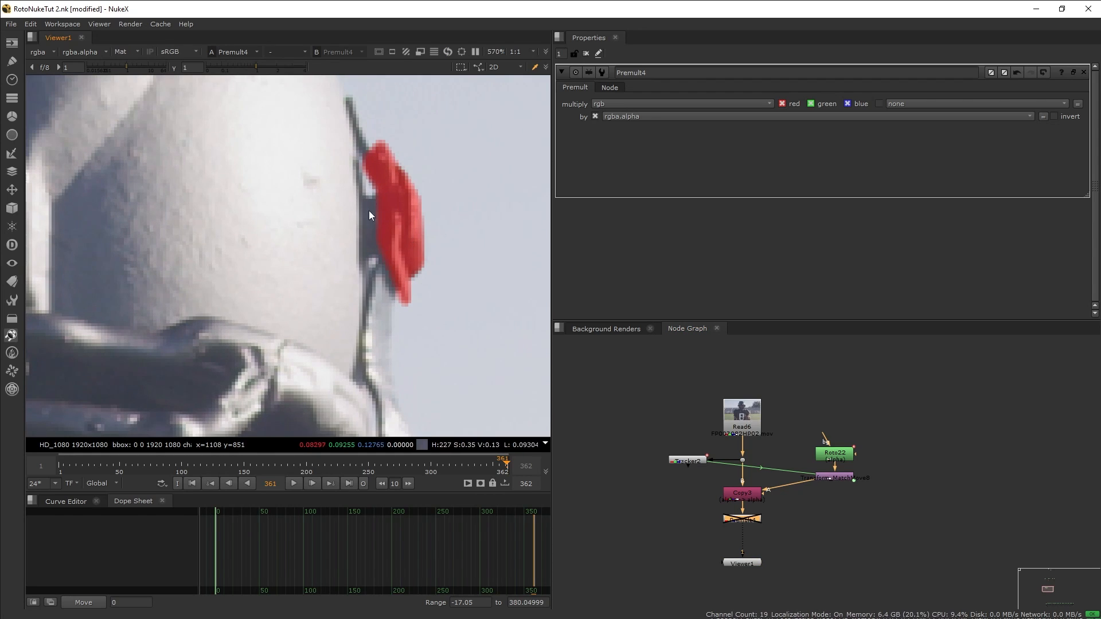
mouse_move(385, 236)
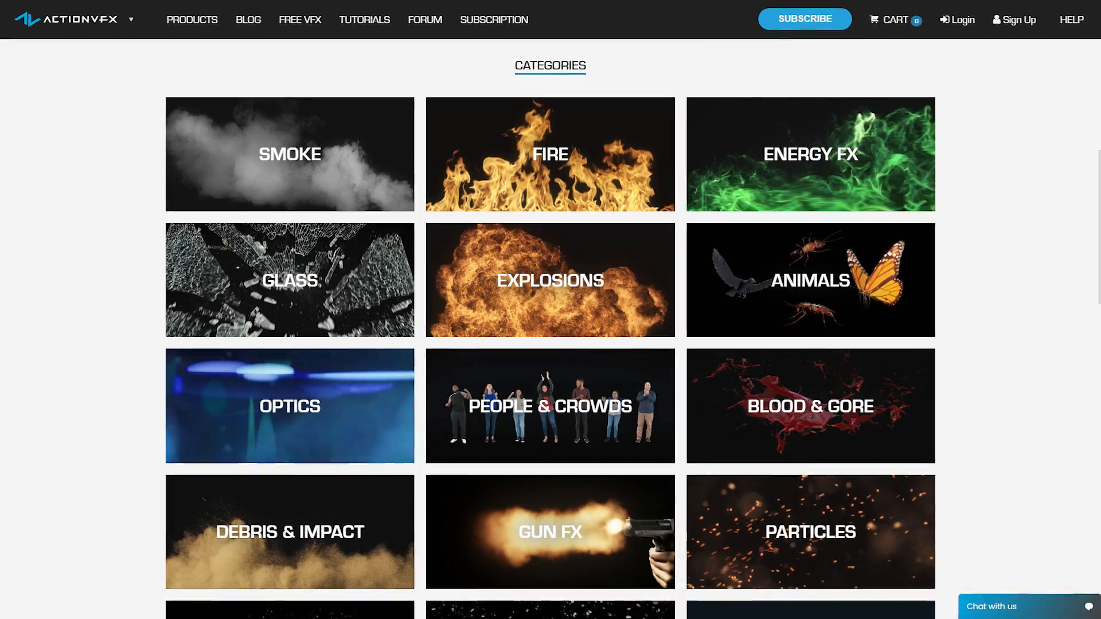
left_click(191, 19)
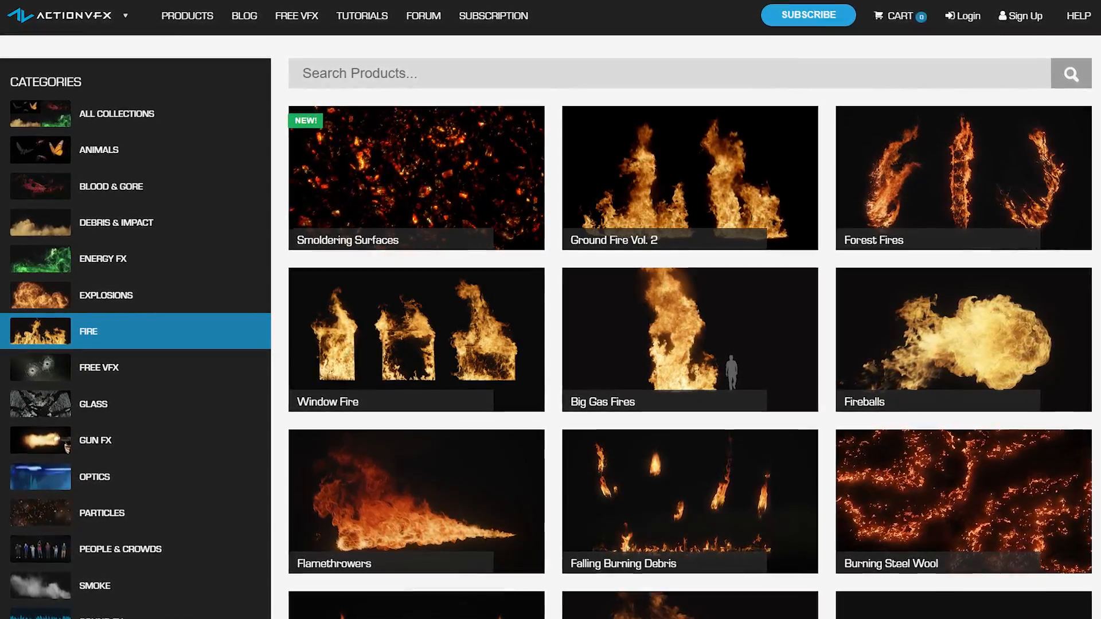
left_click(103, 258)
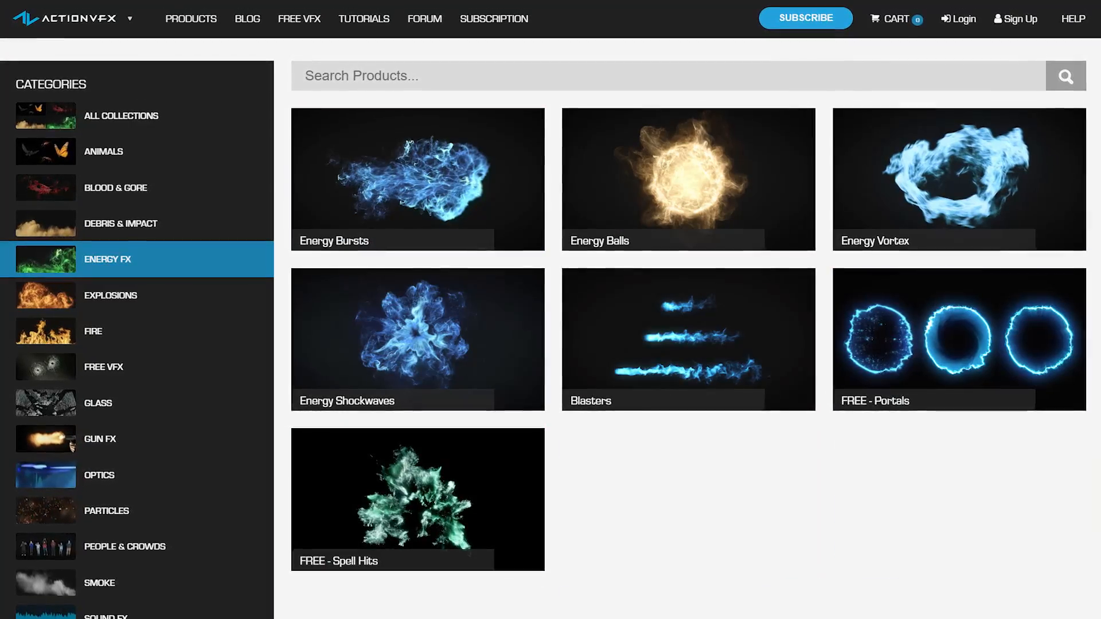
left_click(121, 115)
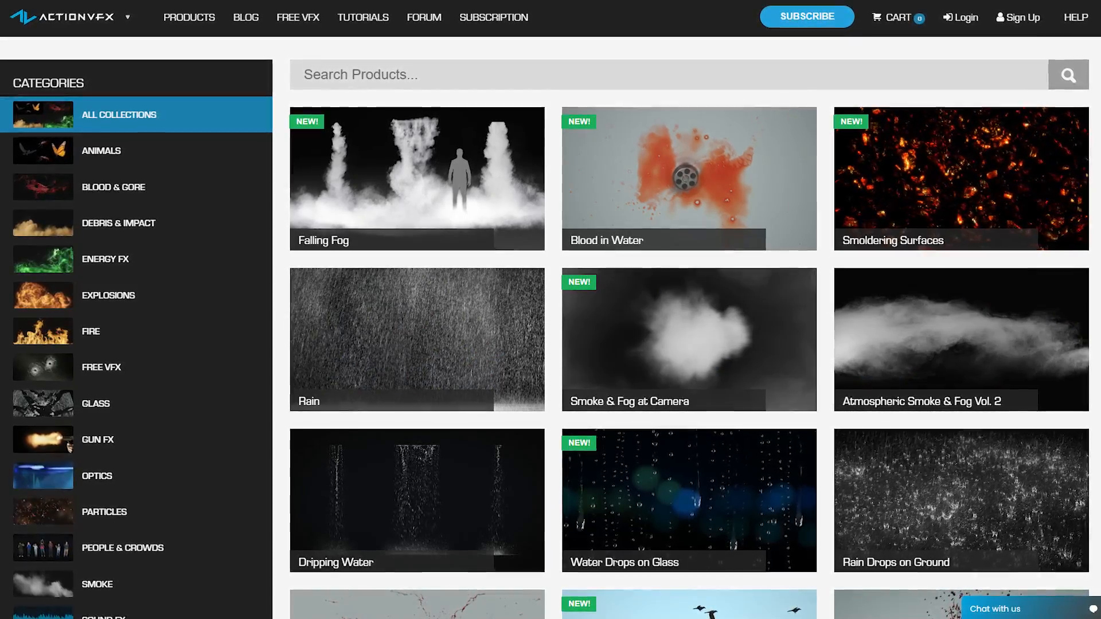
left_click(187, 16)
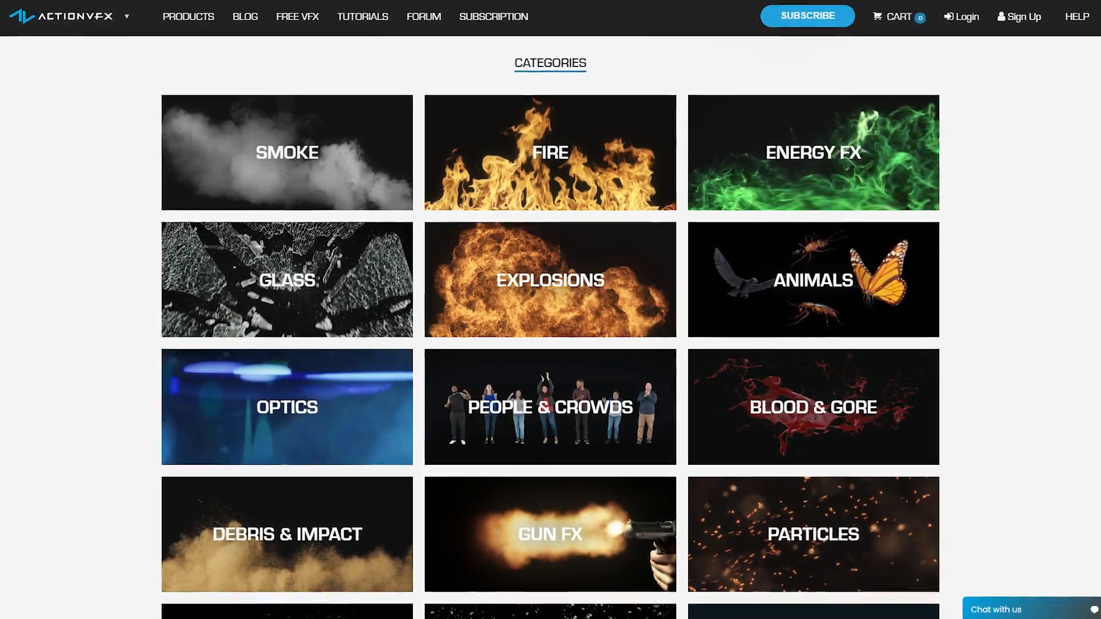